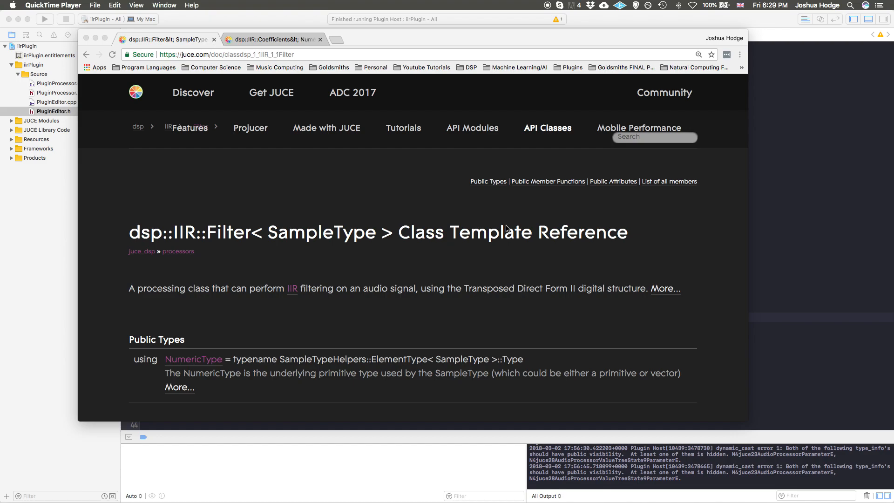
pyautogui.moveTo(425, 37)
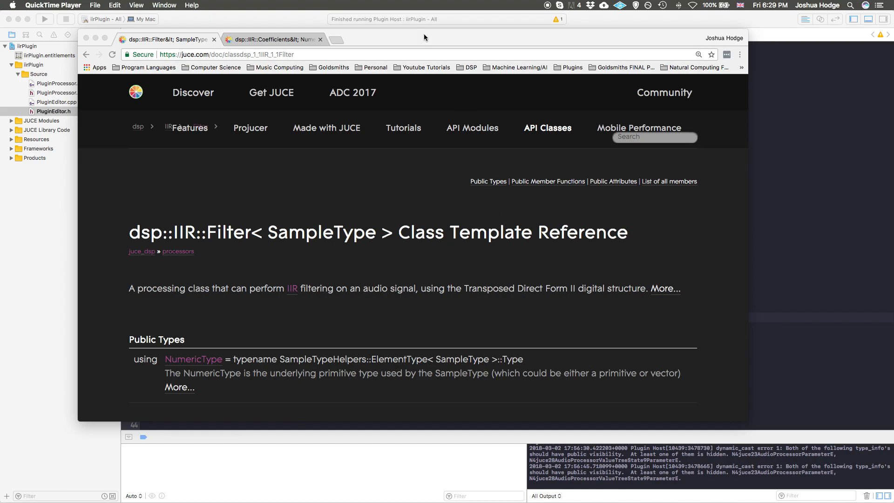
# Flip between the dsp::IIR::Filter and dsp::IIR::Coefficients reference tabs, ending on Coefficients
pyautogui.click(268, 39)
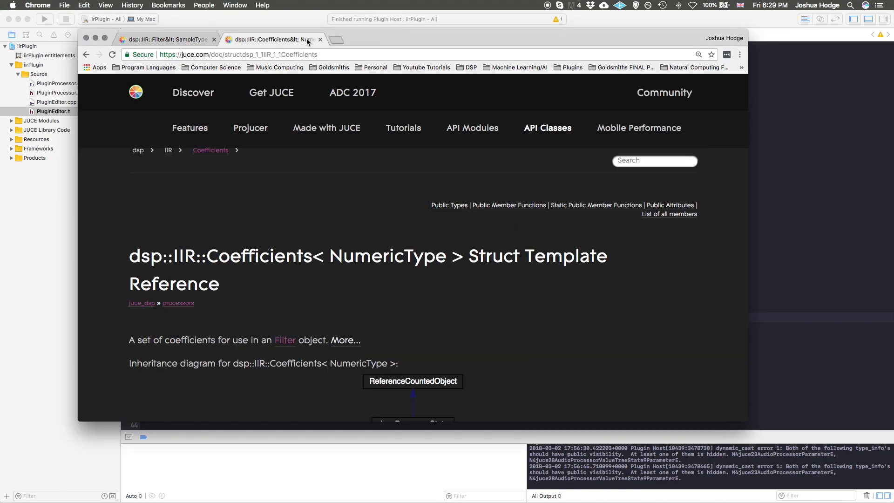
pyautogui.click(166, 40)
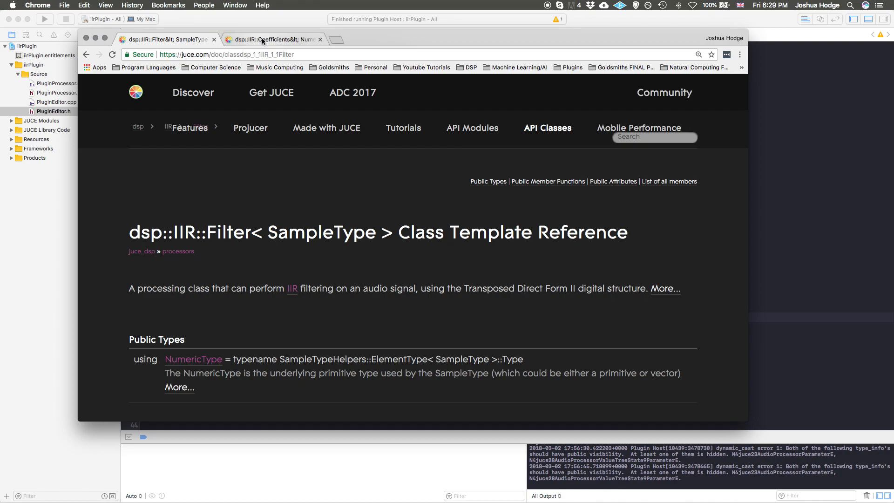
pyautogui.click(273, 39)
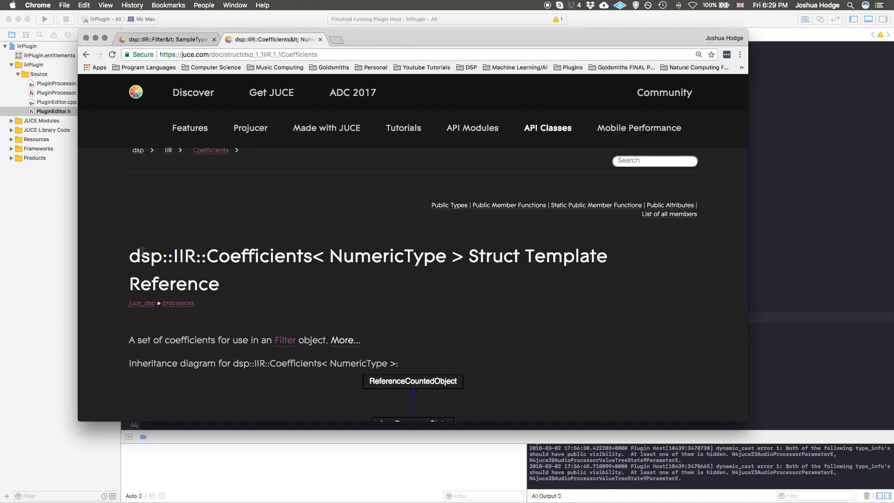
pyautogui.doubleClick(220, 256)
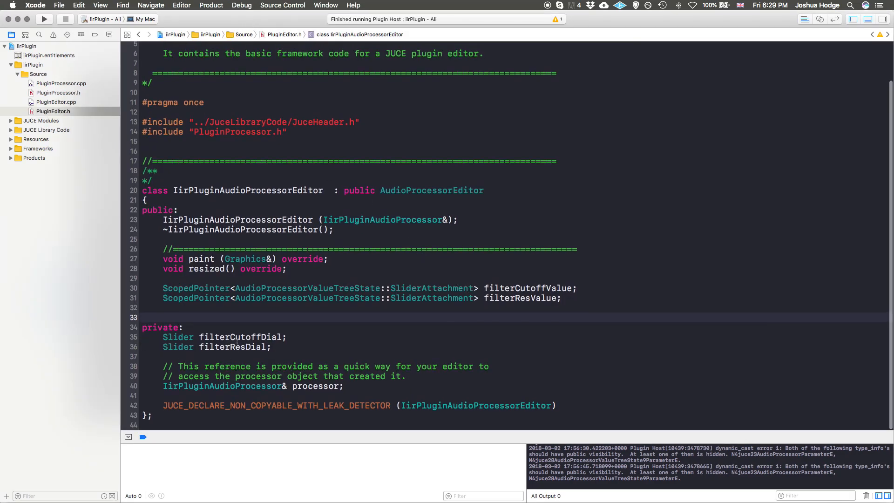
# Select and cut the two ScopedPointer SliderAttachment declarations from the public section
pyautogui.scroll(3)
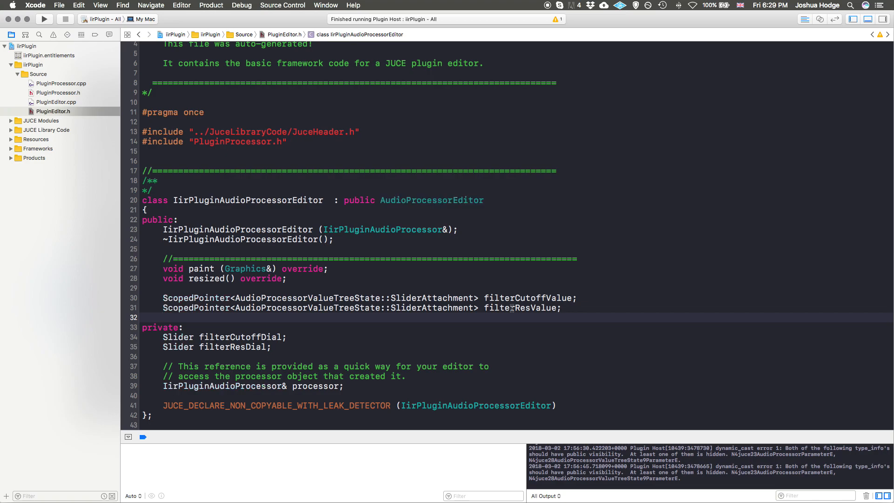
pyautogui.moveTo(445, 283)
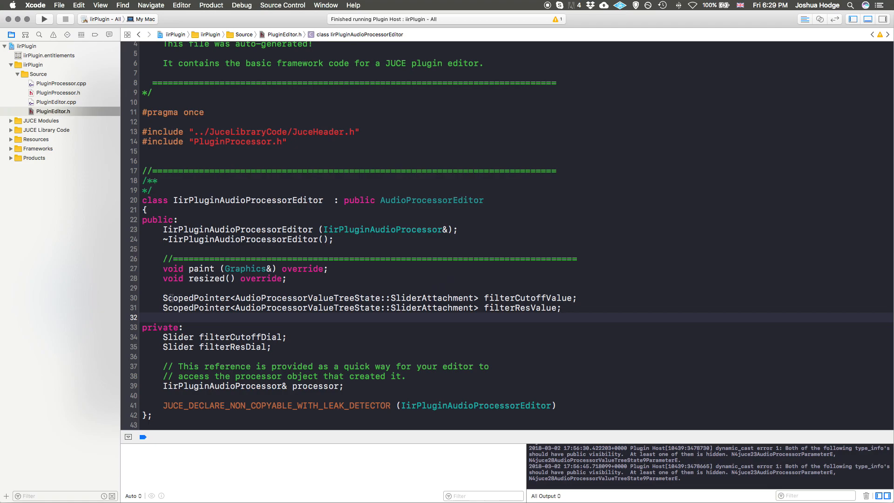
pyautogui.click(163, 298)
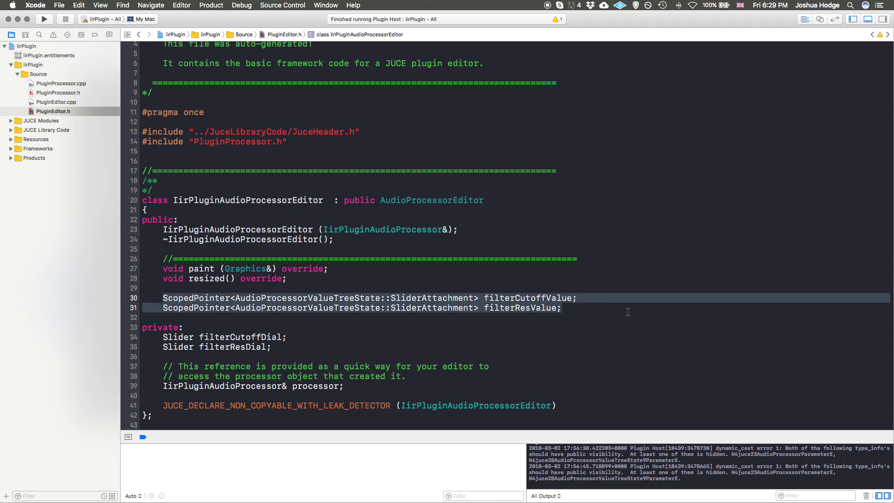
pyautogui.moveTo(433, 298)
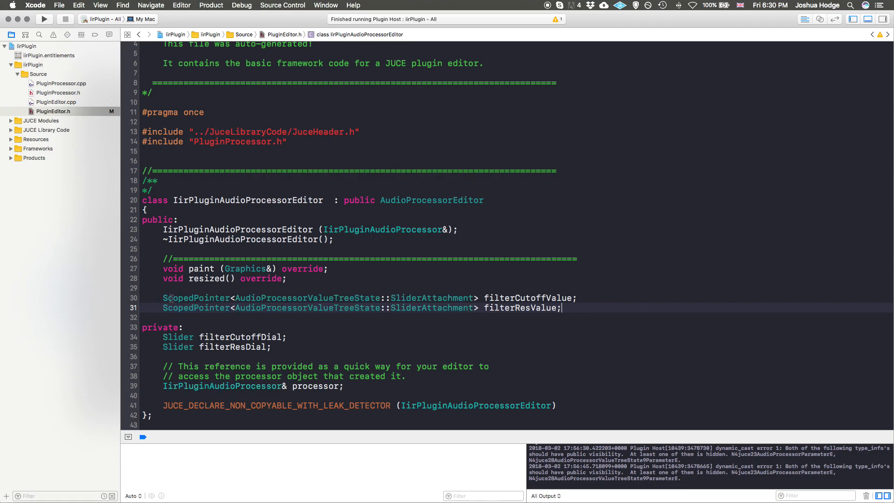
pyautogui.click(164, 298)
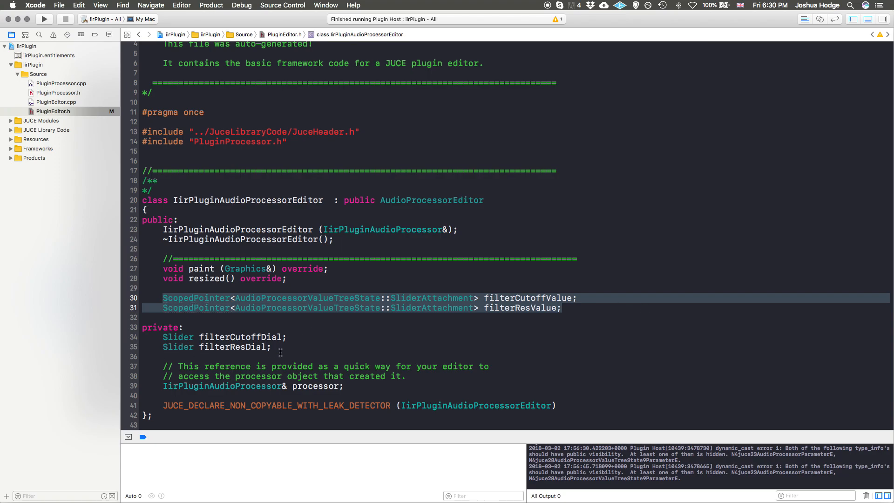
pyautogui.moveTo(293, 354)
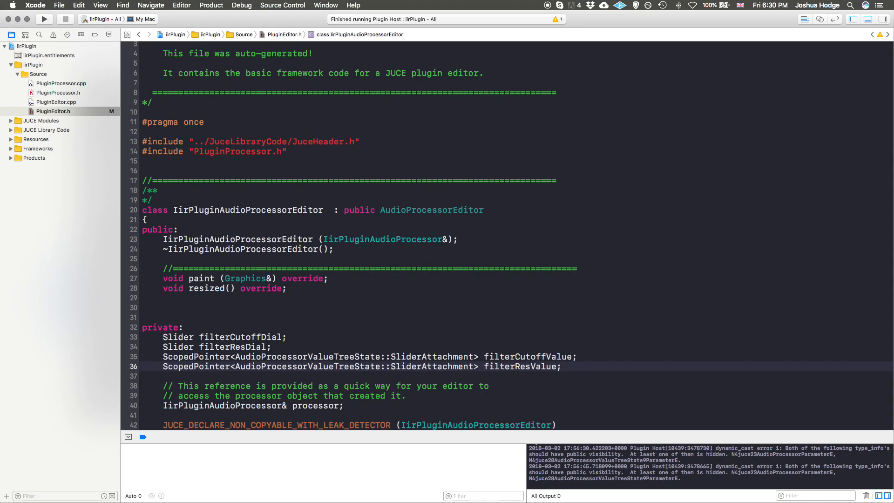
# Paste the attachment declarations under private: after the filterResValue slider declaration
pyautogui.click(562, 366)
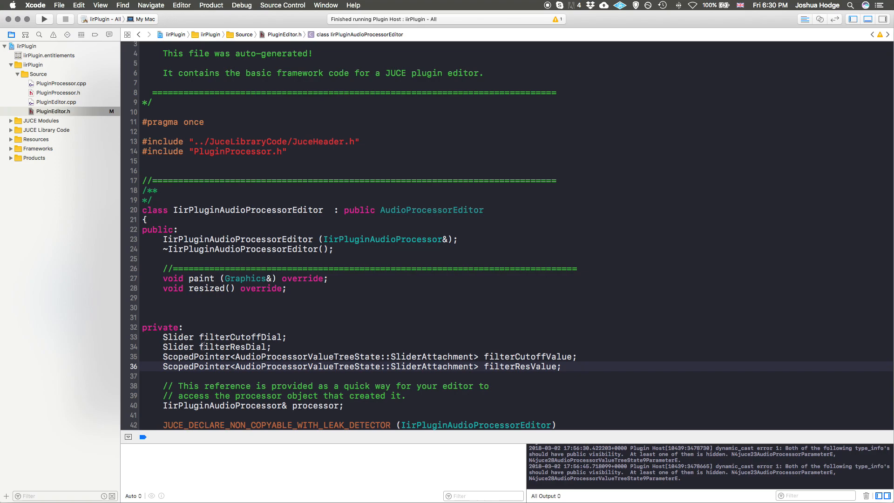
pyautogui.click(564, 367)
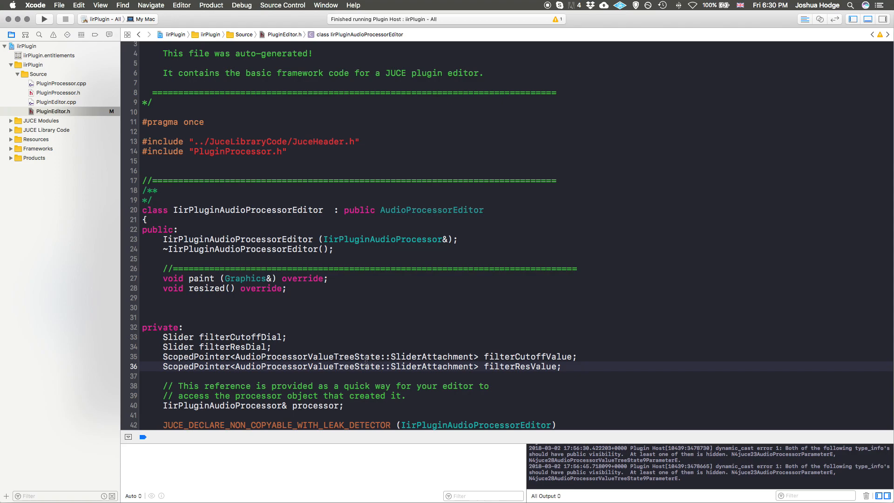
pyautogui.moveTo(601, 368)
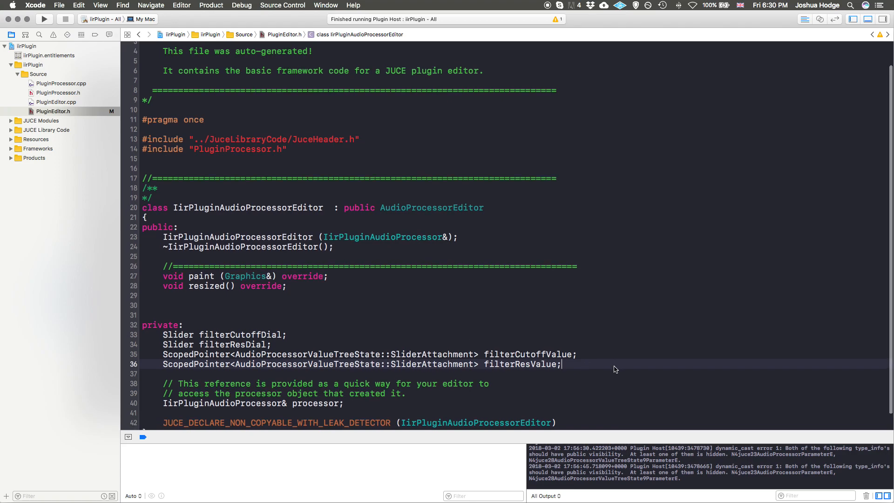
pyautogui.scroll(-3)
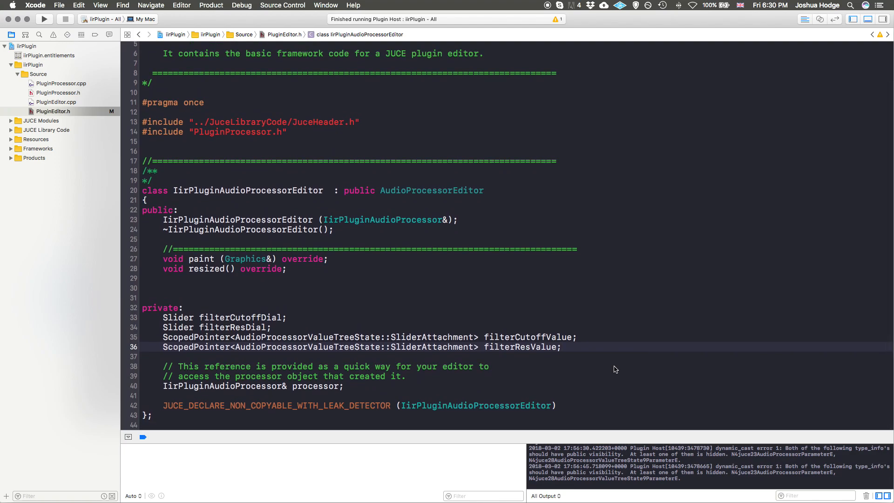
pyautogui.moveTo(624, 367)
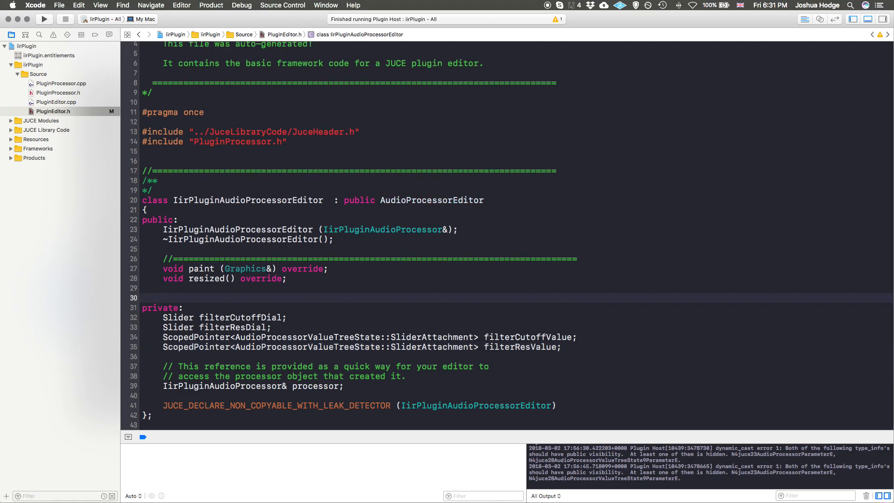
# In PluginProcessor.cpp, add blank lines after lastSampleRate = sampleRate; in prepareToPlay
pyautogui.click(58, 92)
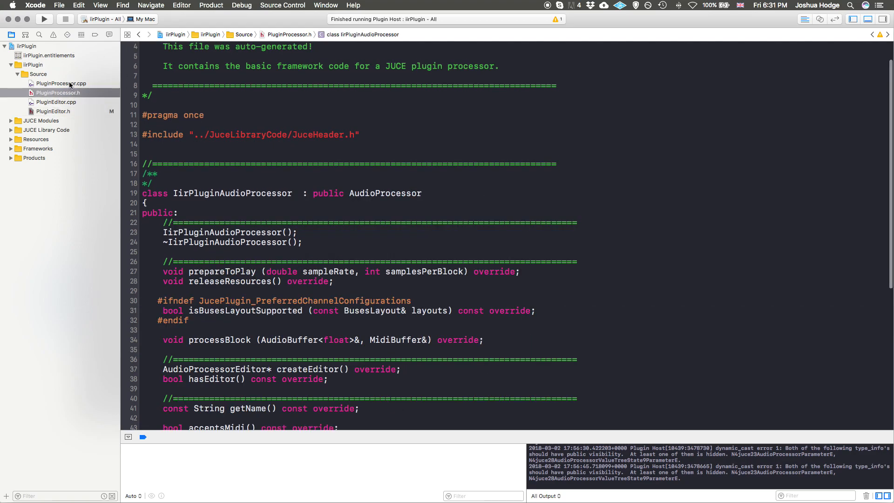
pyautogui.click(62, 83)
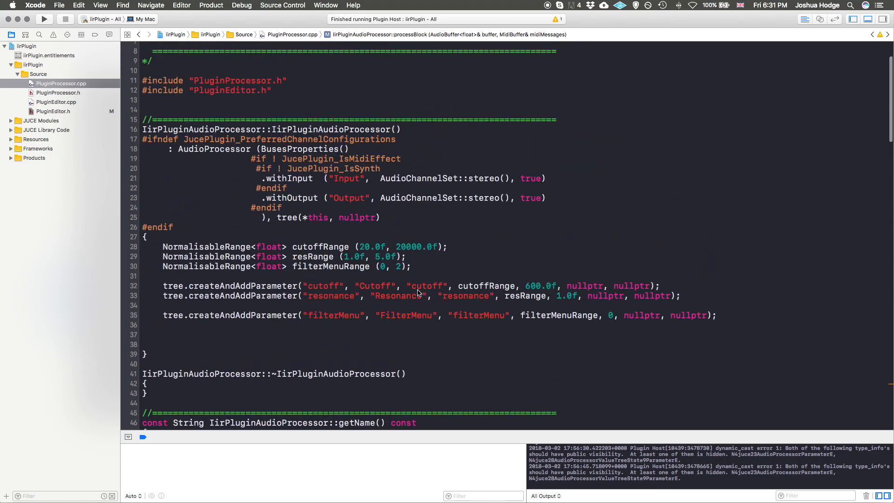
pyautogui.scroll(-3)
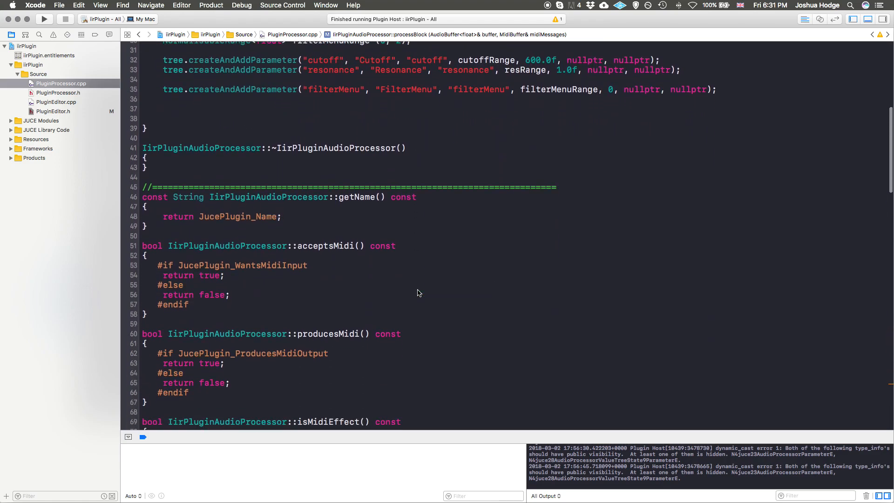
pyautogui.scroll(-3)
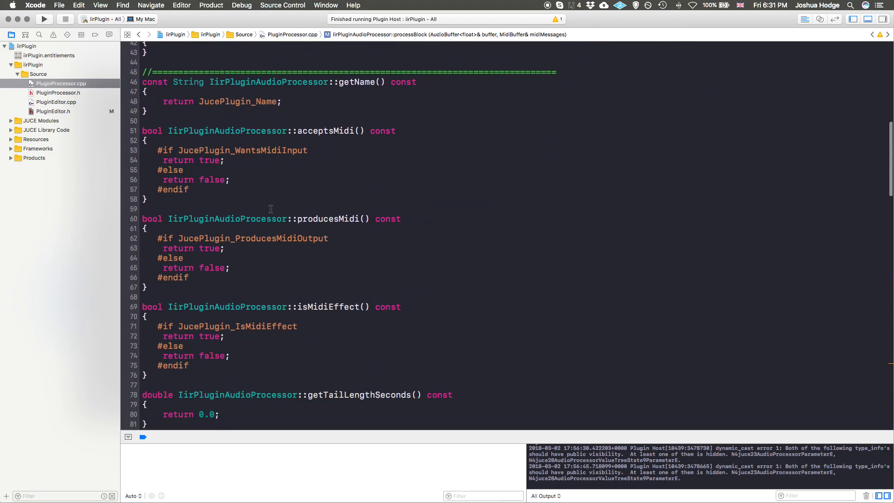
pyautogui.scroll(-3)
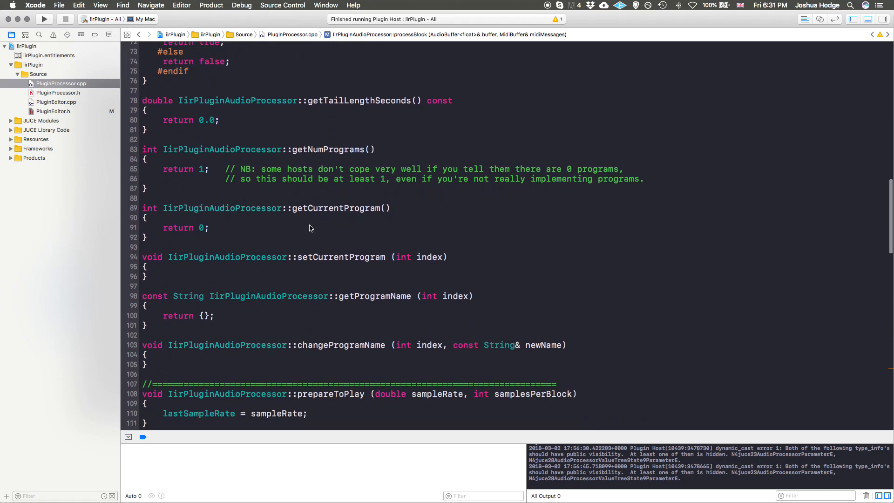
pyautogui.scroll(-3)
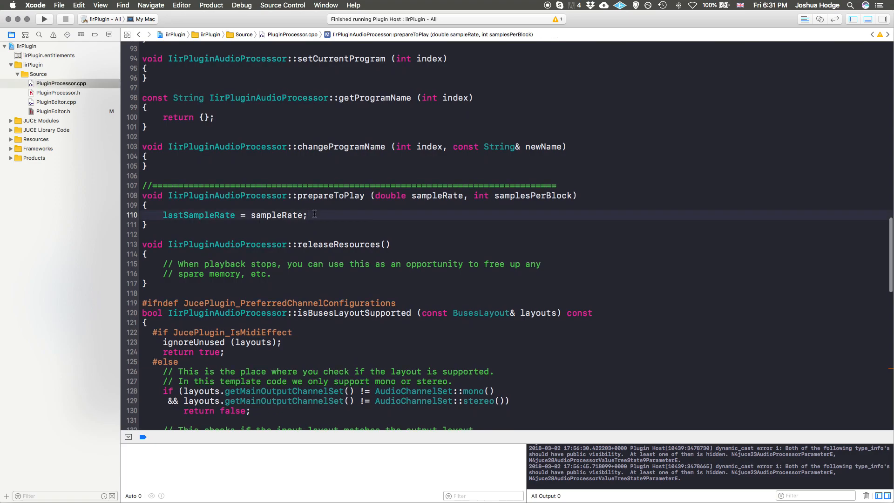
pyautogui.press('Return')
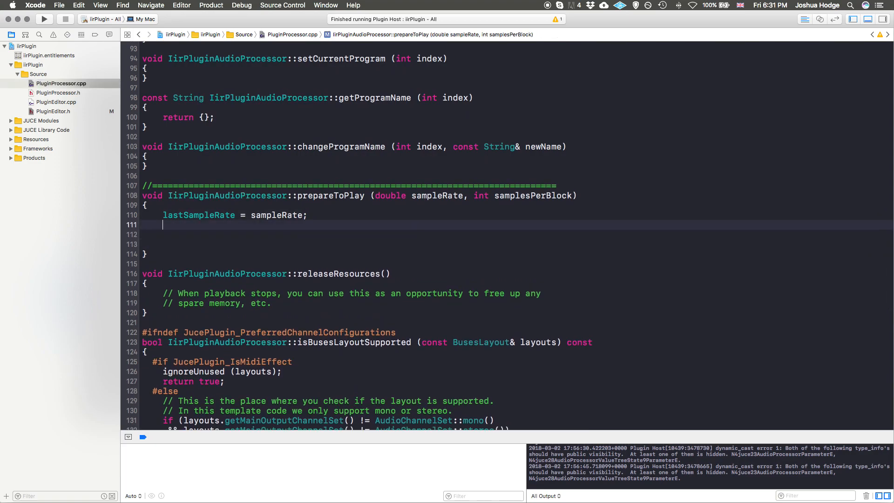
pyautogui.press('Return')
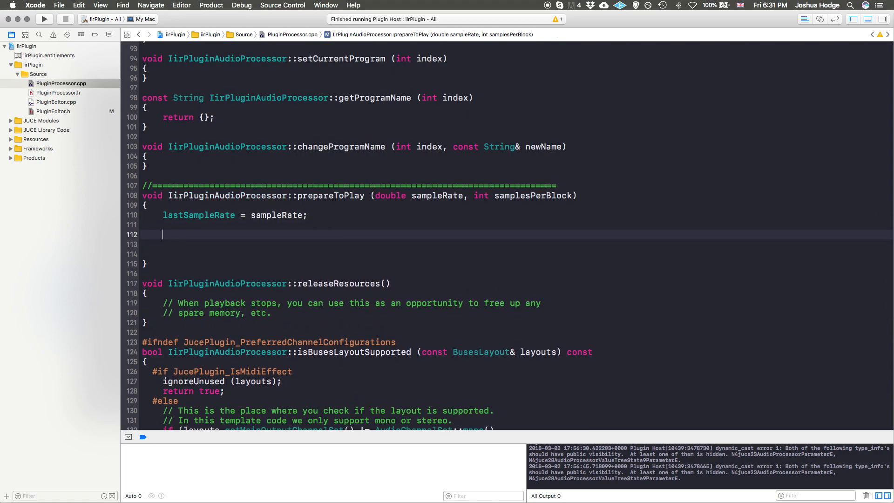
pyautogui.moveTo(662, 294)
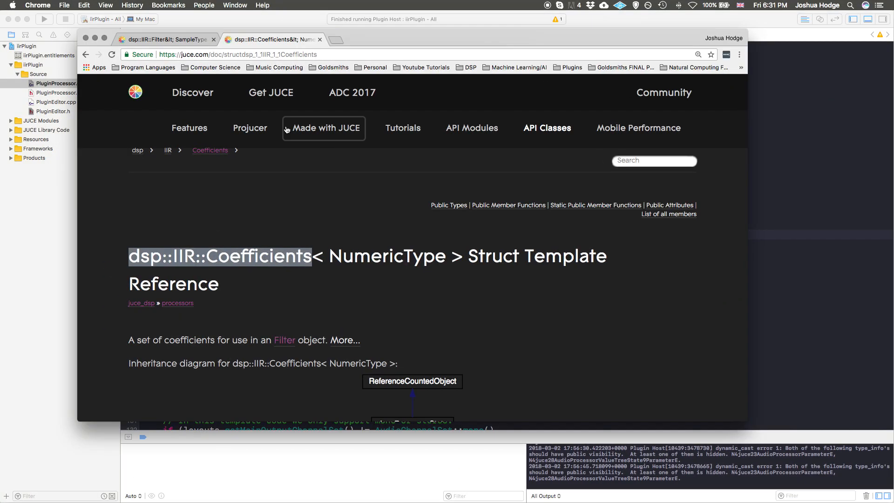
# Load juce.com/doc/classes in a new tab and go to the dsp ProcessSpec class reference
pyautogui.click(330, 39)
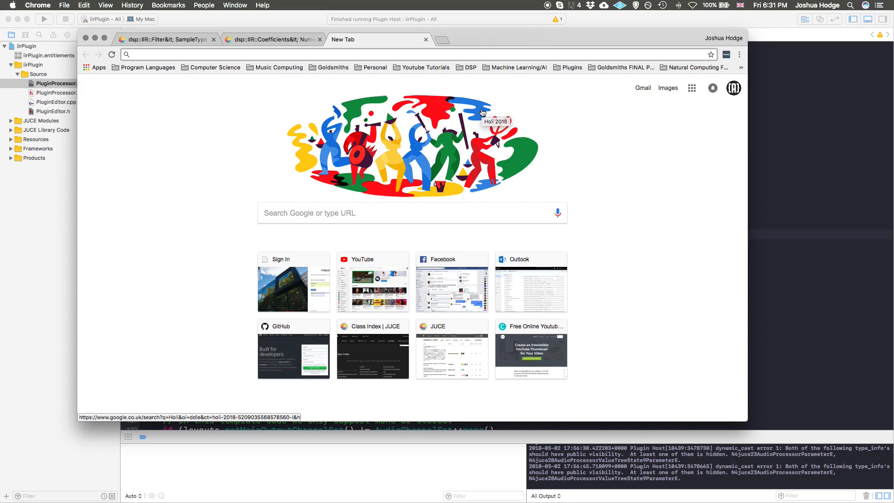
pyautogui.write('juce.com/doc/classes')
pyautogui.write('dsp')
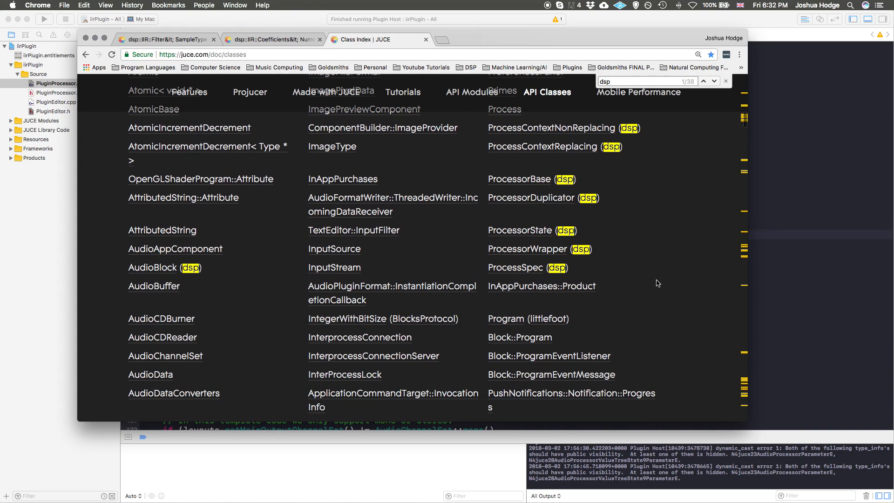
pyautogui.moveTo(519, 230)
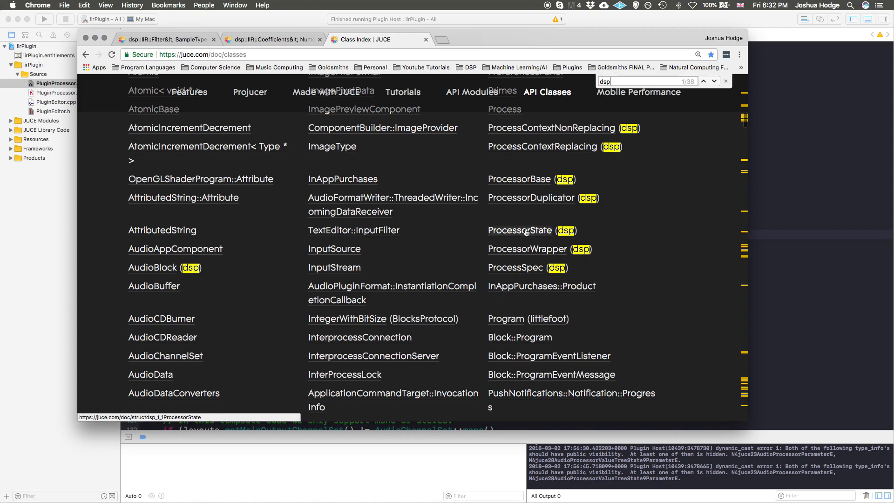
pyautogui.moveTo(514, 268)
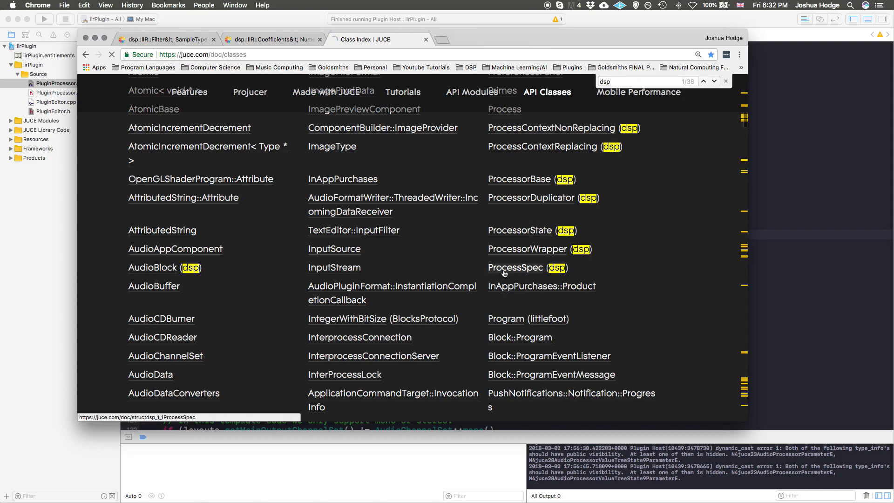
pyautogui.click(515, 268)
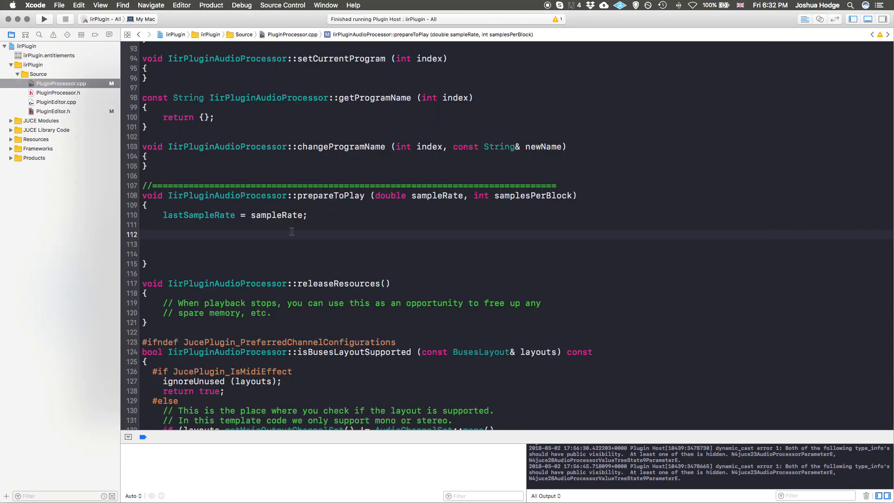
# Declare dsp::ProcessSpec spec in prepareToPlay and set spec.sampleRate = sampleRate
pyautogui.write('d')
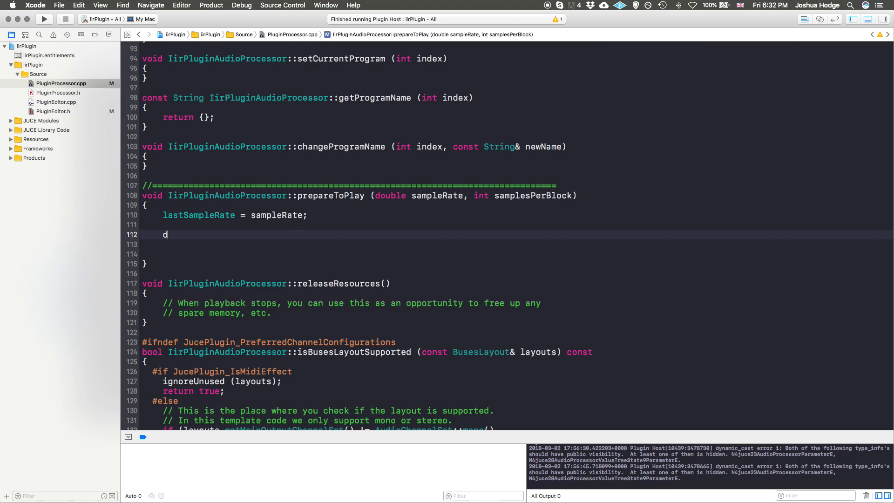
pyautogui.write('sp::')
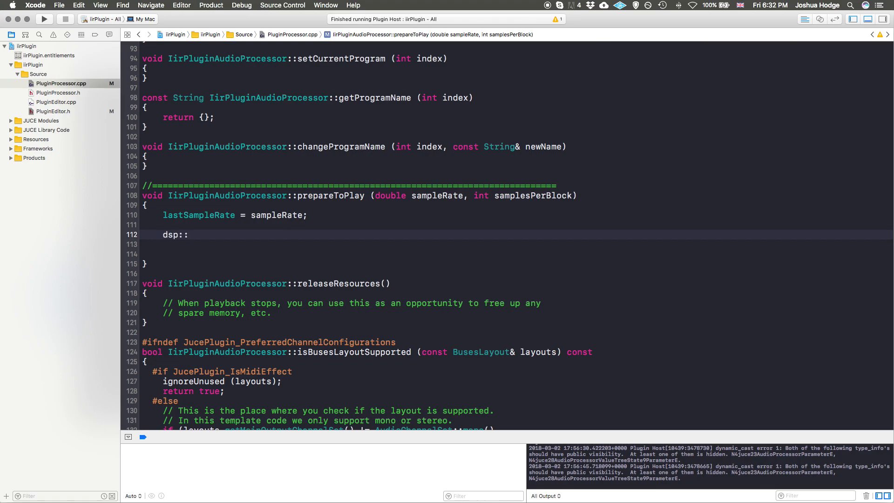
pyautogui.write('P')
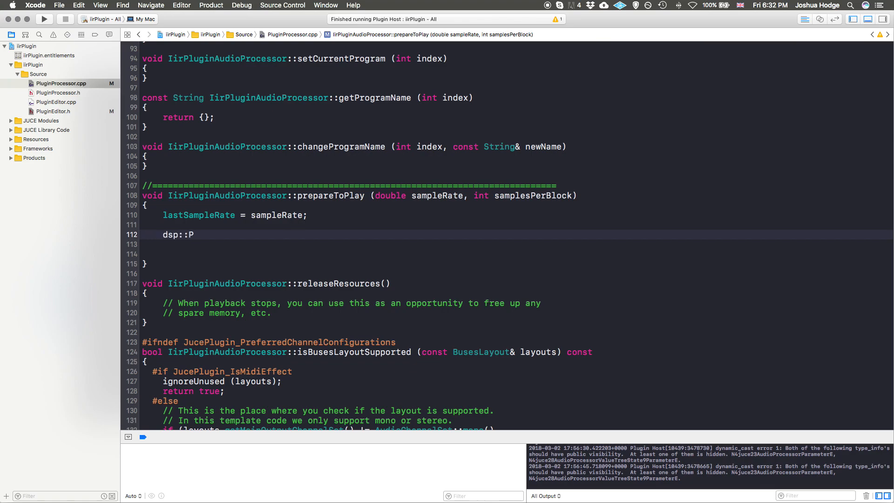
pyautogui.write('rocessSpec sp')
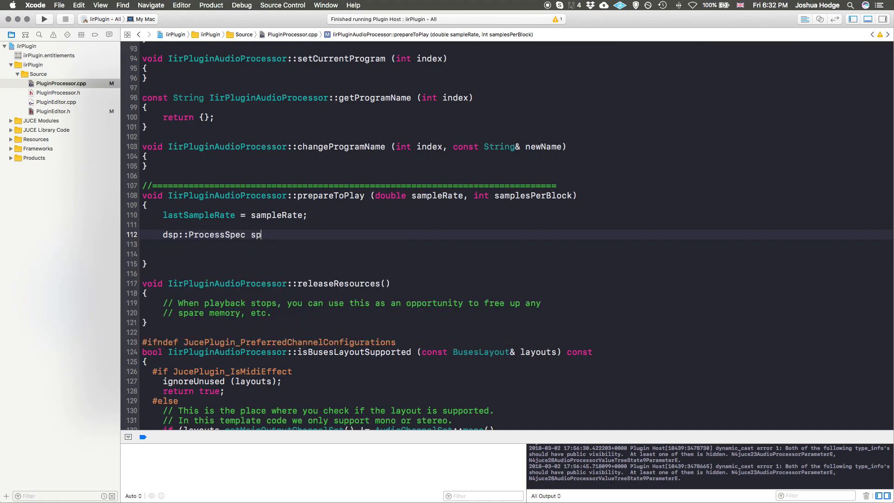
pyautogui.write('ec;')
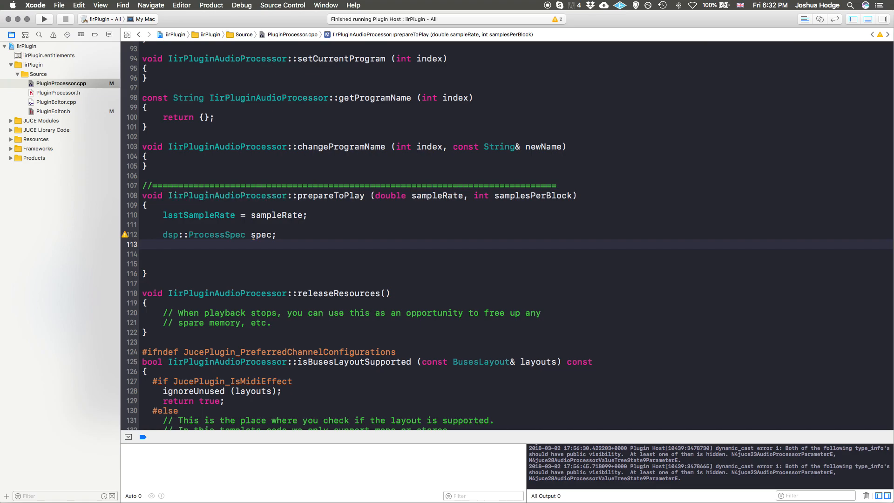
pyautogui.write('spec.')
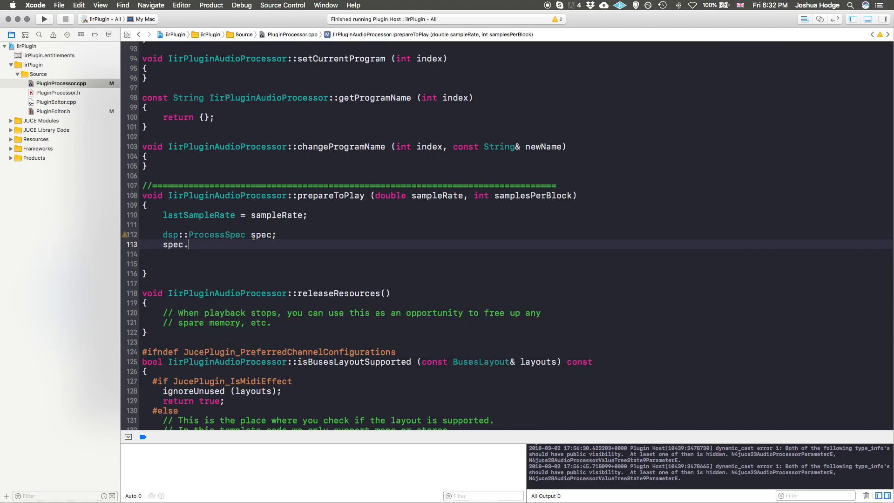
pyautogui.write('.')
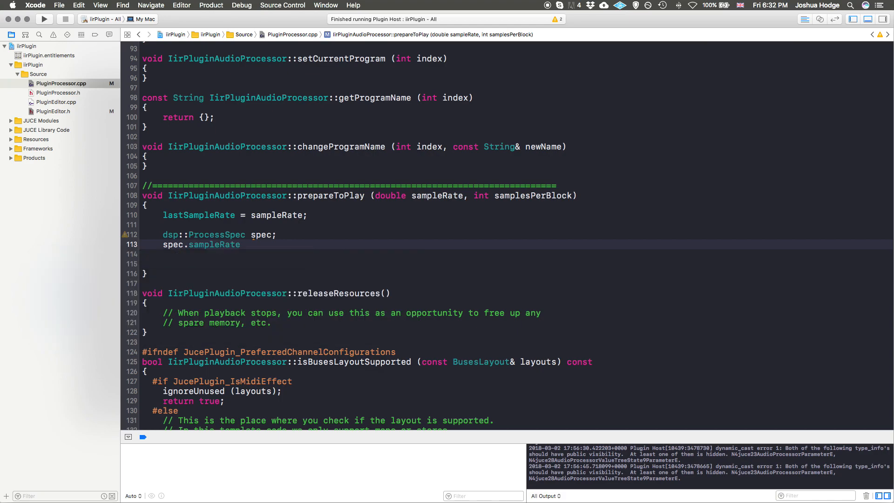
pyautogui.write('= s')
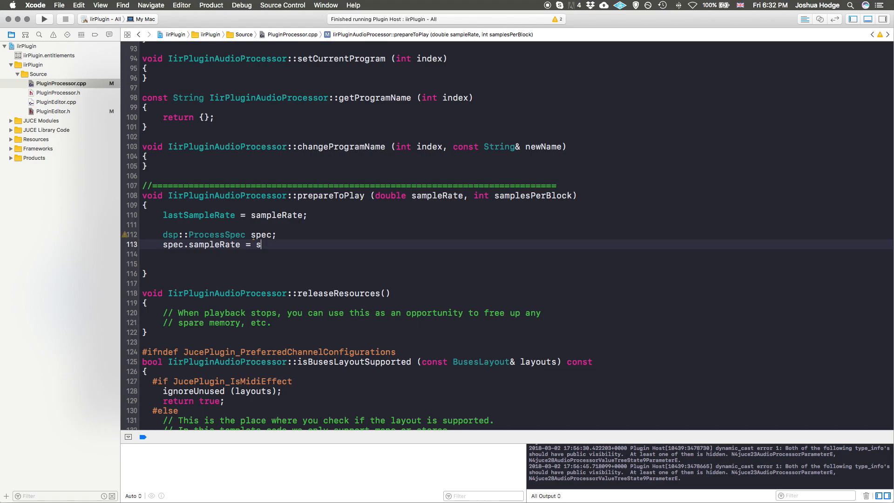
pyautogui.write('ampleRate;')
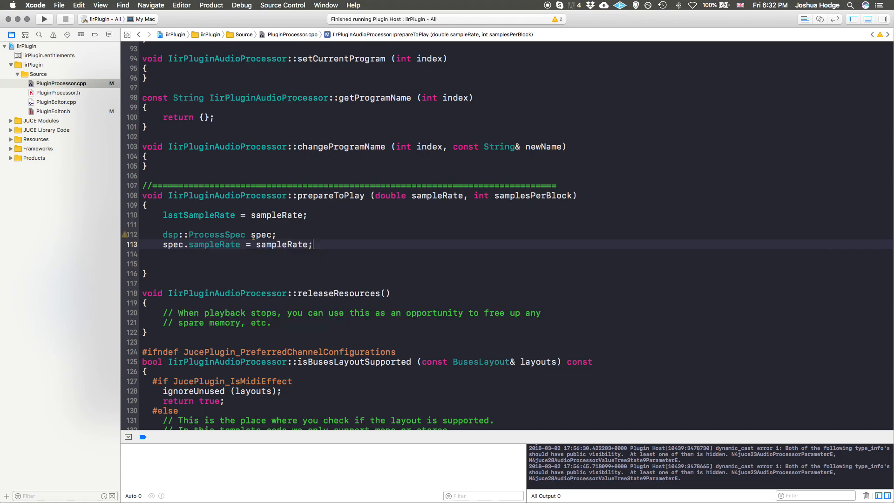
# Set spec.maximumBlockSize = samplesPerBlock and spec.numChannels = getTotalNumOutputChannels()
pyautogui.write('spec.maximumBlockSize')
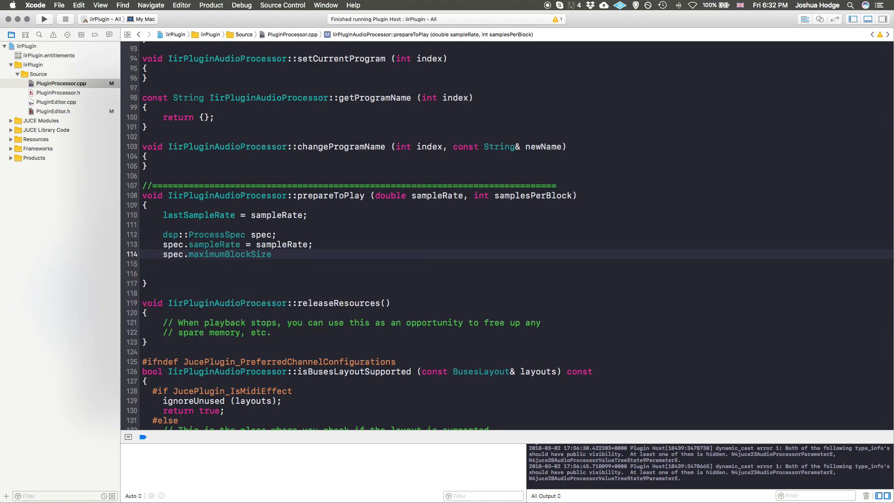
pyautogui.write('= s')
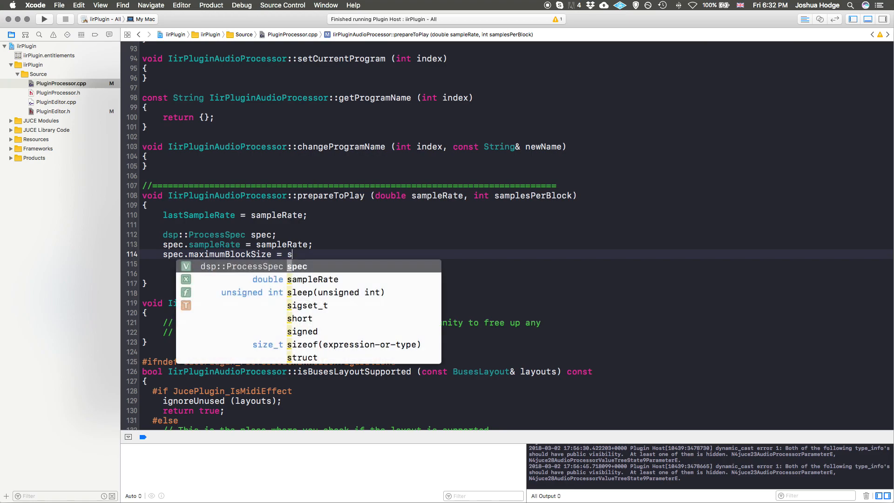
pyautogui.write('amplesPerBlock;')
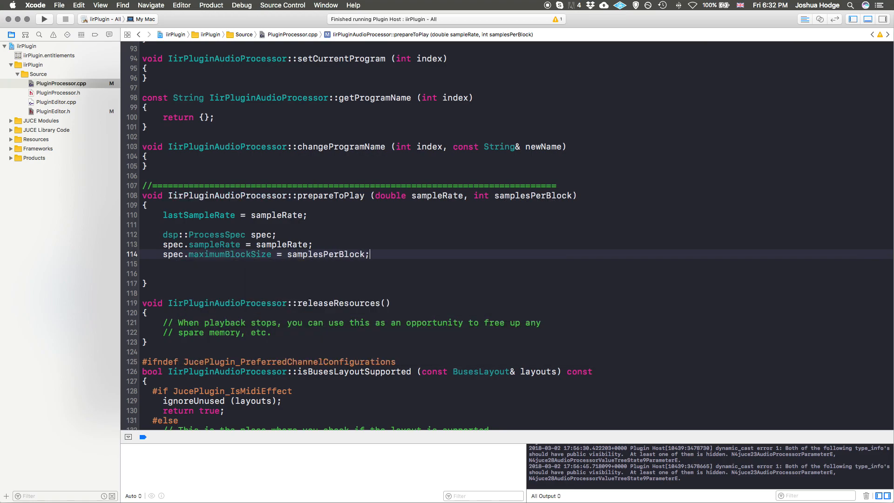
pyautogui.write('spec.numChannels')
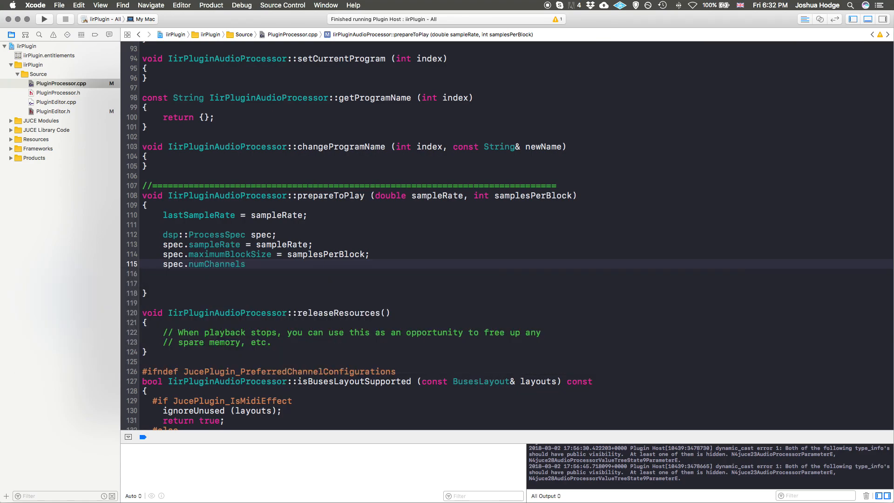
pyautogui.write('= getTotalNumOutputChannels();')
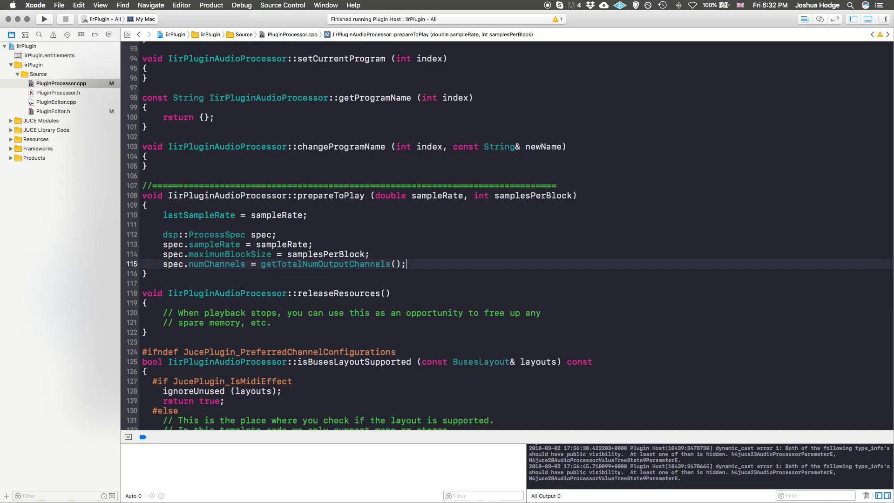
# In processBlock, write dsp::AudioBlock<float> block (buffer); to wrap the incoming buffer
pyautogui.scroll(-3)
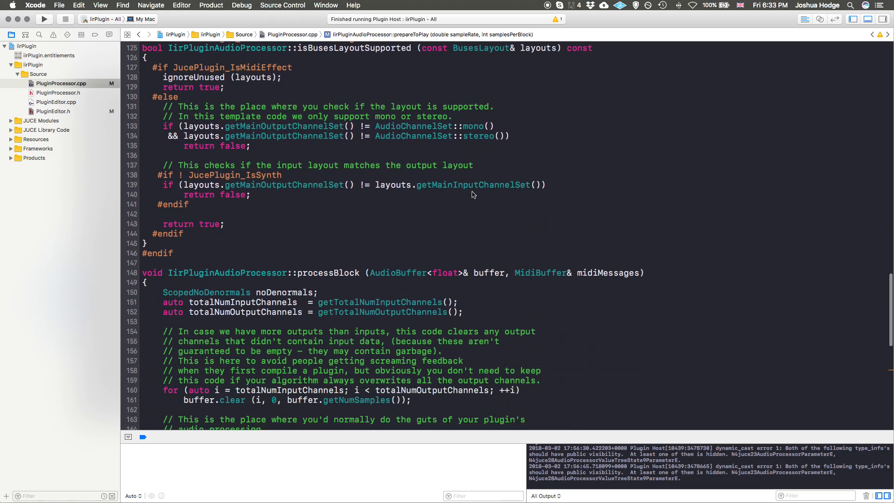
pyautogui.scroll(-3)
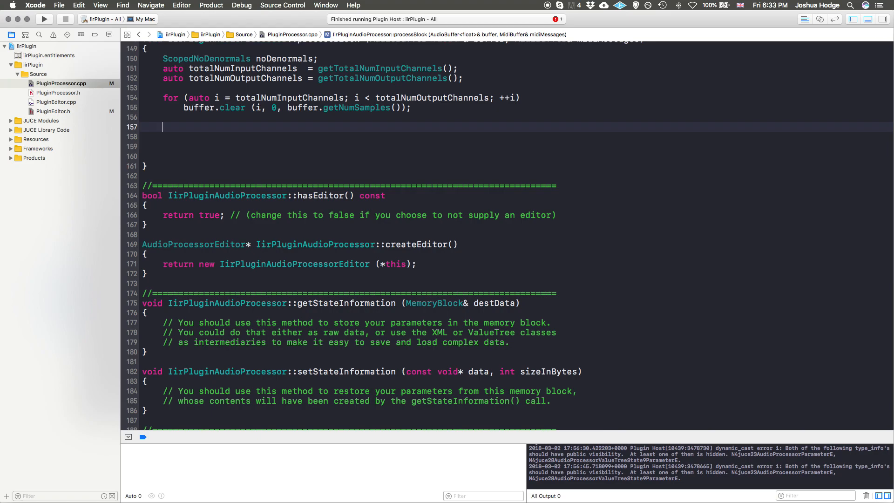
pyautogui.write('dsp')
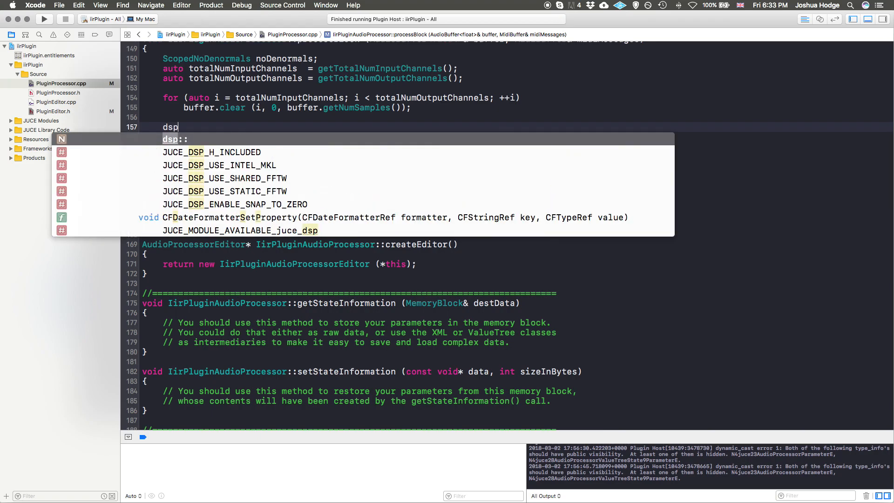
pyautogui.write('::Audio')
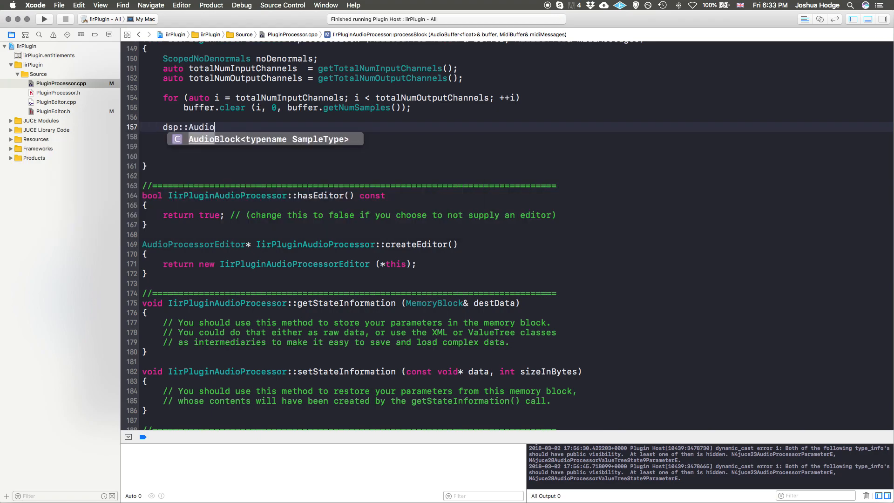
pyautogui.write('Block<float>')
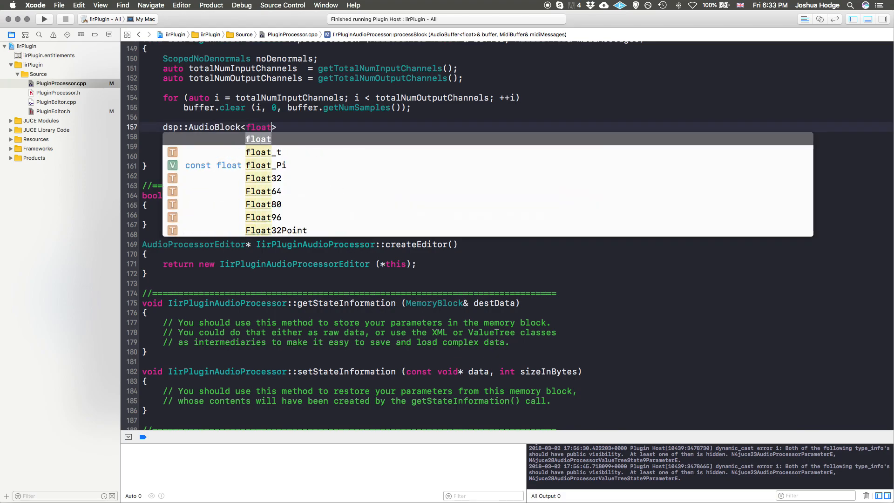
pyautogui.press('Escape')
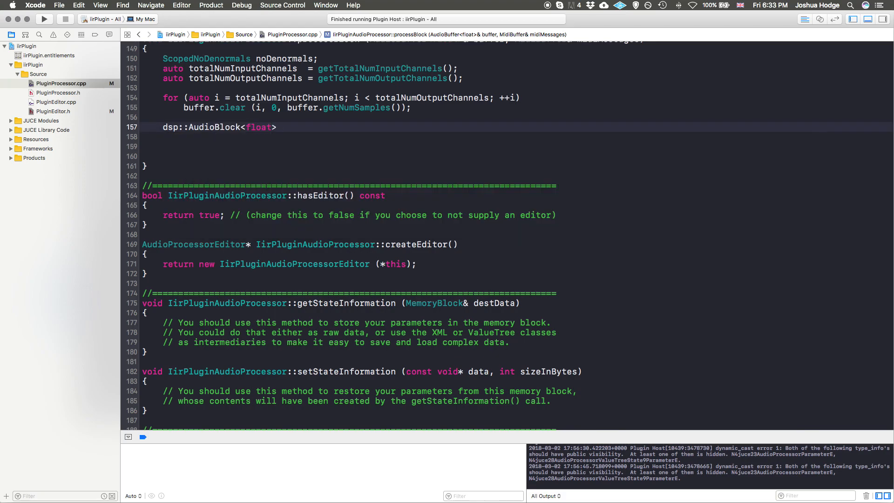
pyautogui.write('block (')
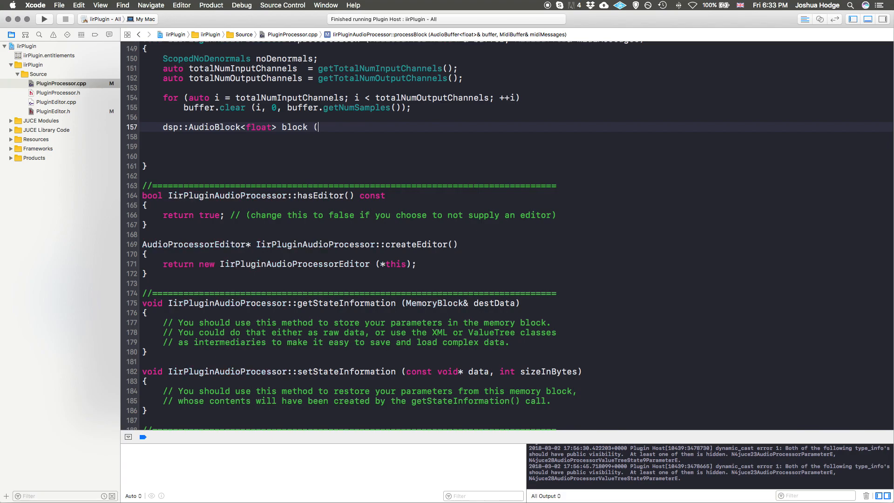
pyautogui.scroll(3)
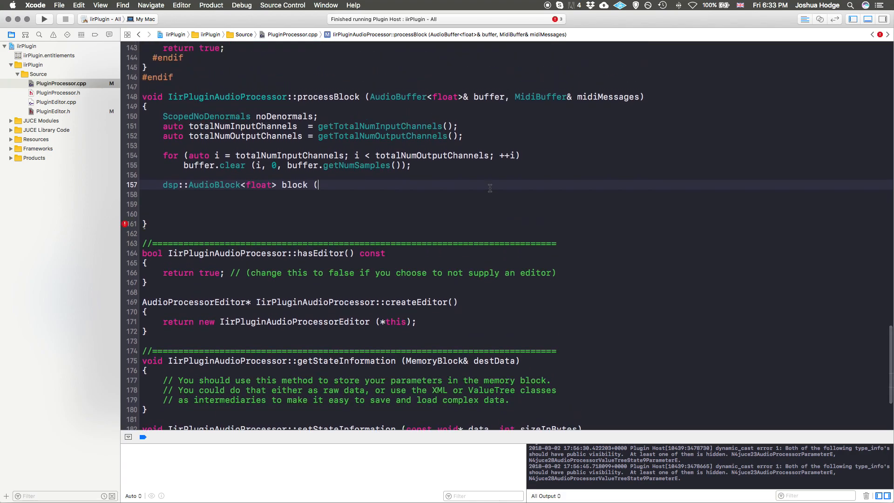
pyautogui.write('buffer);')
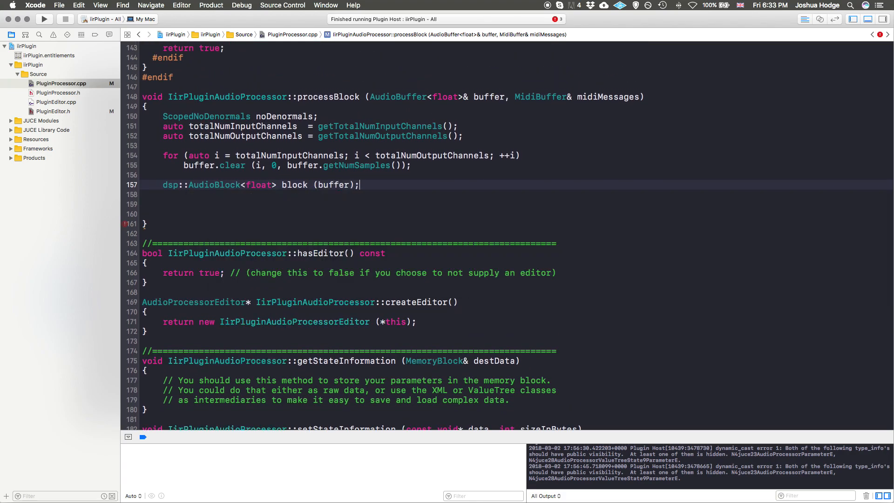
# Start a new line below the AudioBlock statement and scroll back to the top of the file
pyautogui.click(157, 213)
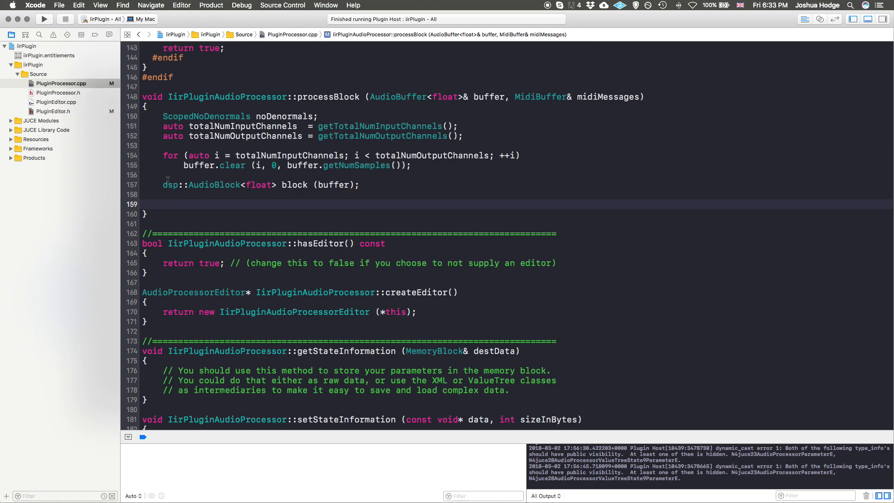
pyautogui.scroll(3)
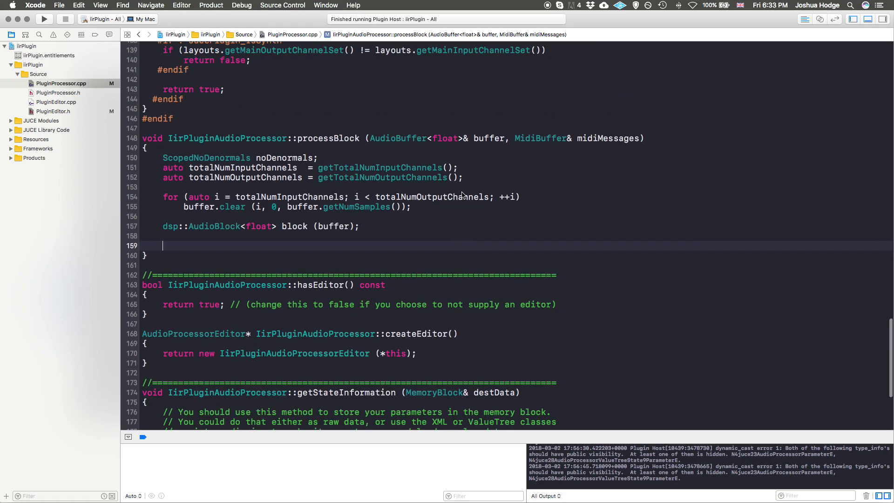
pyautogui.scroll(3)
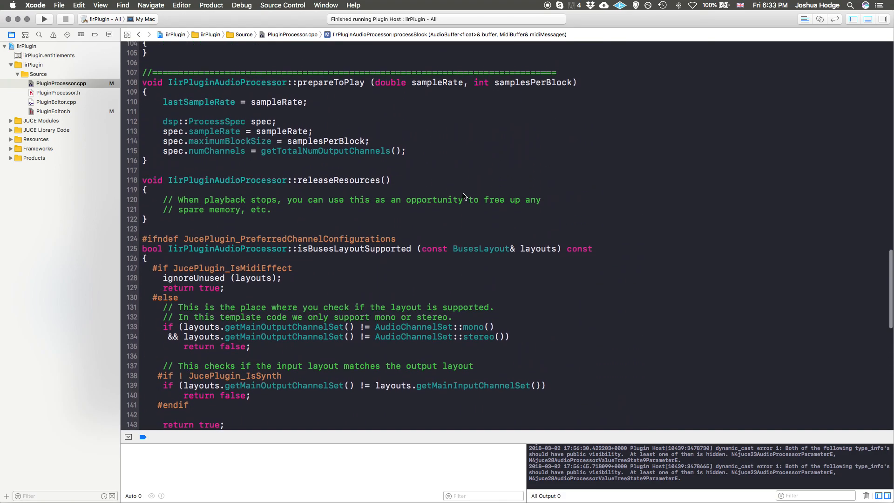
pyautogui.scroll(3)
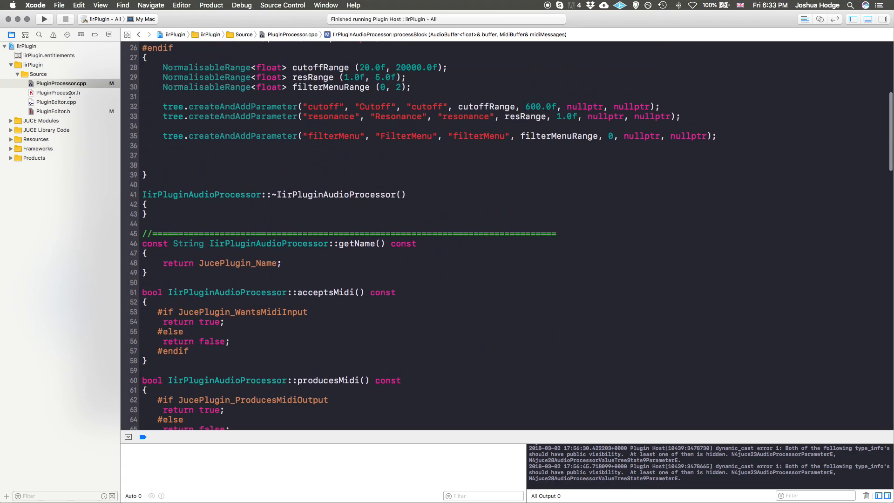
# Show PluginProcessor.h, then survey all open windows with Mission Control
pyautogui.click(57, 93)
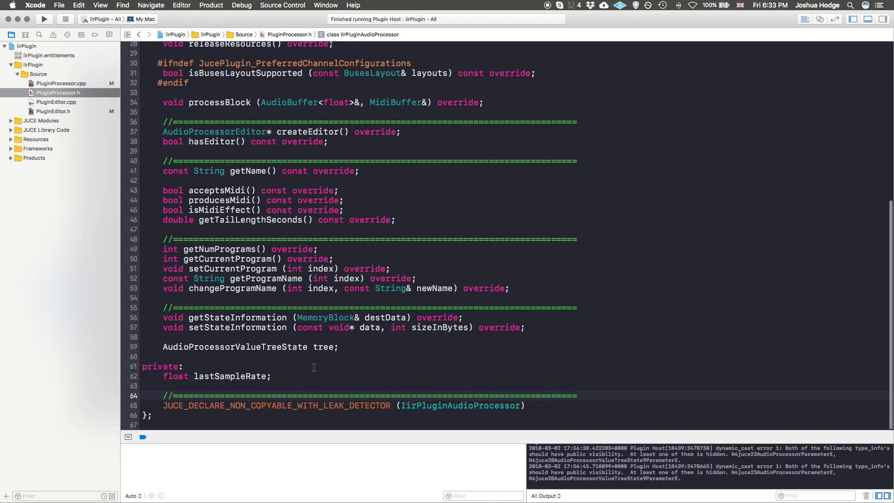
pyautogui.press('return')
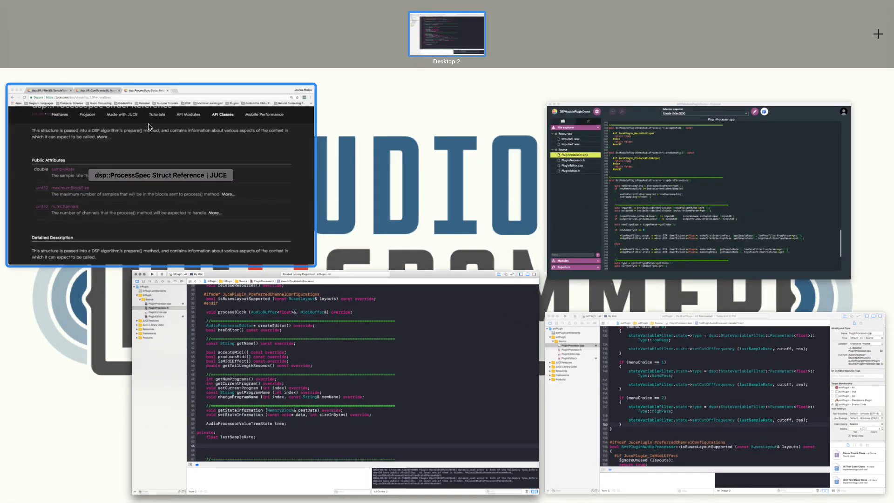
pyautogui.click(162, 172)
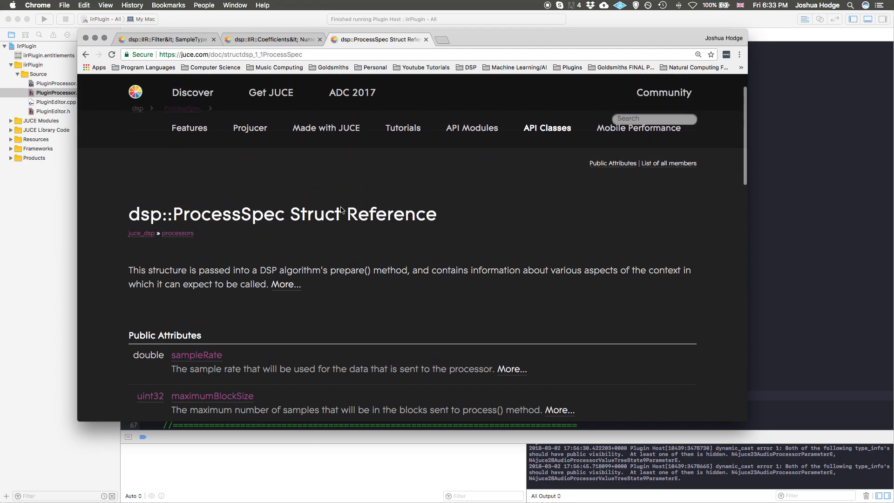
pyautogui.click(426, 39)
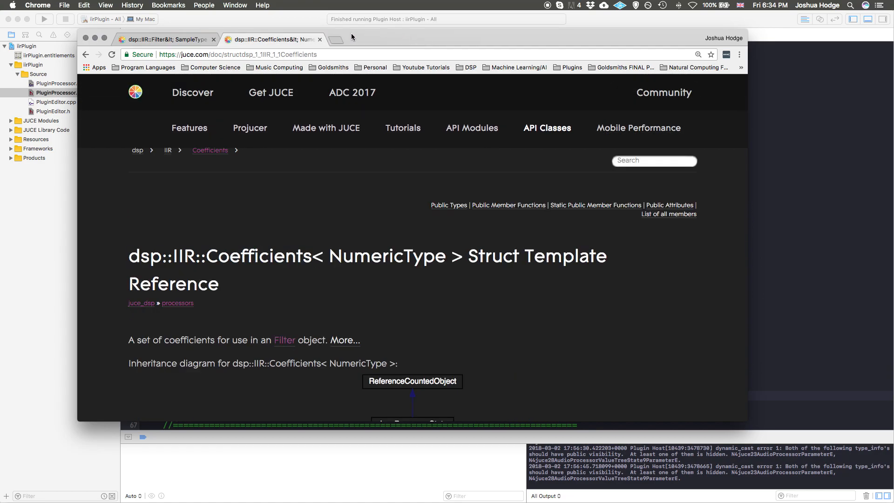
pyautogui.click(339, 39)
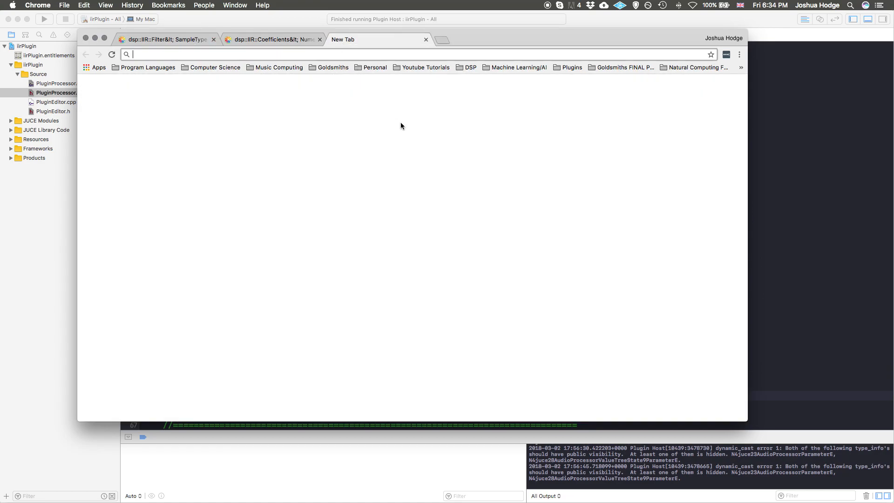
pyautogui.write('https://juce.com/doc/classes')
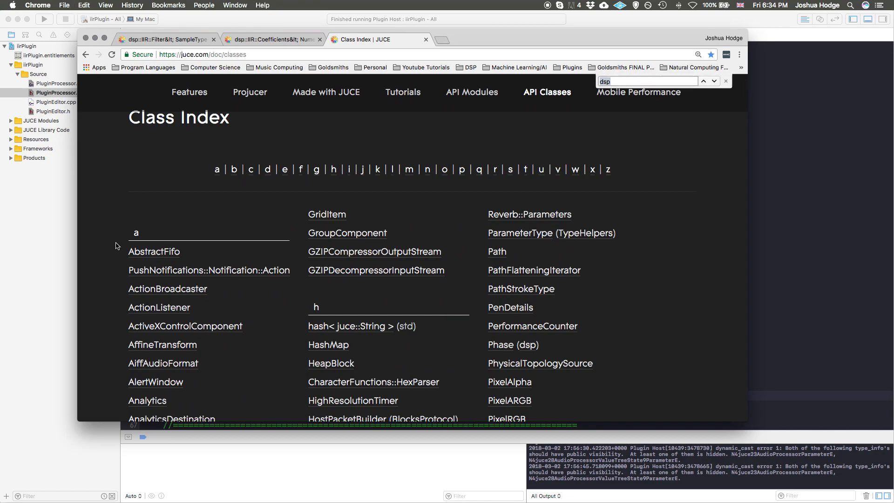
# Find 'process' in the class index and go to the ProcessorDuplicator (dsp) reference
pyautogui.write('proc')
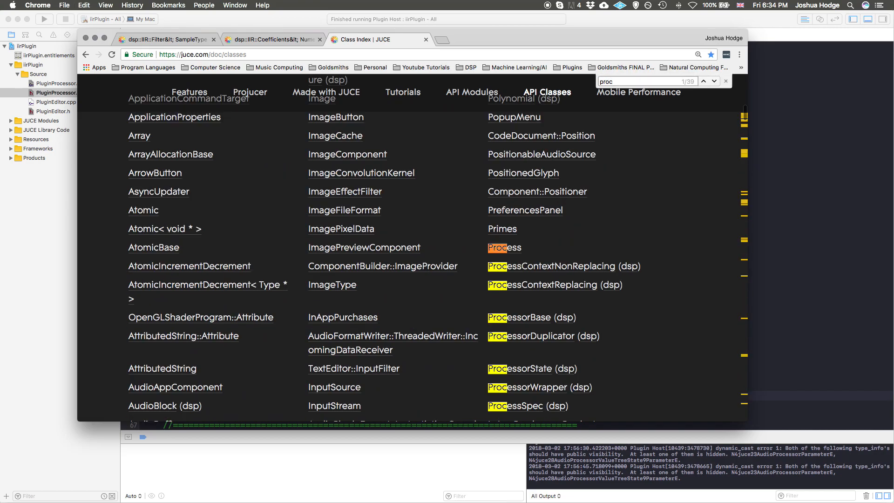
pyautogui.write('ess')
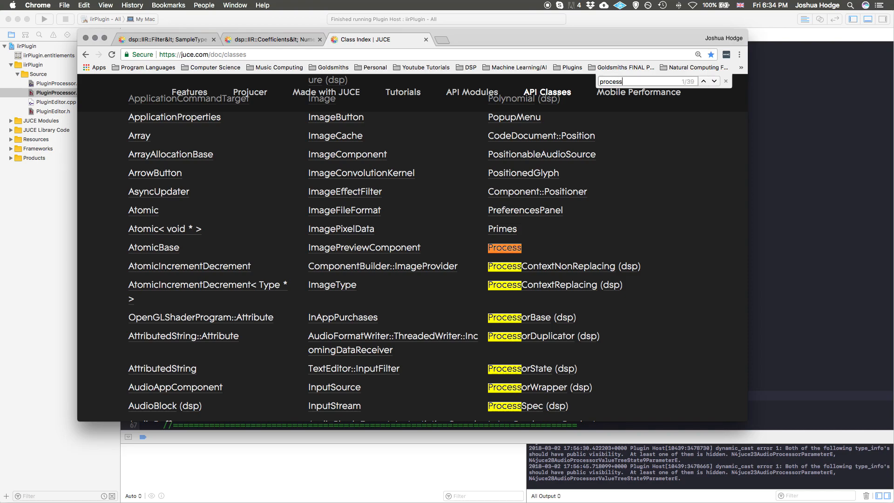
pyautogui.moveTo(574, 335)
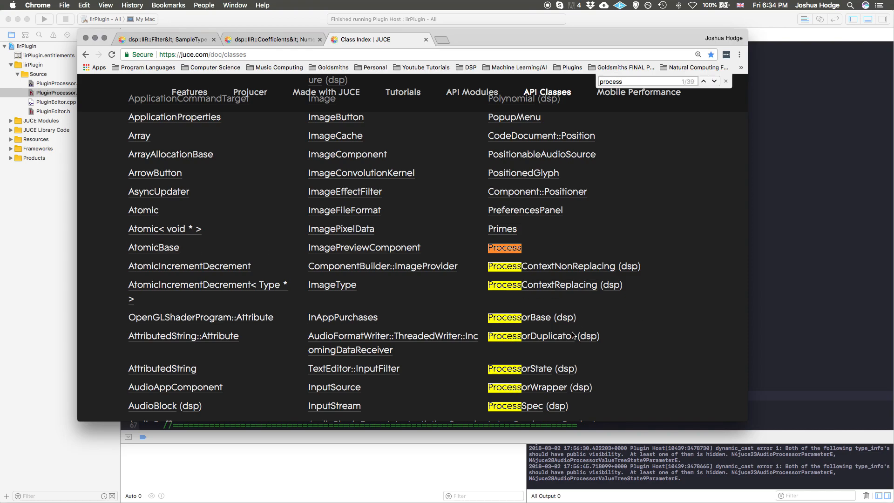
pyautogui.click(543, 335)
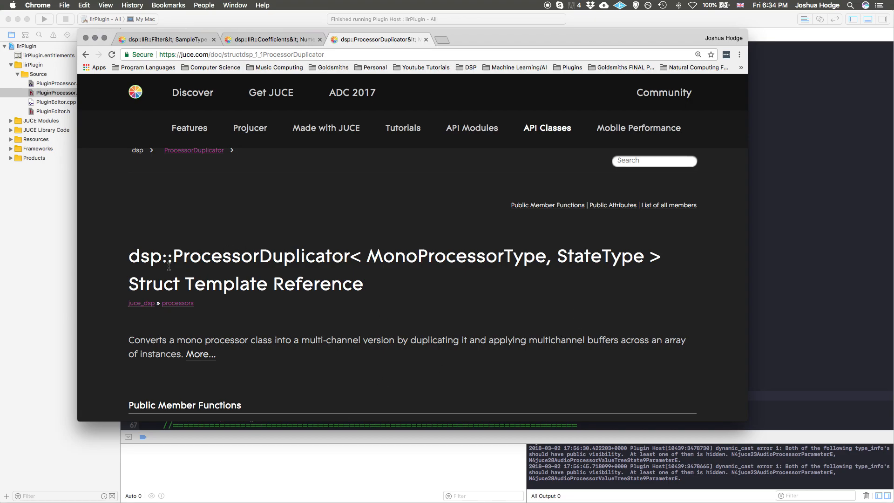
pyautogui.moveTo(584, 274)
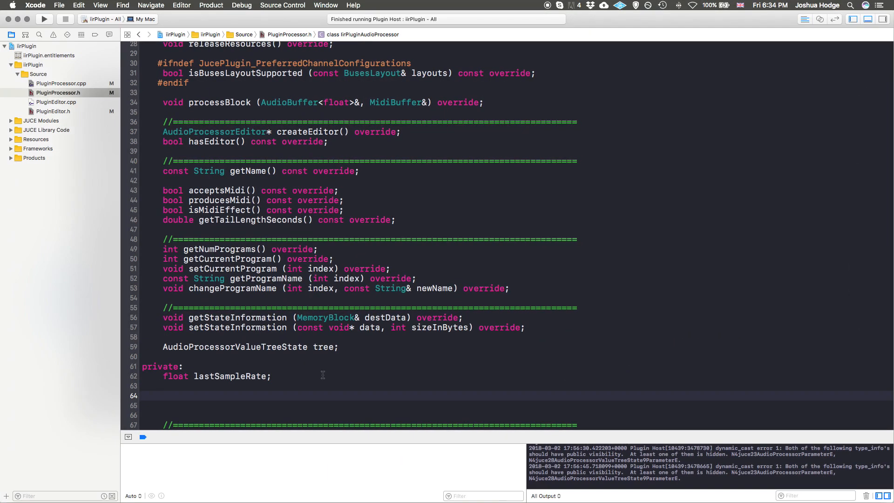
# Under private:, write dsp::ProcessorDuplicator with its <MonoProcessorType, StateType> template placeholders
pyautogui.write('dsp:')
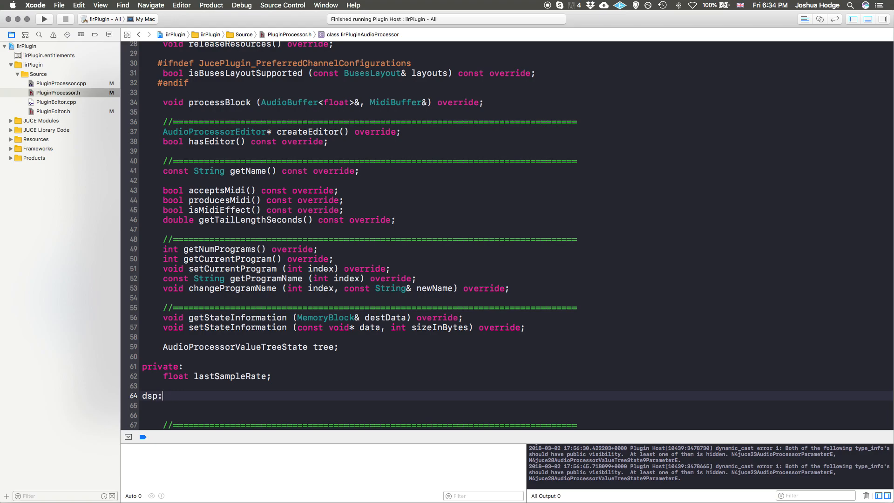
pyautogui.write(':proc')
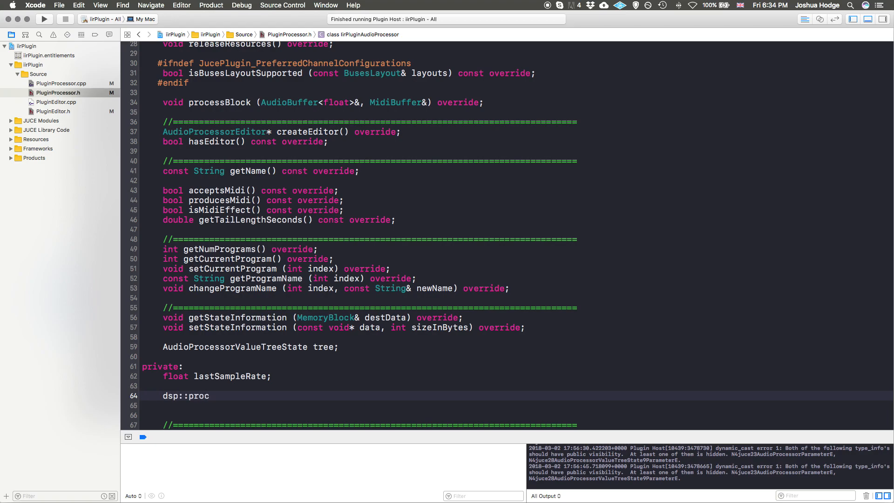
pyautogui.press('Backspace')
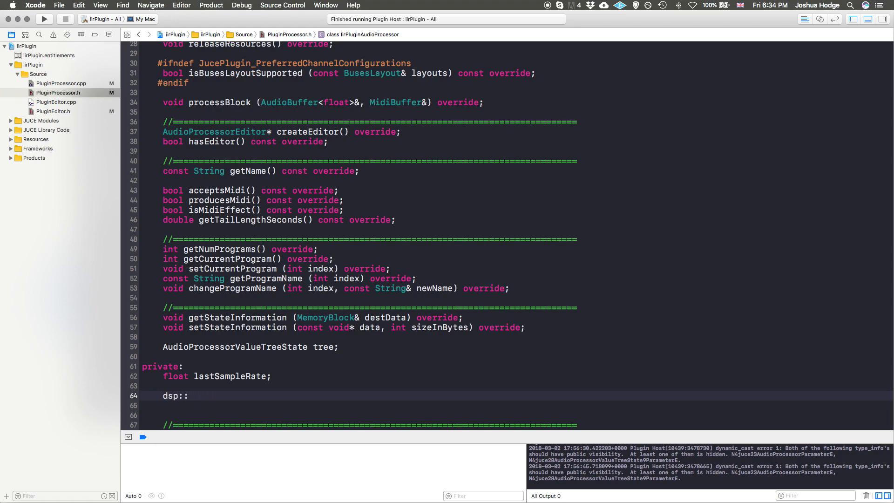
pyautogui.write('Processo')
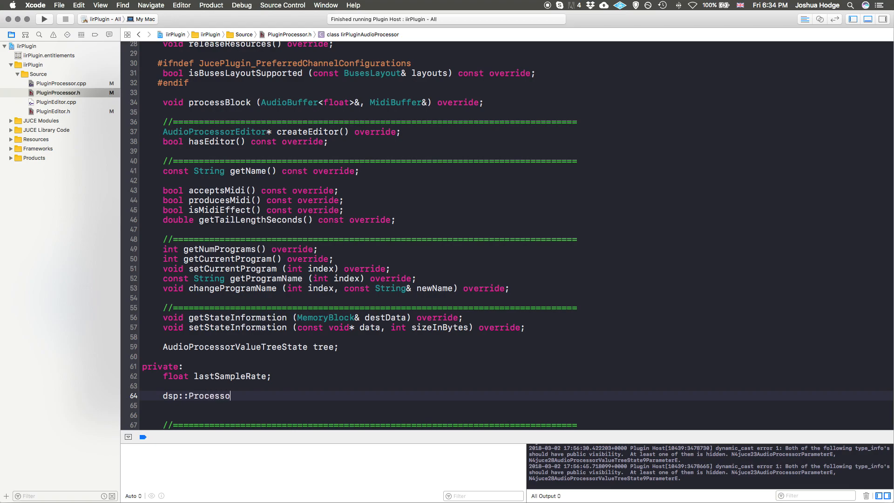
pyautogui.write('rDuplicato')
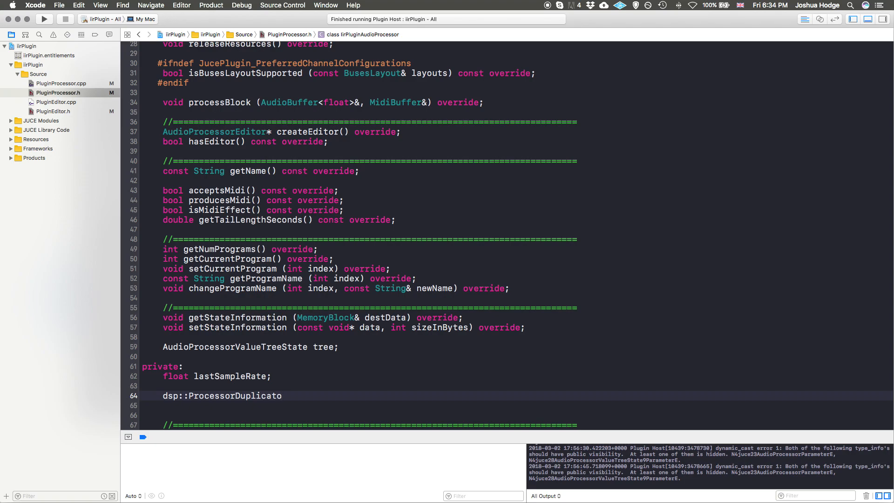
pyautogui.write('<typename MonoProcessorType, typename StateType>')
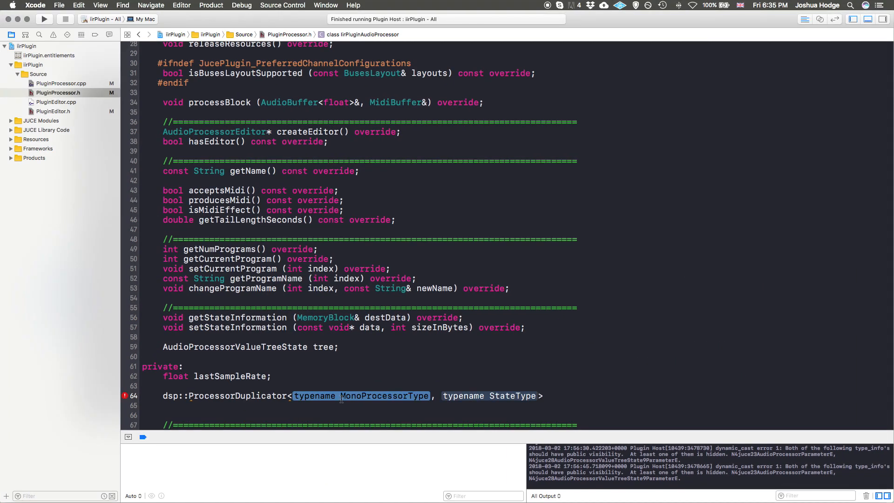
# Fill the first template argument as dsp::IIR::Filter<float> and select the StateType placeholder
pyautogui.write('dsp::II')
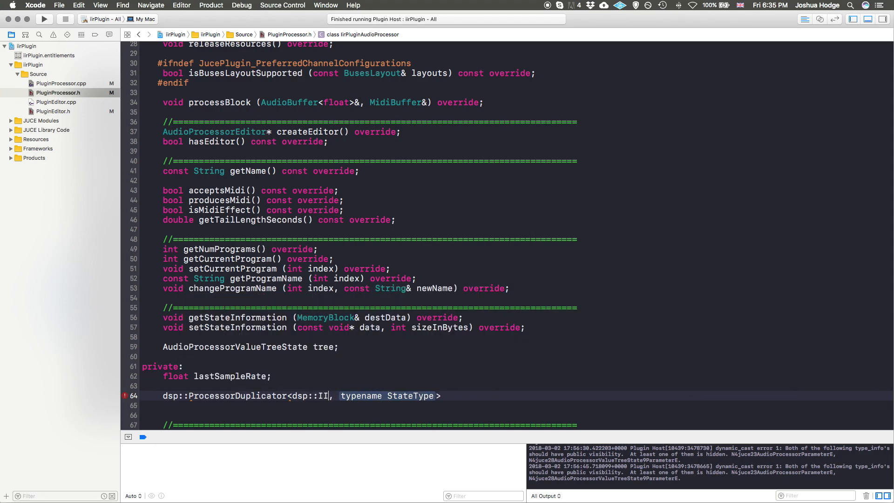
pyautogui.write('R')
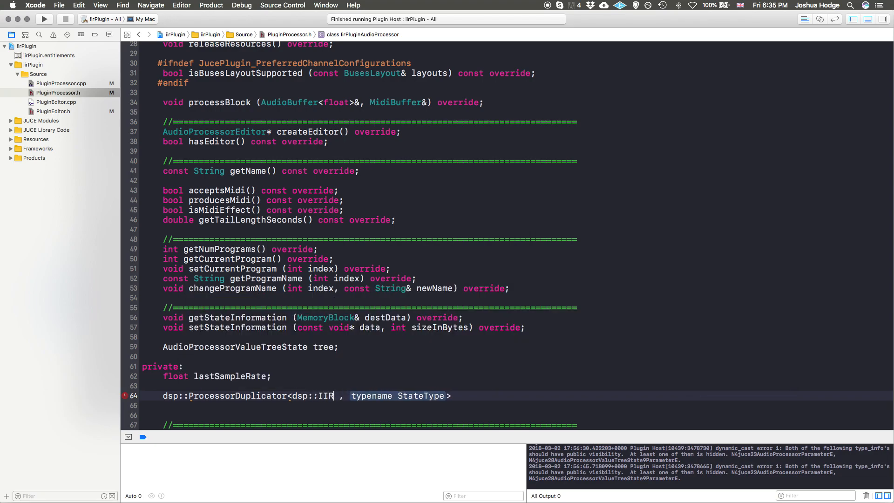
pyautogui.write('::')
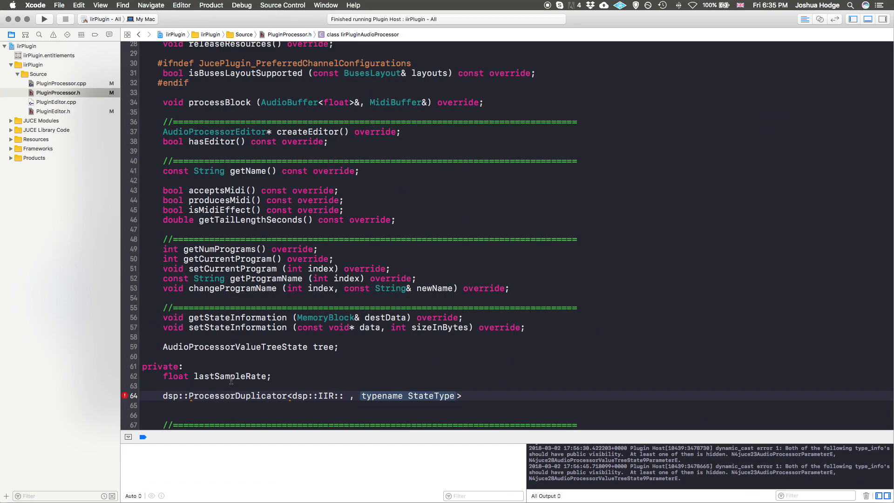
pyautogui.write('Filter <float>')
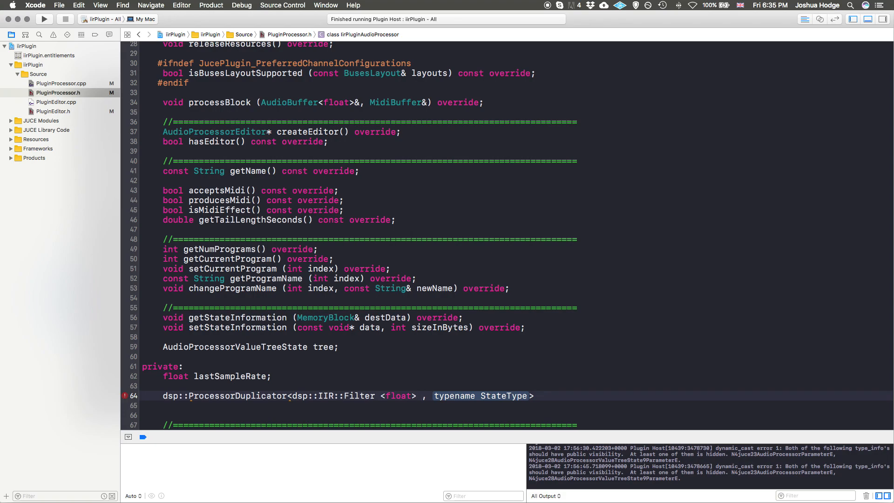
pyautogui.doubleClick(481, 396)
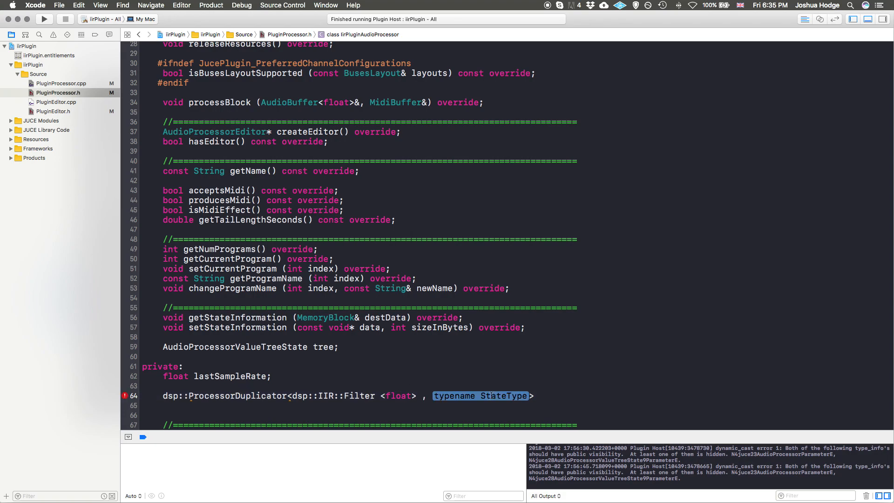
pyautogui.moveTo(495, 377)
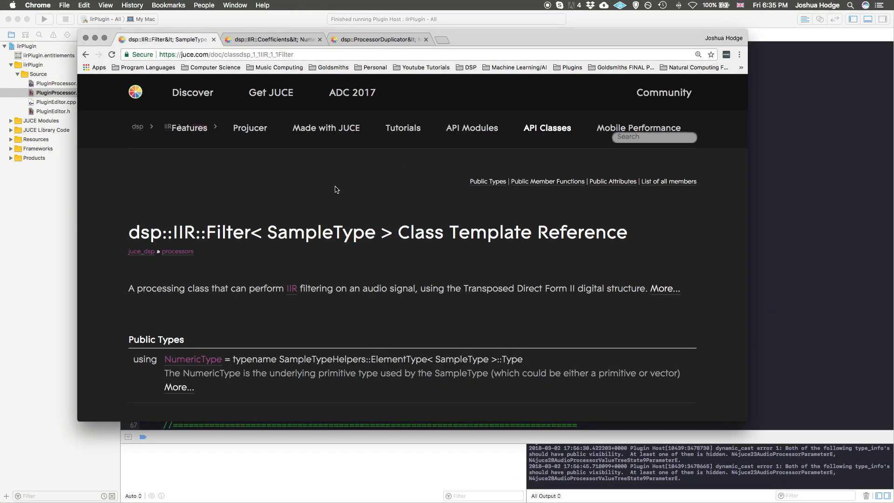
# On the dsp::IIR::Coefficients reference tab, select the class name to copy it
pyautogui.click(273, 39)
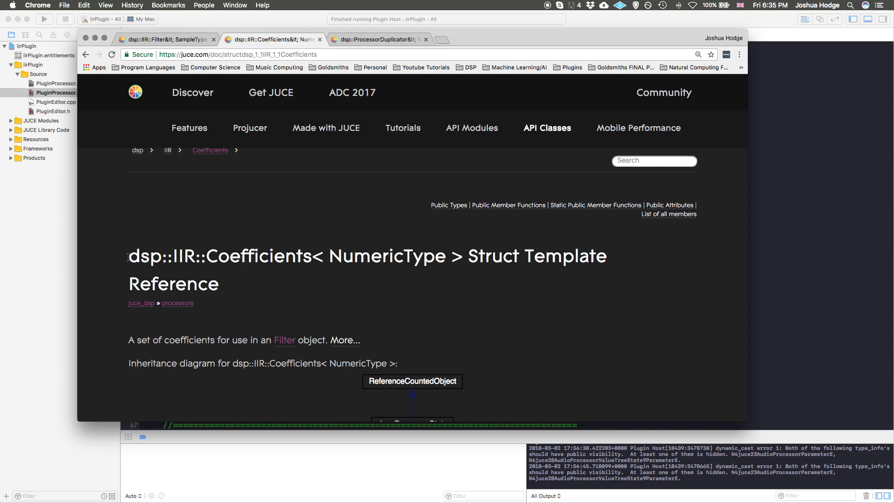
pyautogui.doubleClick(285, 256)
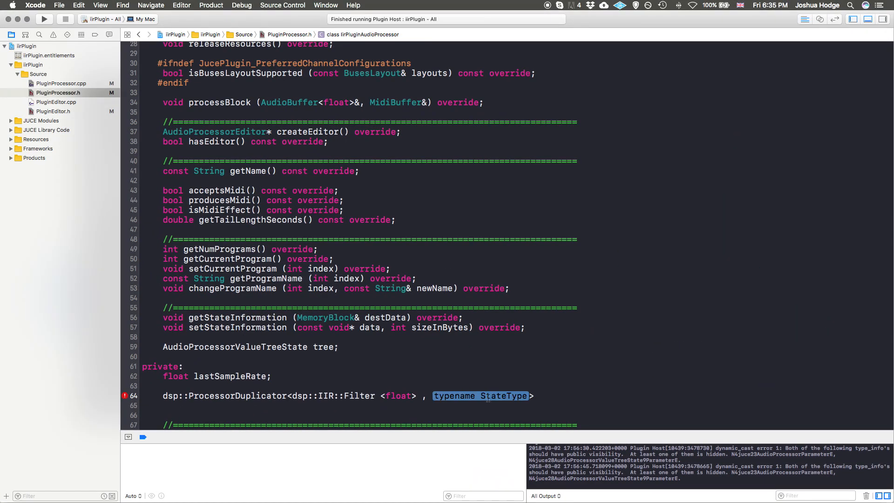
# Complete the template as dsp::IIR::Coefficients<float> for the ProcessorDuplicator member
pyautogui.write('dsp::IIR::Coefficients< NumericType >')
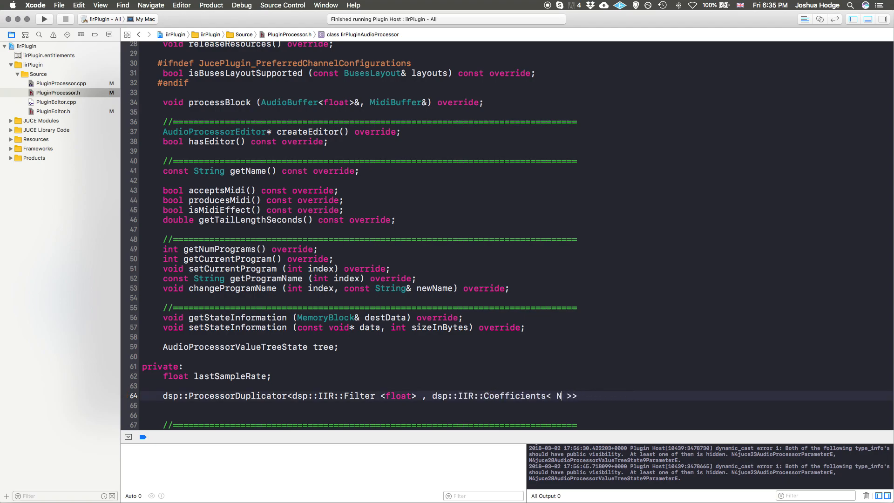
pyautogui.write('float')
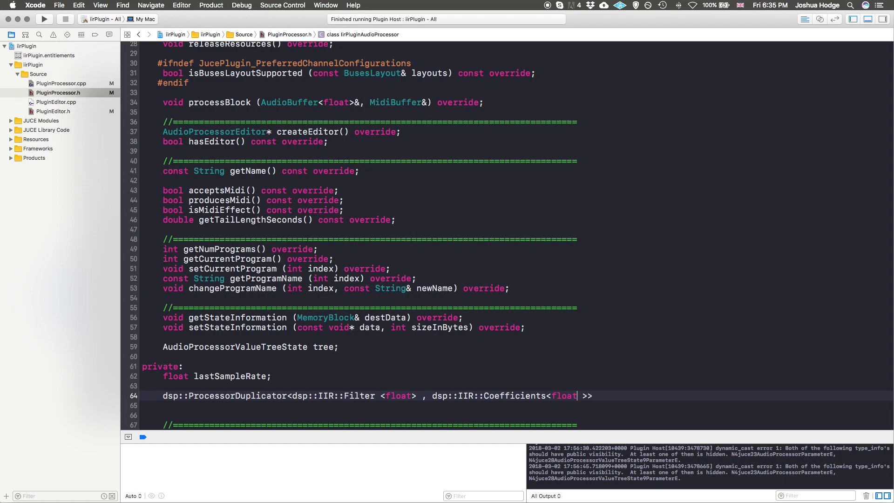
pyautogui.press('Backspace')
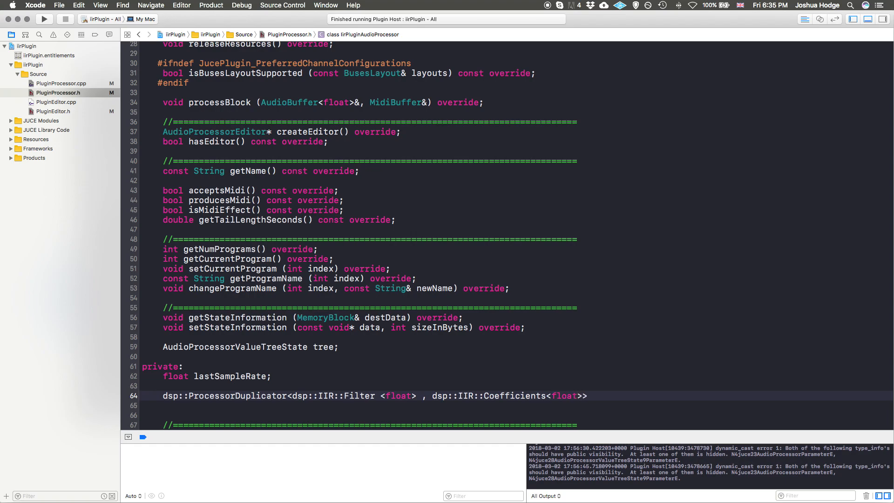
pyautogui.click(594, 396)
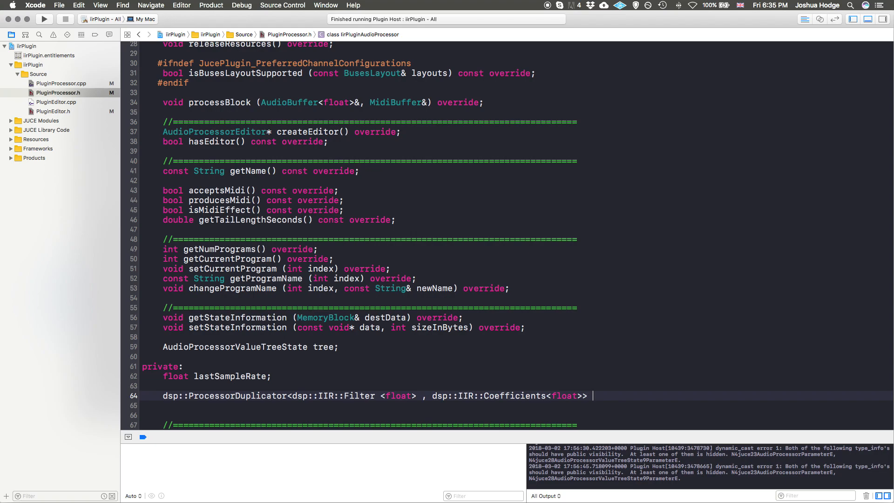
pyautogui.moveTo(506, 384)
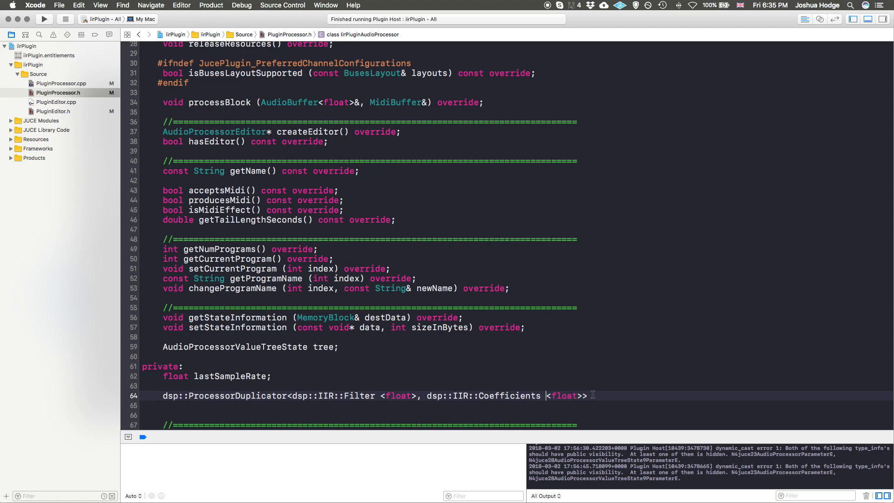
# Name the private member lowPassFilter and terminate the declaration
pyautogui.write('low')
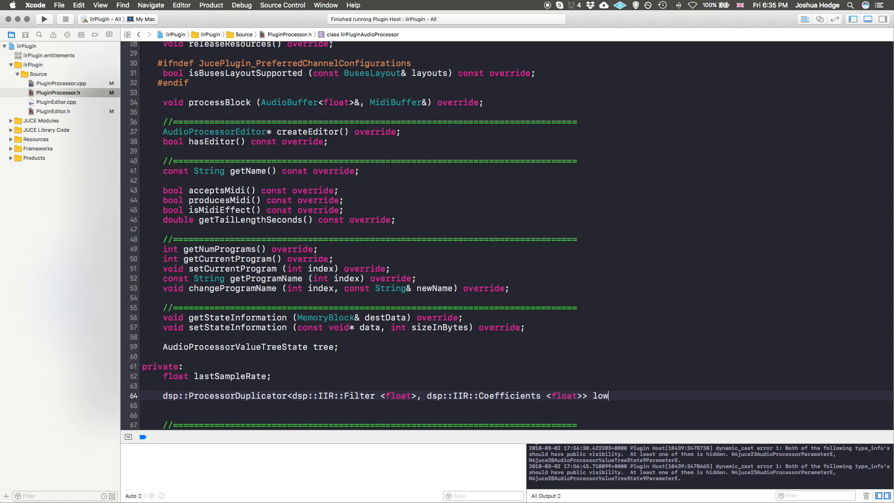
pyautogui.write('PassF')
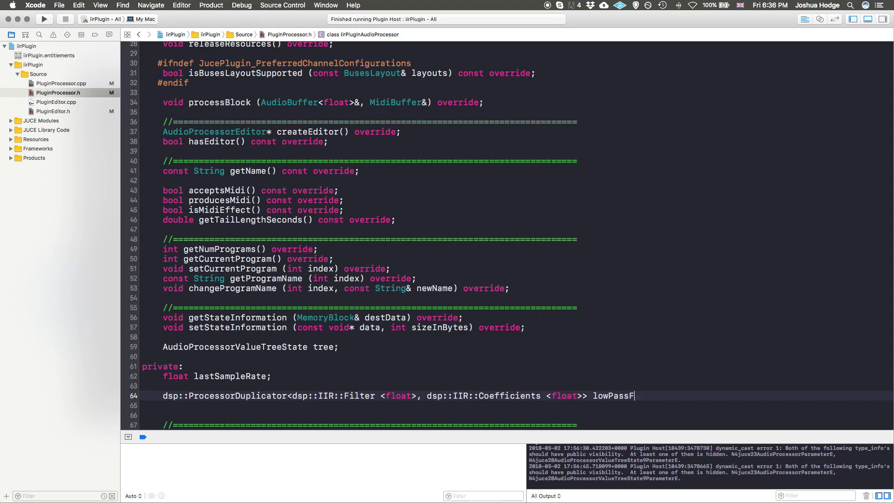
pyautogui.write('ilter;')
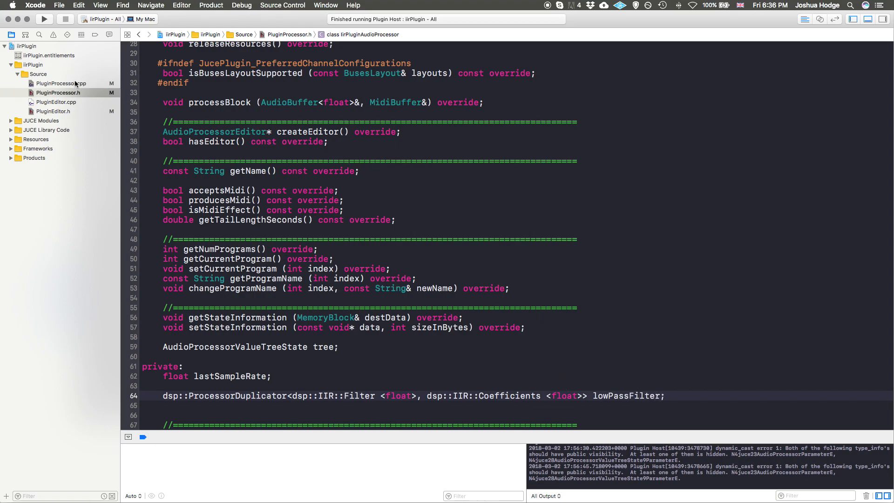
pyautogui.click(665, 396)
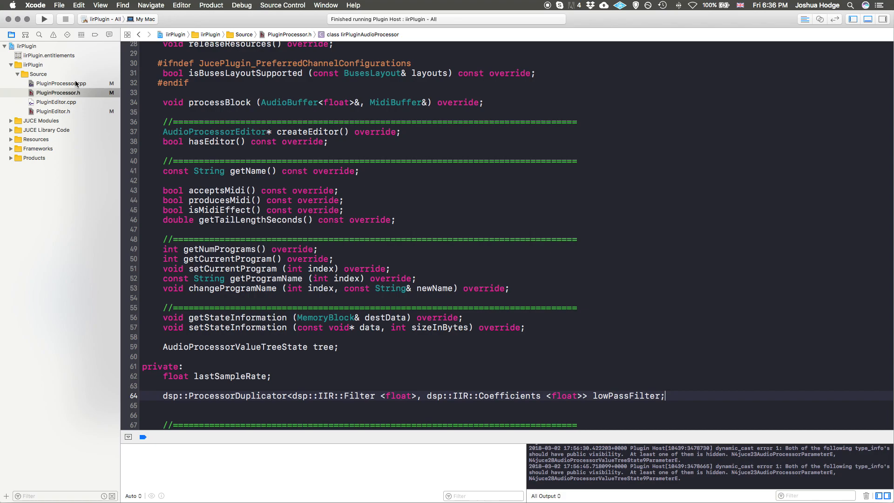
# In PluginProcessor.cpp, add a comma after tree(*this, nullptr) and start the lowPassFilter initialiser
pyautogui.click(62, 83)
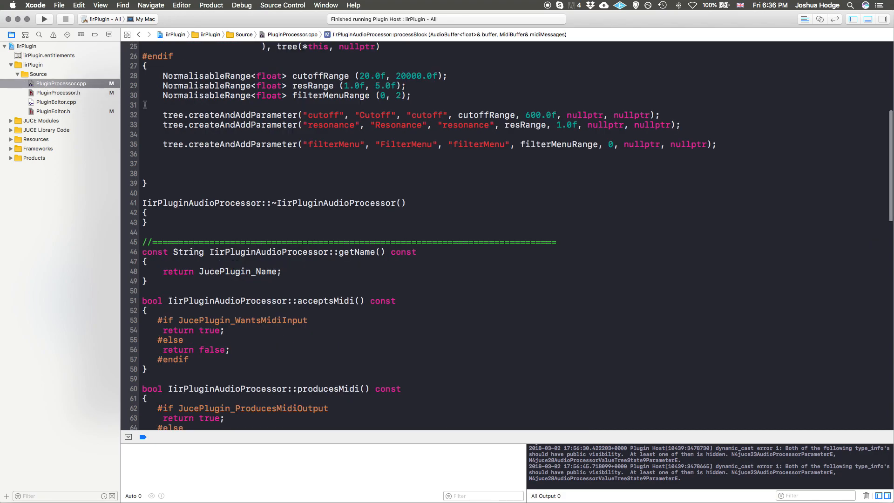
pyautogui.scroll(3)
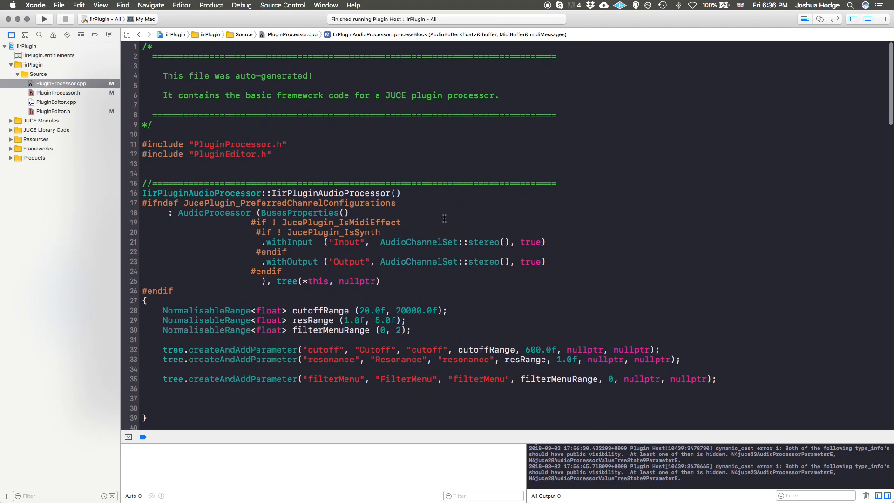
pyautogui.click(381, 281)
pyautogui.write(',')
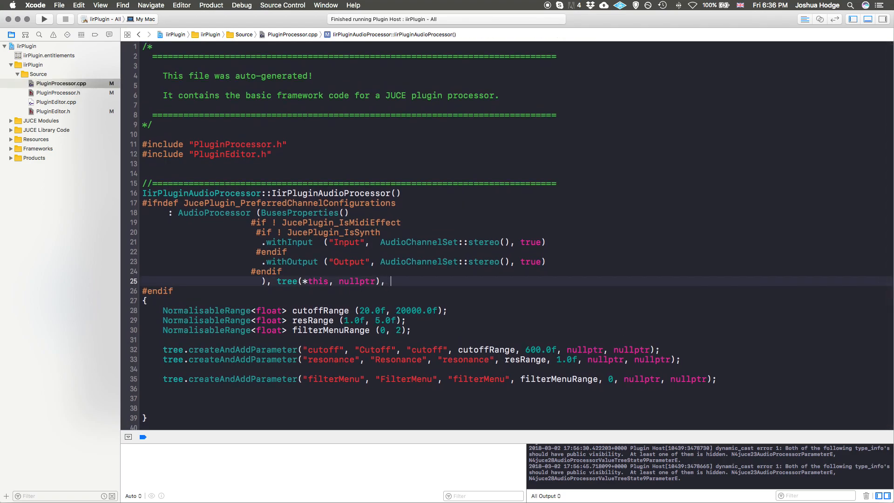
pyautogui.write('low')
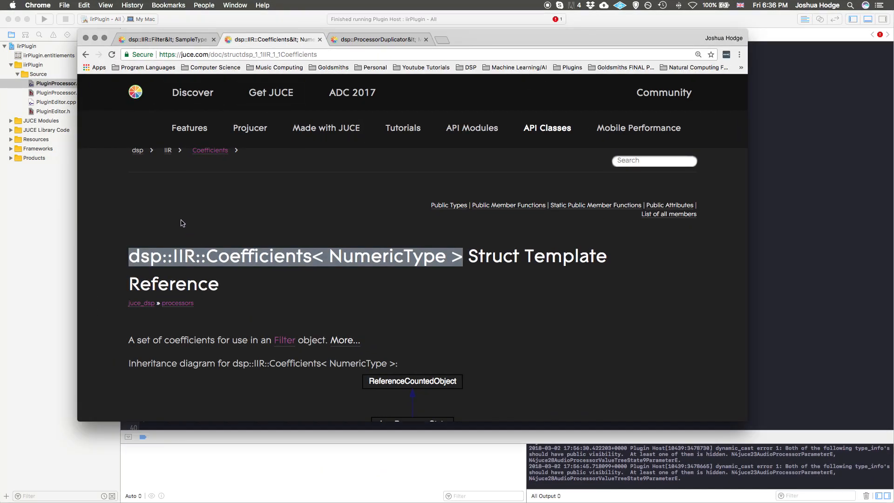
# Review the Coefficients static member functions and select makeLowPass
pyautogui.scroll(-3)
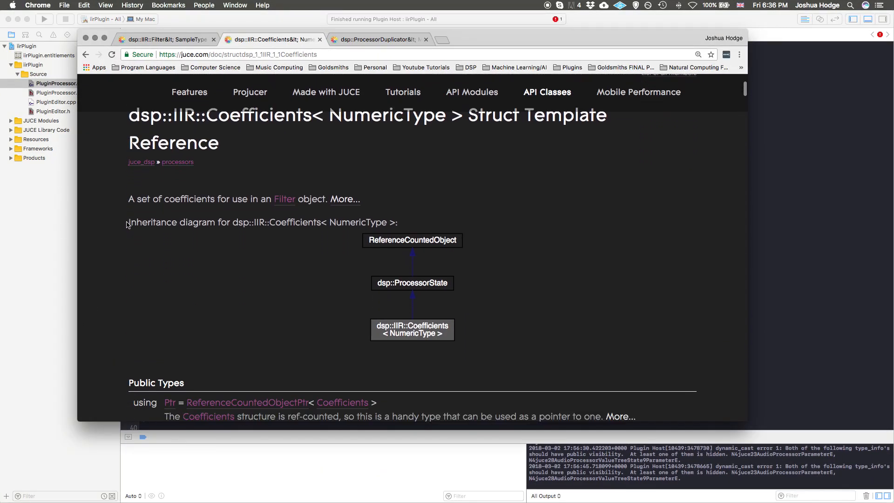
pyautogui.scroll(-3)
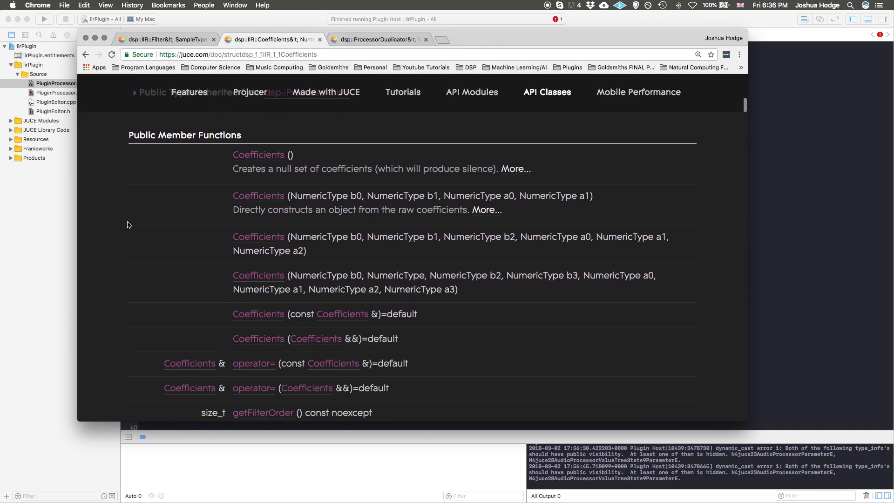
pyautogui.scroll(-3)
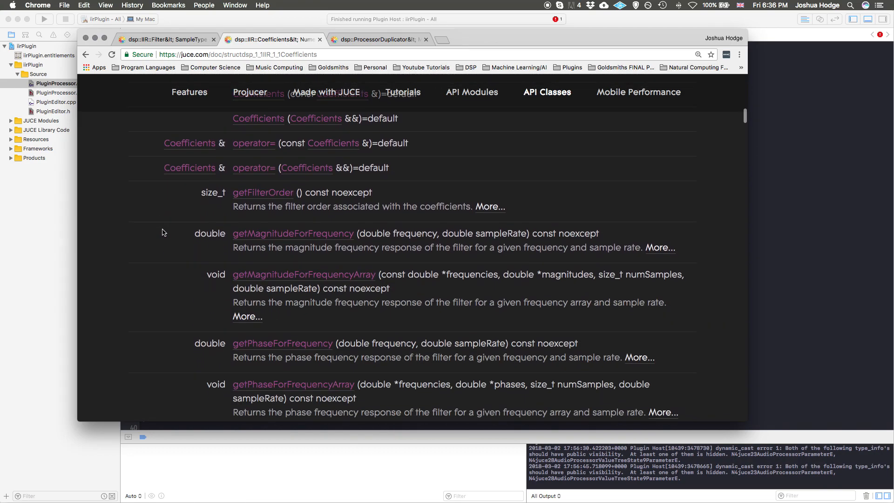
pyautogui.scroll(-3)
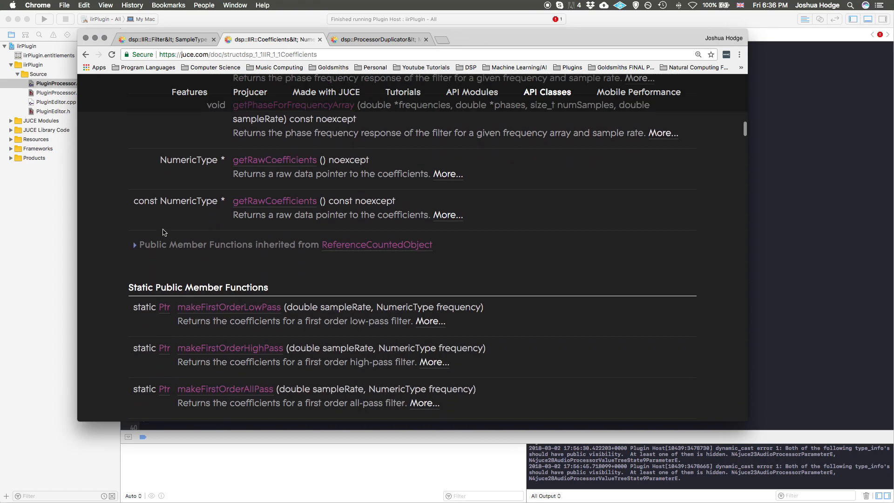
pyautogui.scroll(-3)
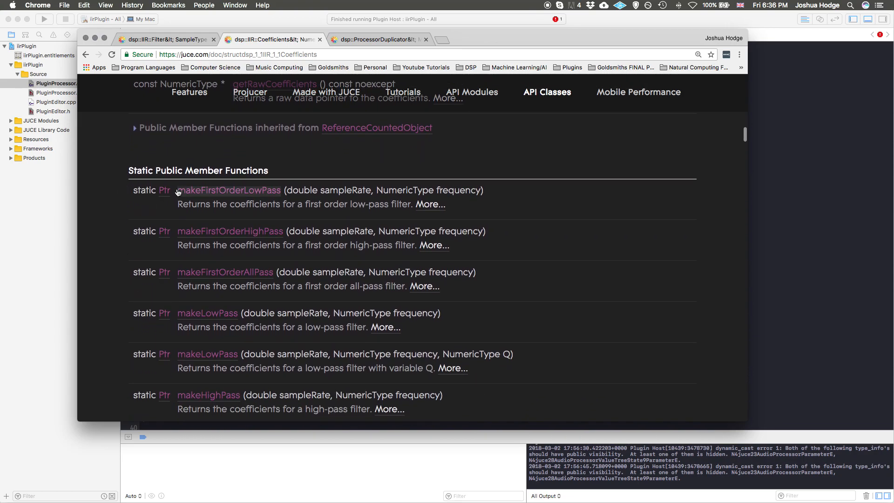
pyautogui.moveTo(218, 207)
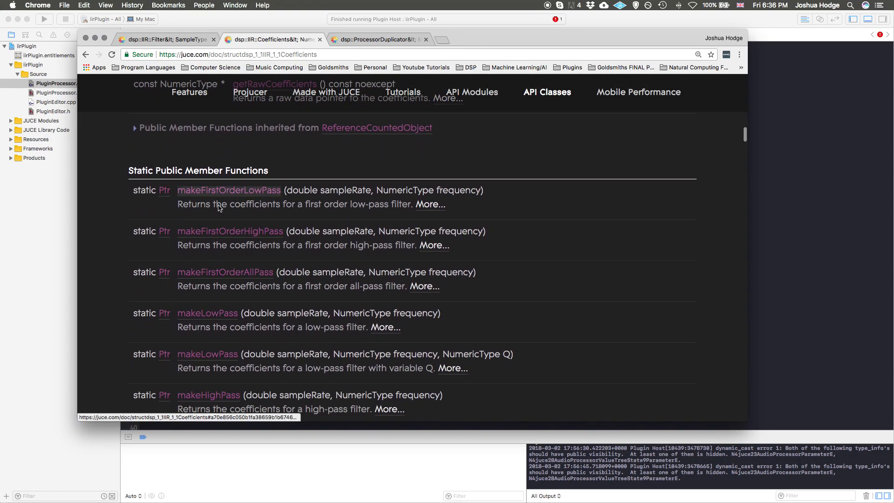
pyautogui.moveTo(169, 194)
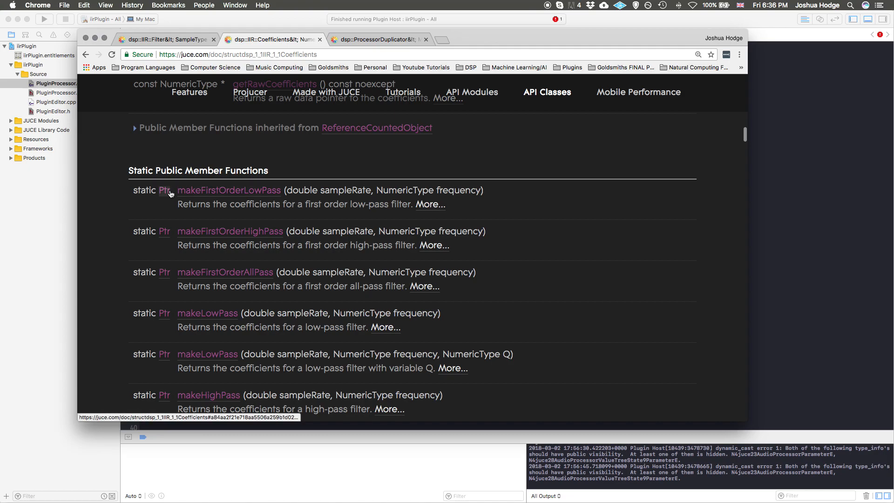
pyautogui.moveTo(228, 227)
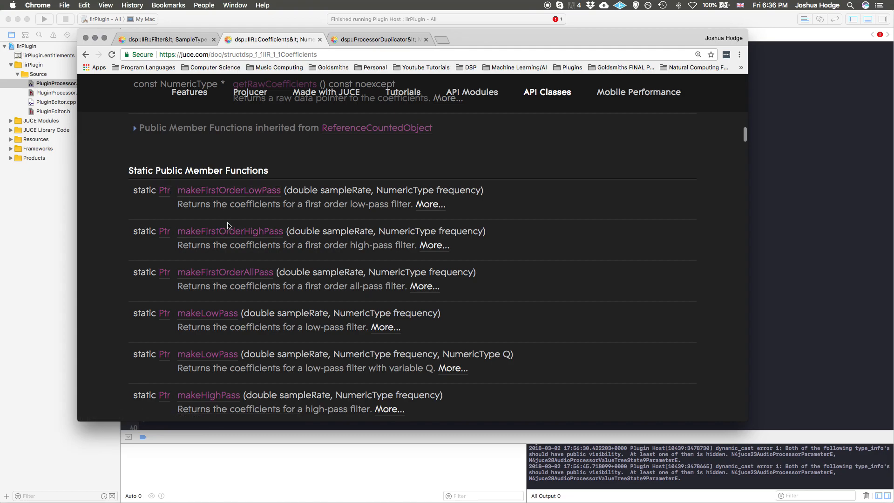
pyautogui.scroll(-3)
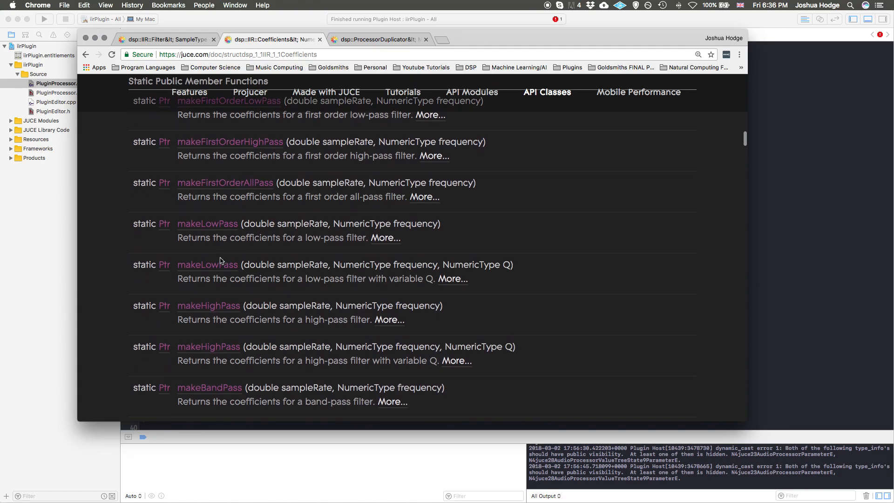
pyautogui.scroll(3)
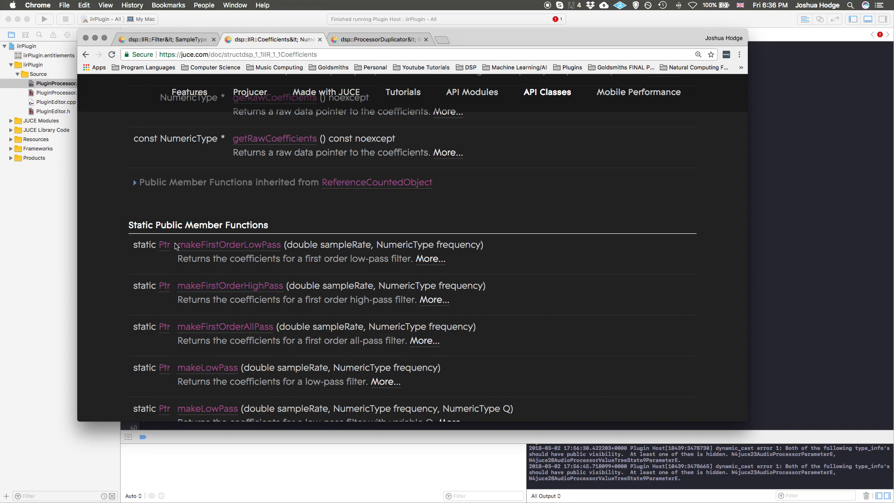
pyautogui.scroll(-3)
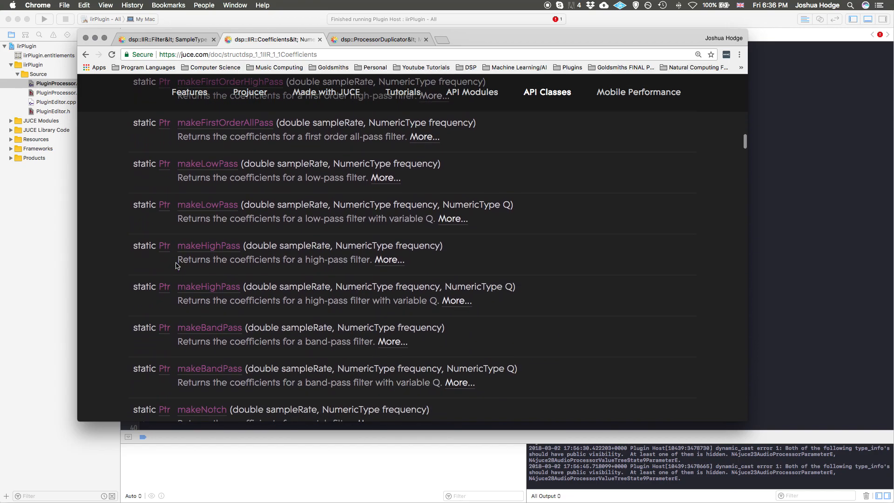
pyautogui.scroll(-3)
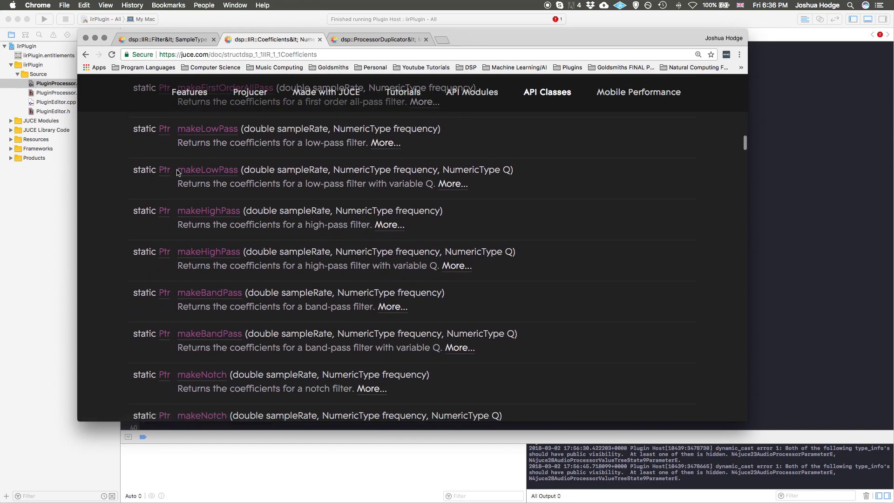
pyautogui.doubleClick(207, 170)
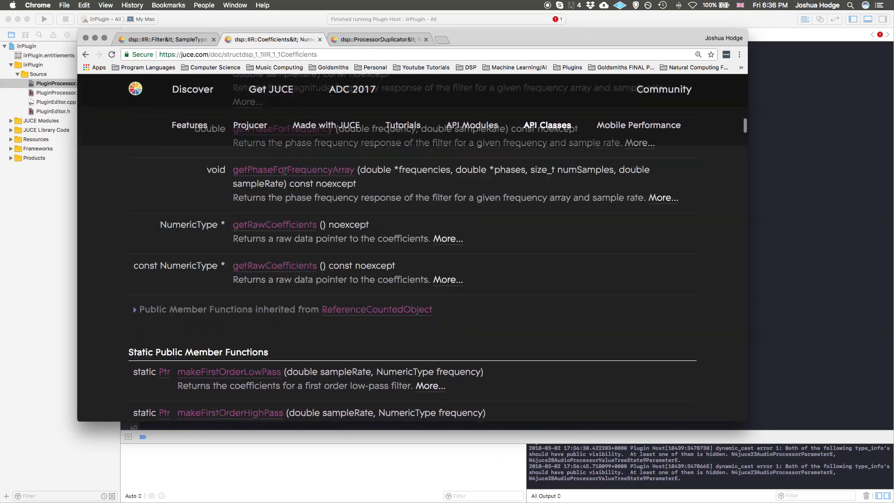
# Bookmark the JUCE dsp::IIR::Coefficients reference page in Chrome
pyautogui.scroll(3)
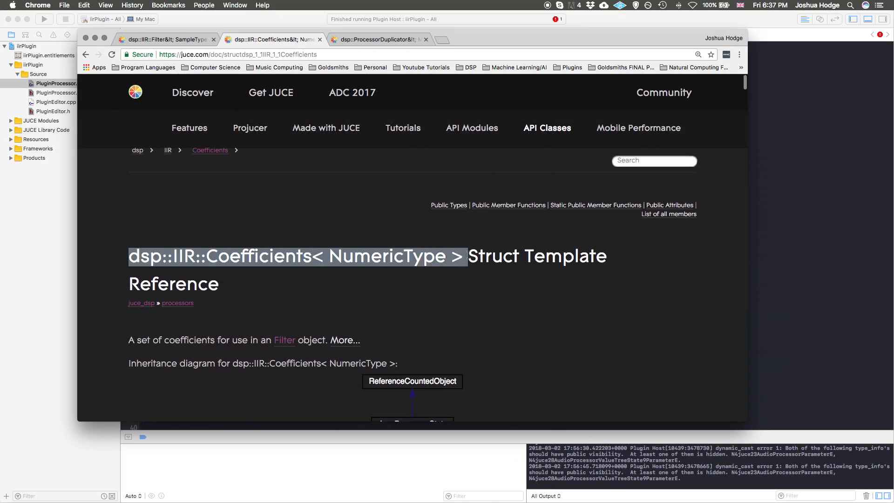
pyautogui.click(711, 54)
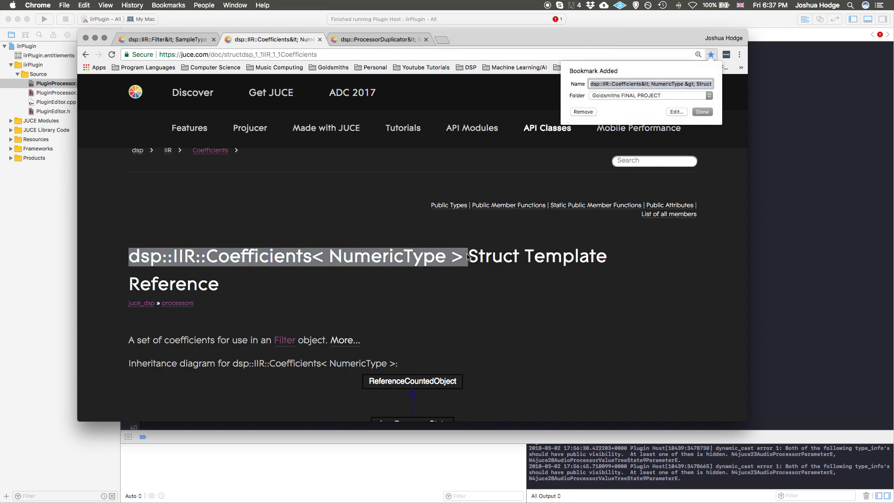
pyautogui.click(702, 111)
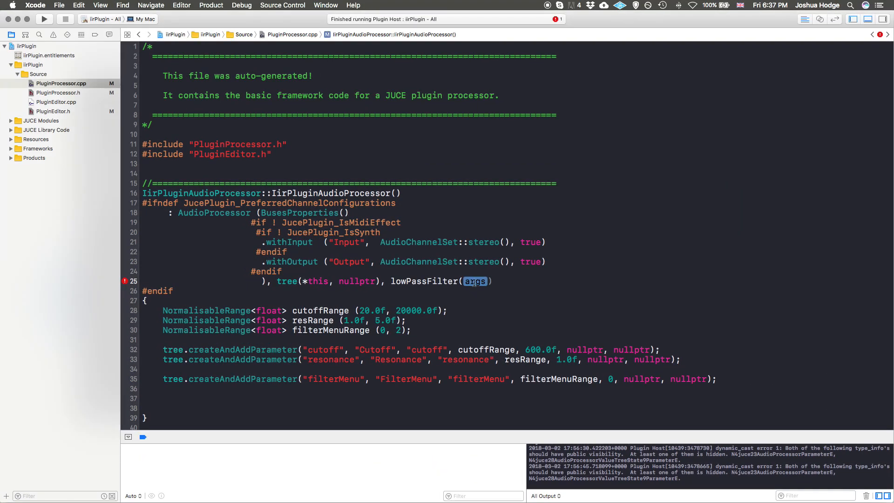
# Write dsp::IIR::Coefficients<float>::makeLowPass in the lowPassFilter initialiser
pyautogui.write('dsp::IIR::Coefficients< NumericType >')
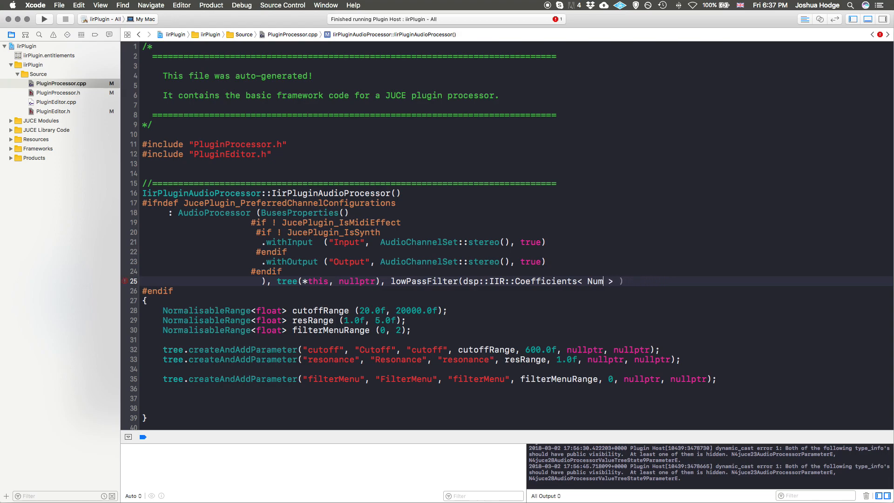
pyautogui.press('Backspace')
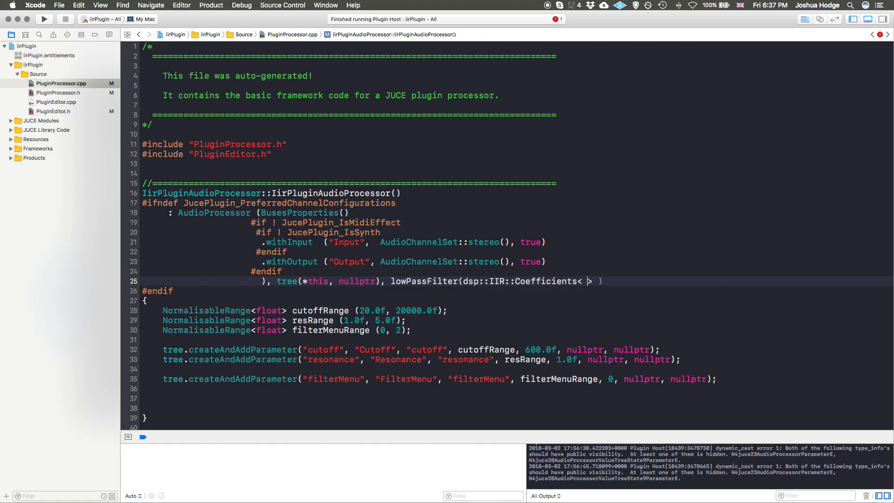
pyautogui.write('float')
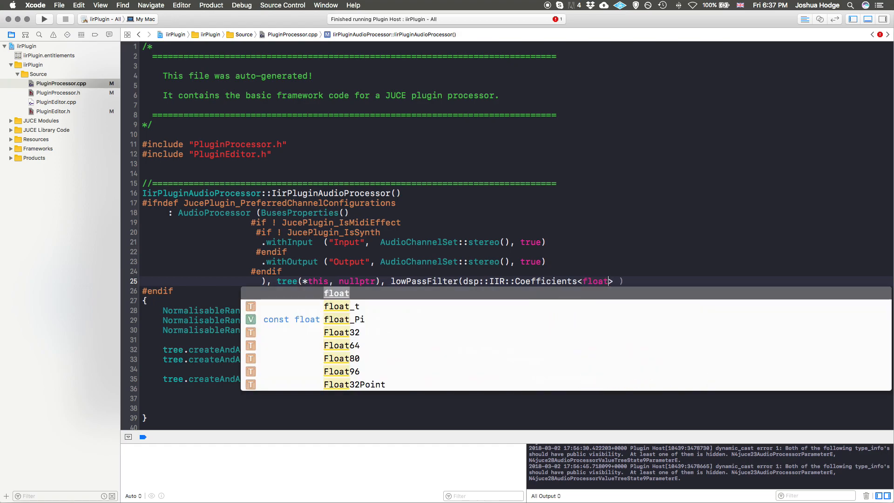
pyautogui.write('::')
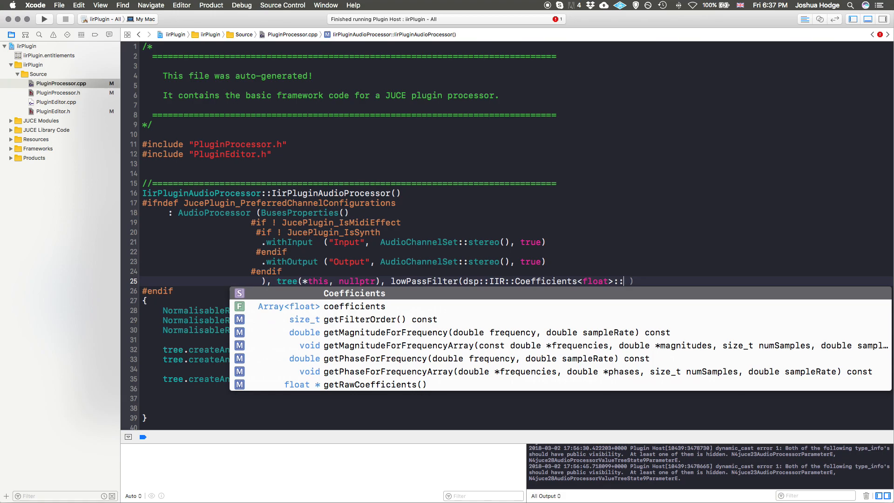
pyautogui.write('loat frequency, float Q)')
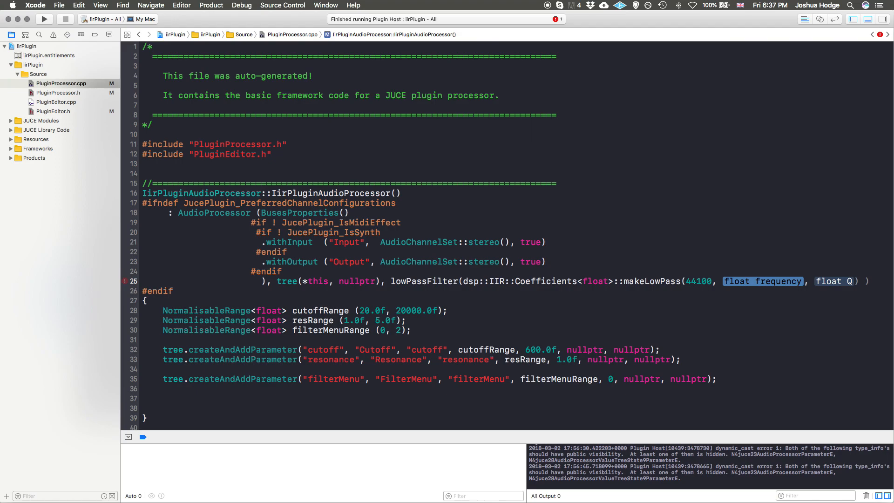
# Give makeLowPass arguments 44100, 20000.0f and 0.1f to finish the initialiser
pyautogui.write('20.0')
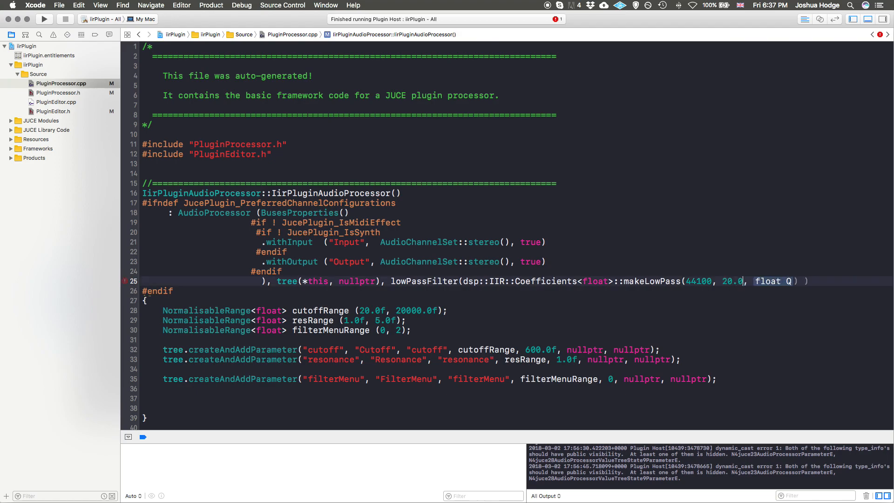
pyautogui.press('Backspace')
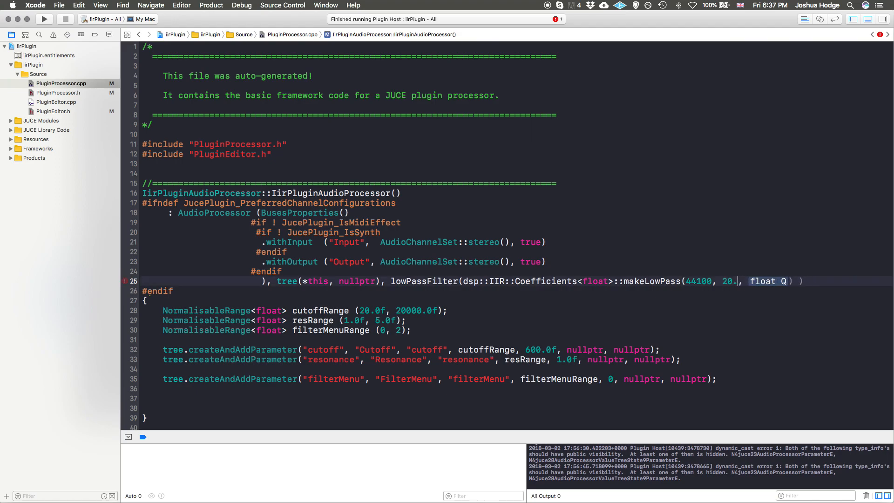
pyautogui.press('Backspace')
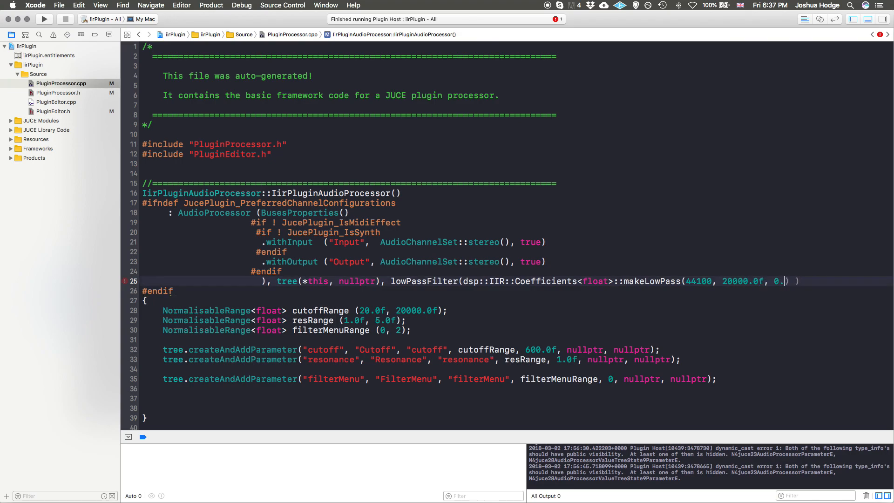
pyautogui.write('1f')
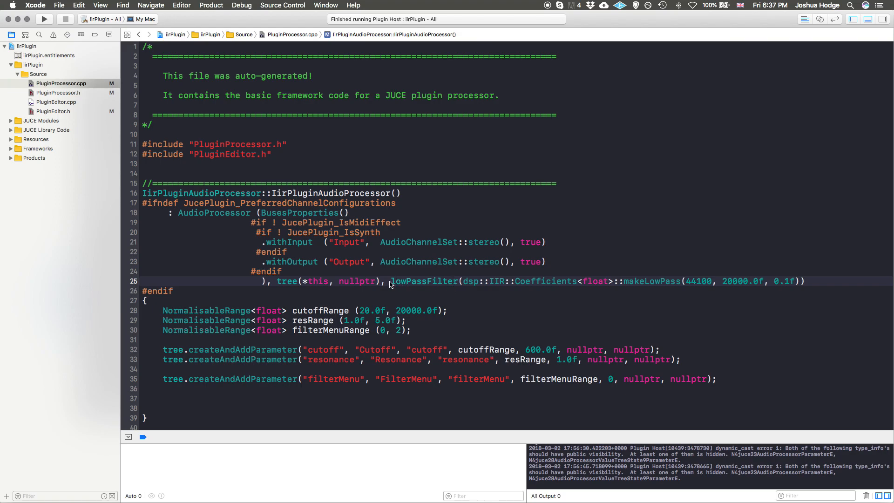
pyautogui.doubleClick(424, 281)
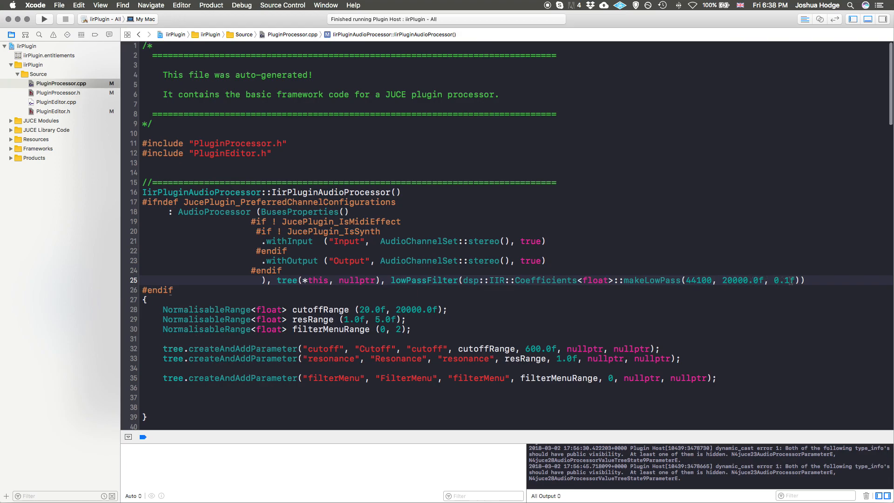
# At the end of processBlock, start a lowPassFilter.process call via autocomplete
pyautogui.scroll(-3)
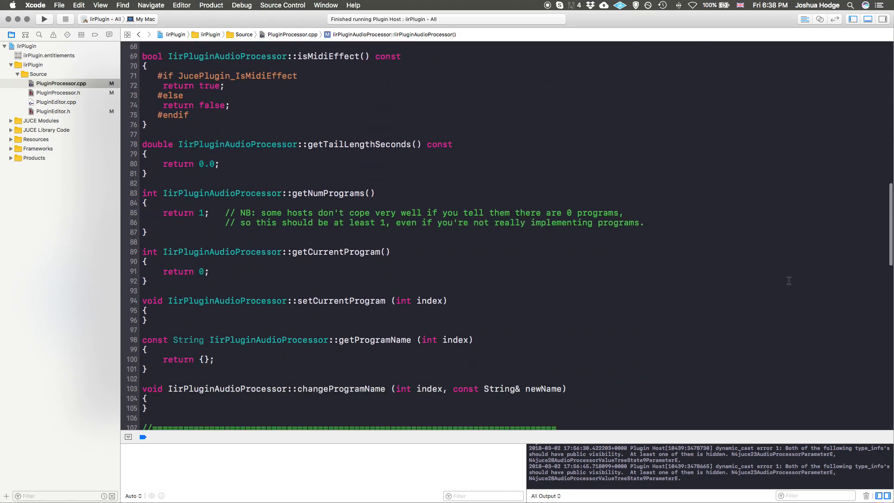
pyautogui.scroll(-3)
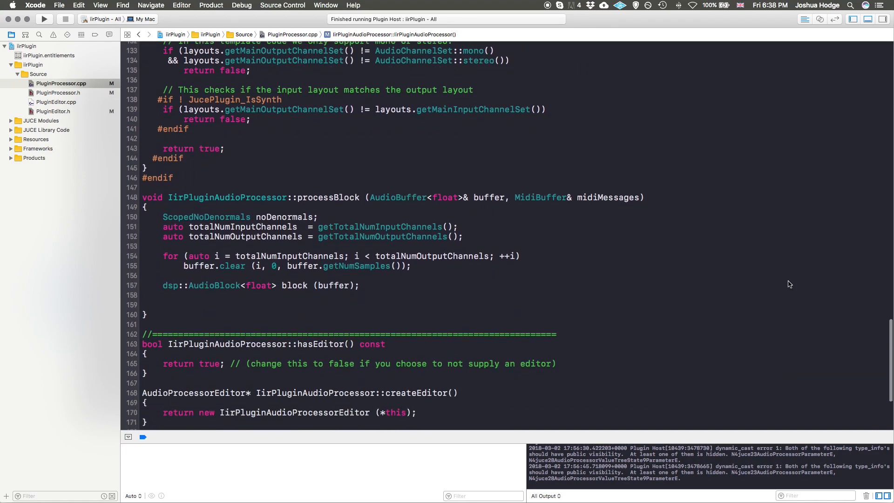
pyautogui.scroll(3)
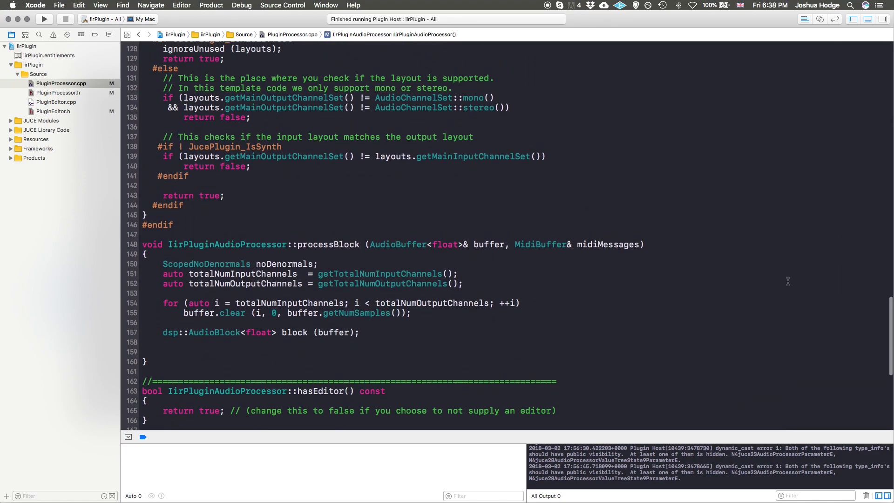
pyautogui.scroll(3)
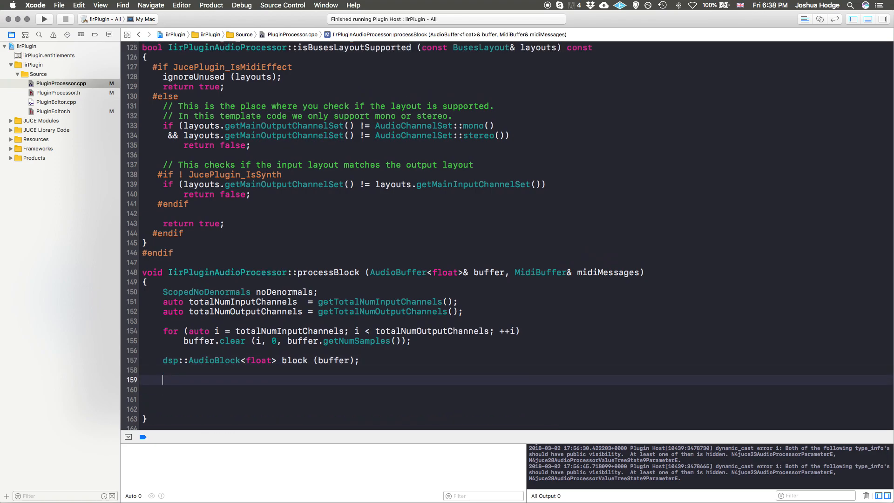
pyautogui.write('l')
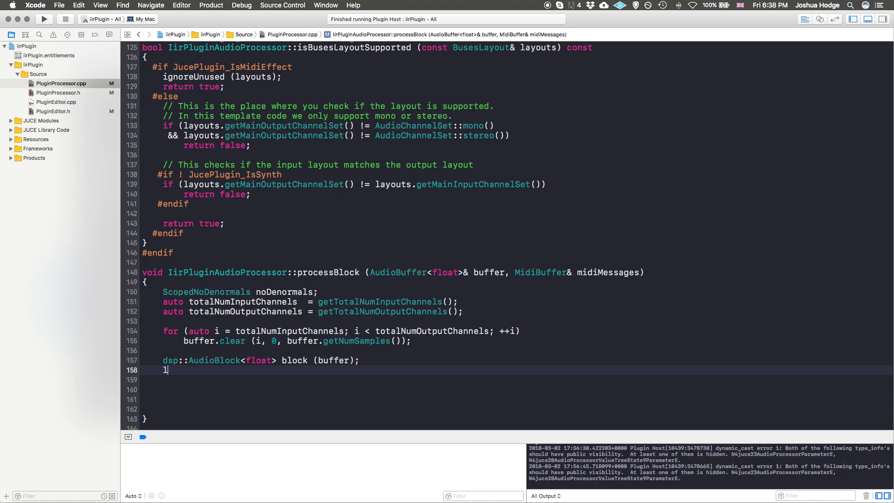
pyautogui.write('lowPassFilter')
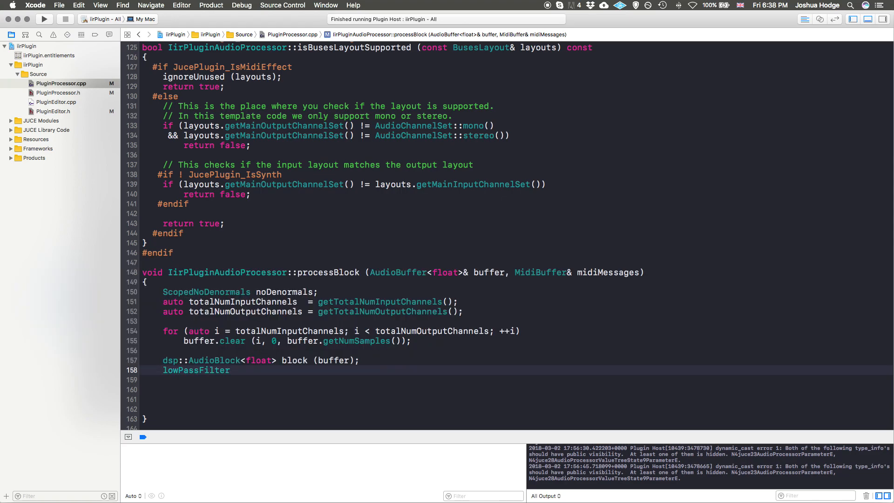
pyautogui.write('.')
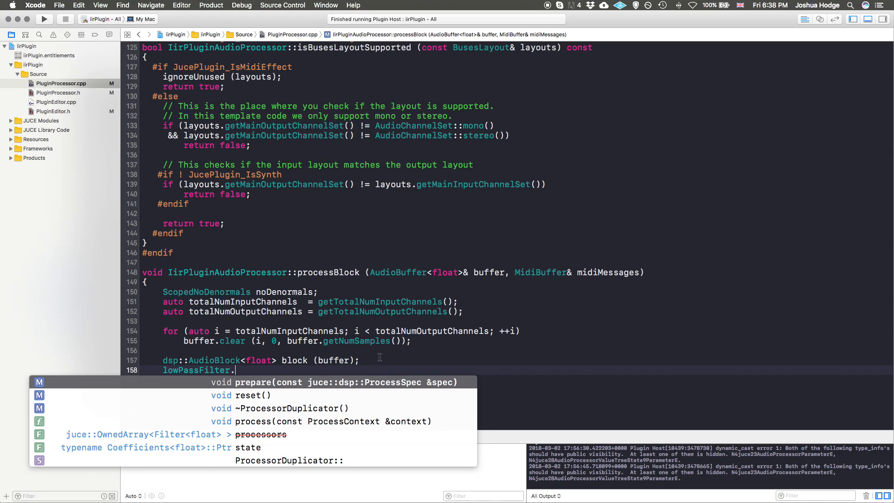
pyautogui.write('proc')
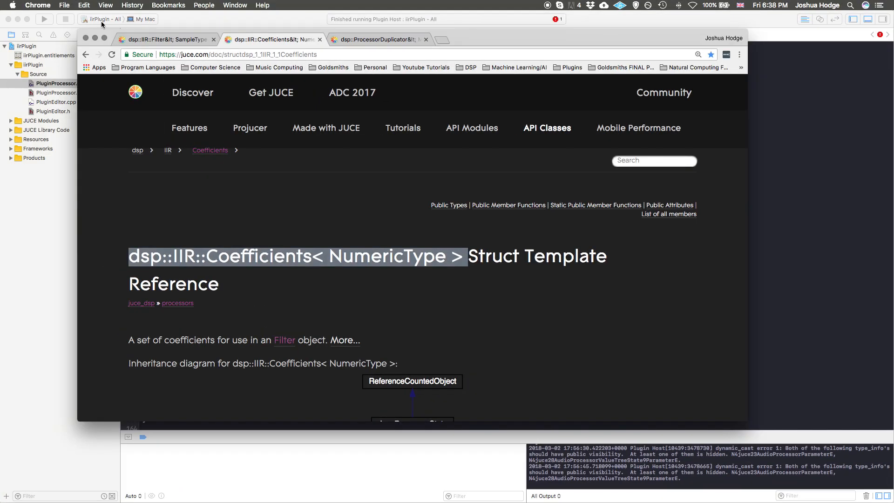
# From the JUCE Class Index, open dsp::ProcessContextReplacing and copy its class name
pyautogui.click(86, 54)
pyautogui.write('context')
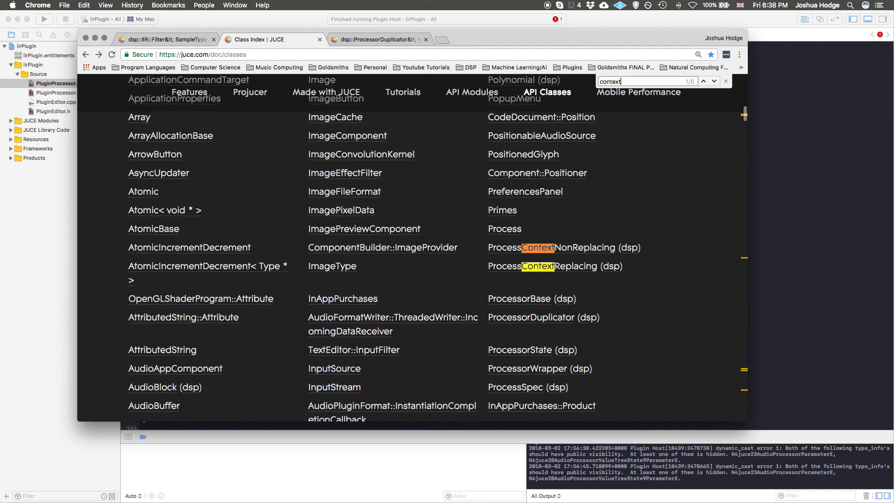
pyautogui.click(554, 266)
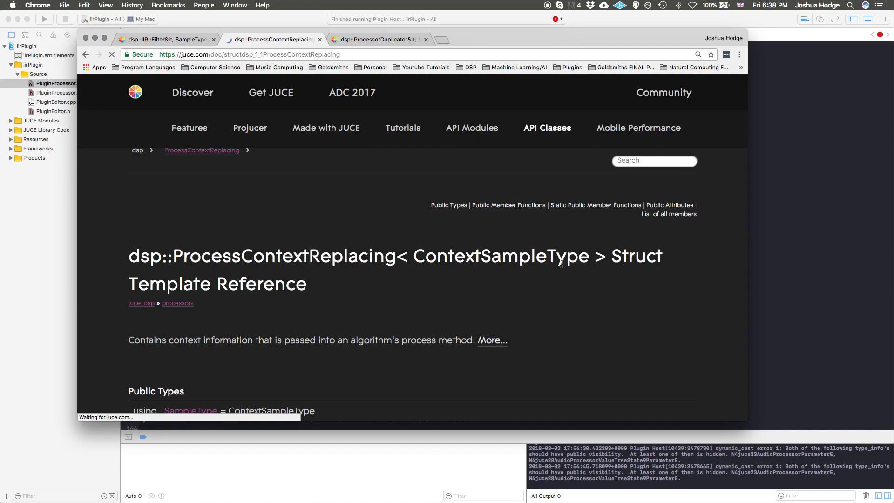
pyautogui.scroll(-3)
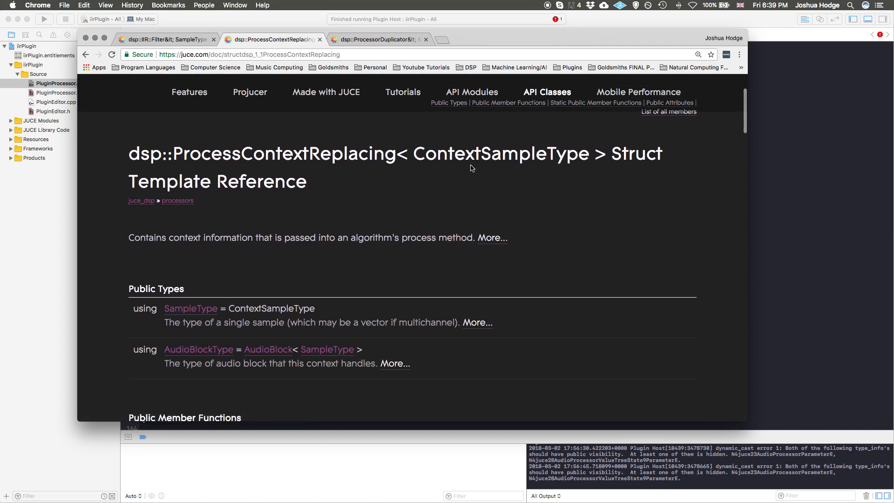
pyautogui.moveTo(130, 157)
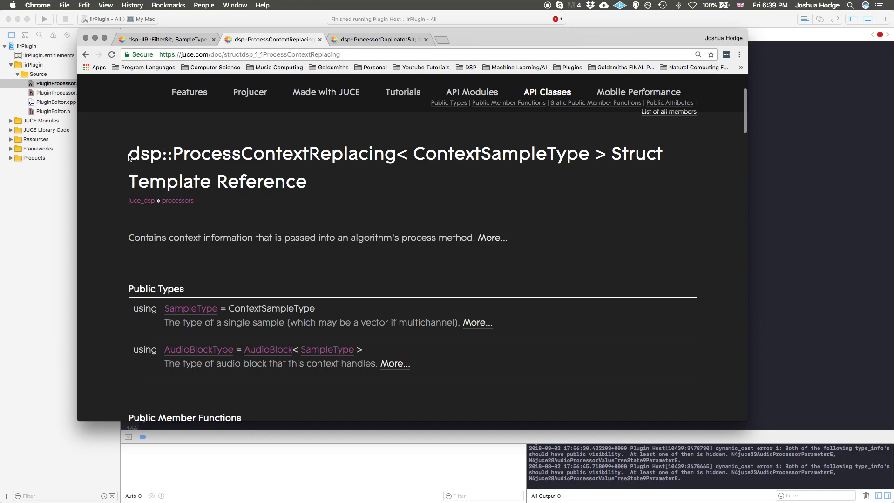
pyautogui.doubleClick(365, 154)
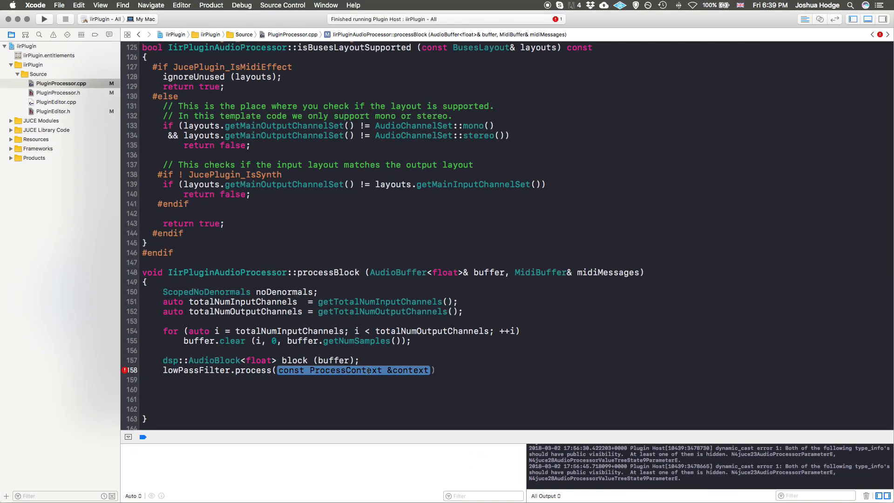
# Complete lowPassFilter.process(dsp::ProcessContextReplacing<float> (block)); in processBlock
pyautogui.write('dsp::ProcessContextReplacing< ContextSampleType >')
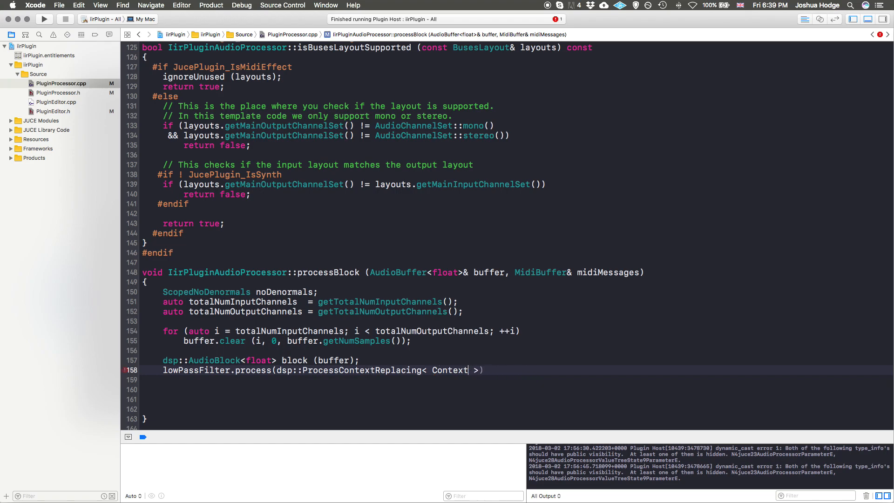
pyautogui.press('Backspace')
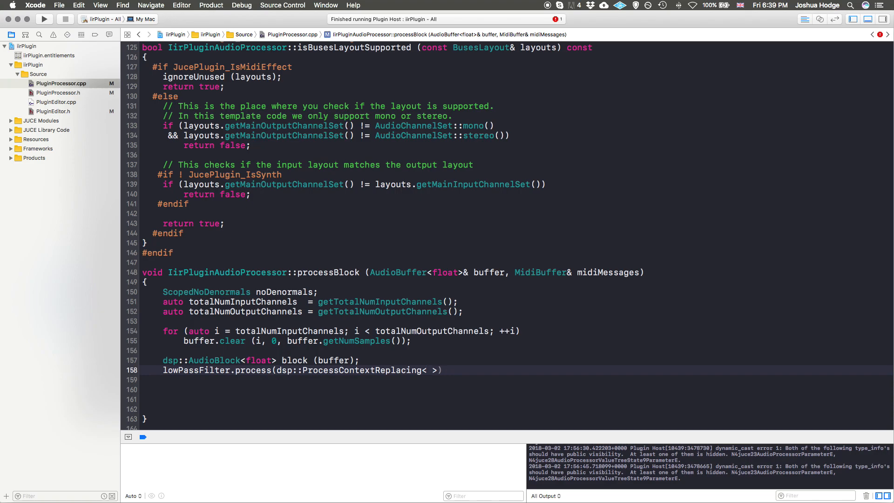
pyautogui.write('float>')
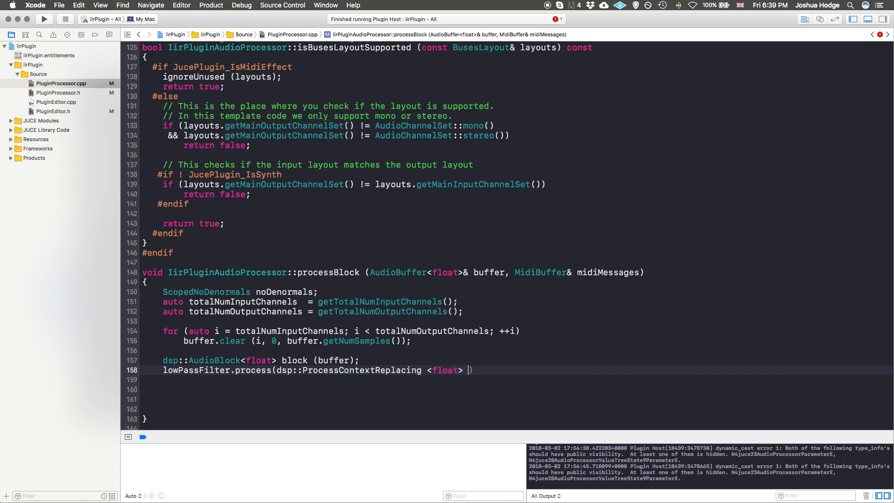
pyautogui.write(');')
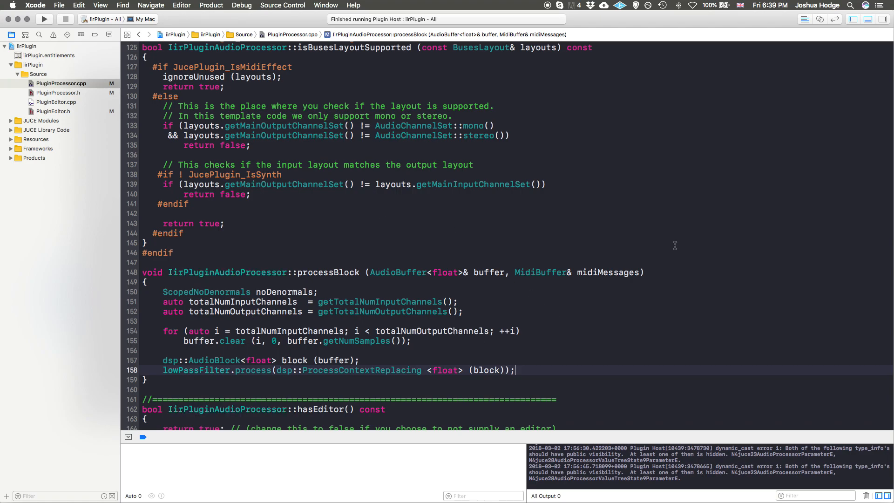
pyautogui.moveTo(709, 252)
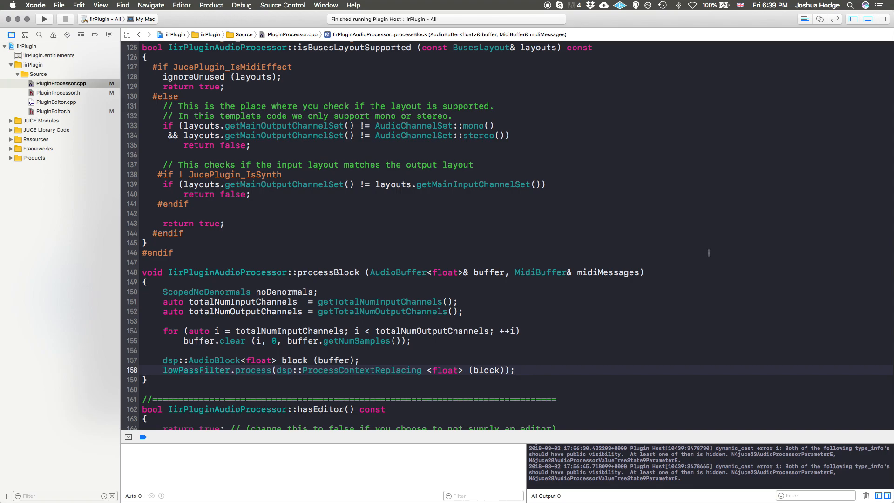
pyautogui.moveTo(322, 413)
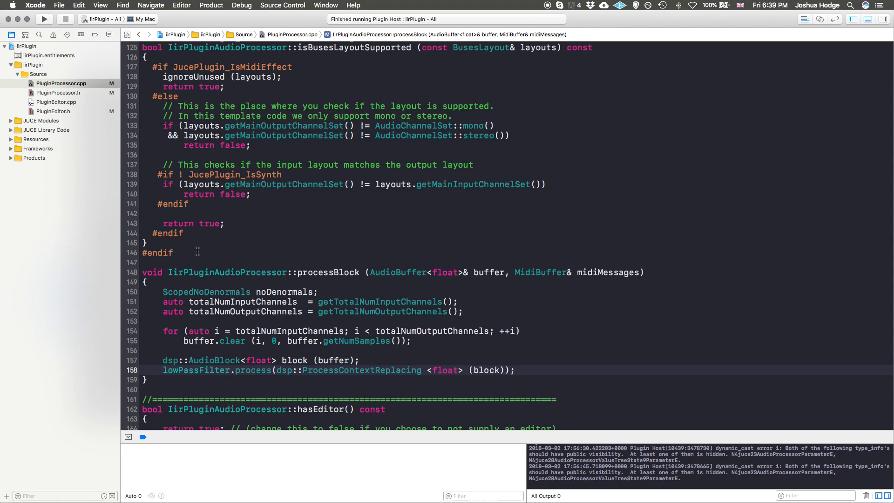
# Define an empty void IirPluginAudioProcessor::updateFilter() above processBlock
pyautogui.click(234, 252)
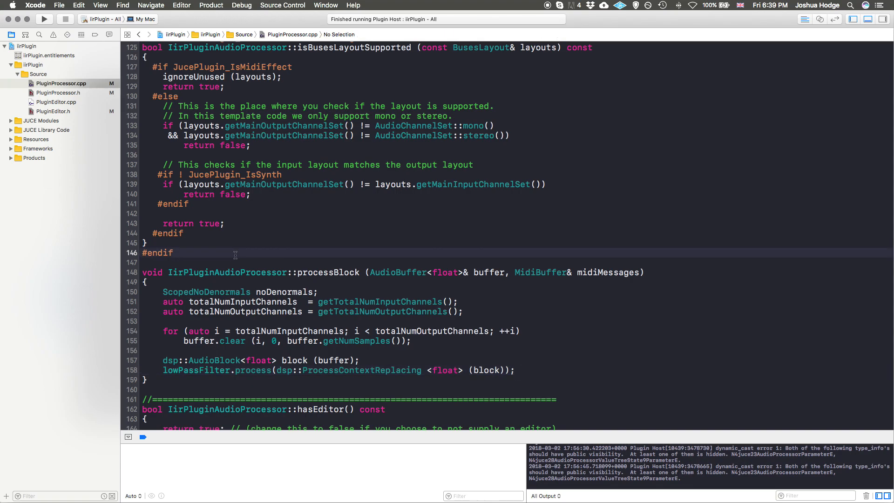
pyautogui.write('void')
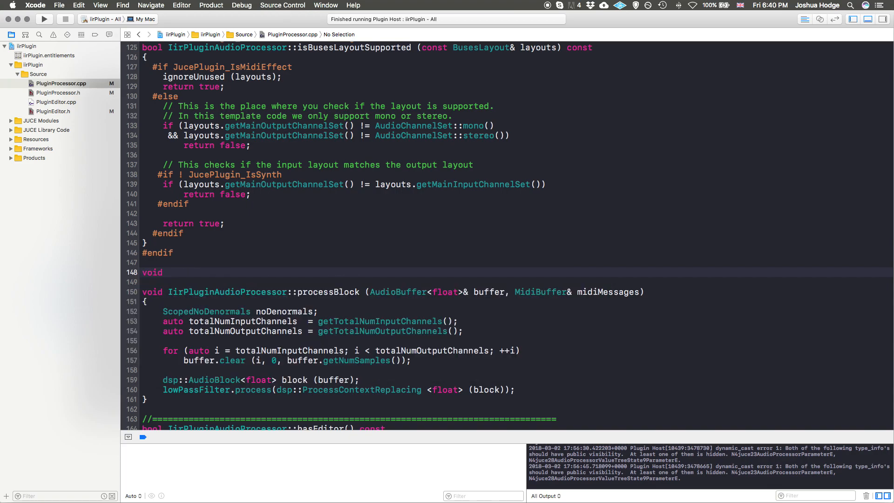
pyautogui.write('IirPluginAudioProcessor::u')
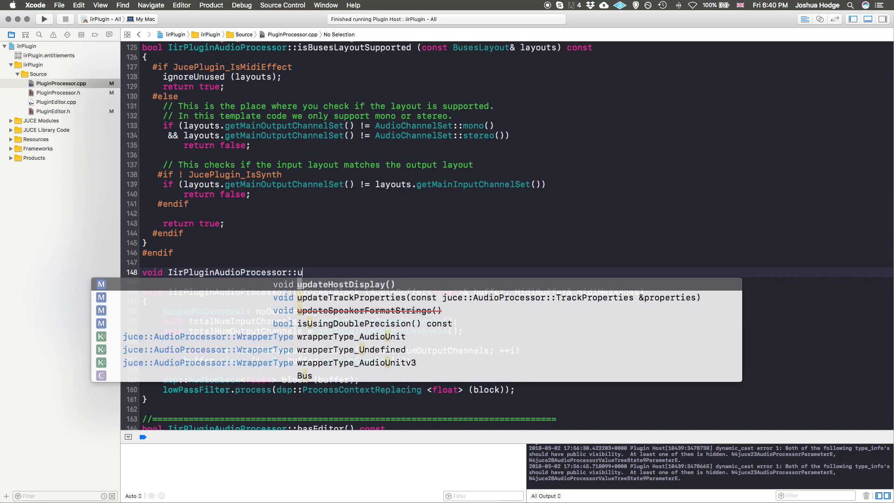
pyautogui.write('pdateFi')
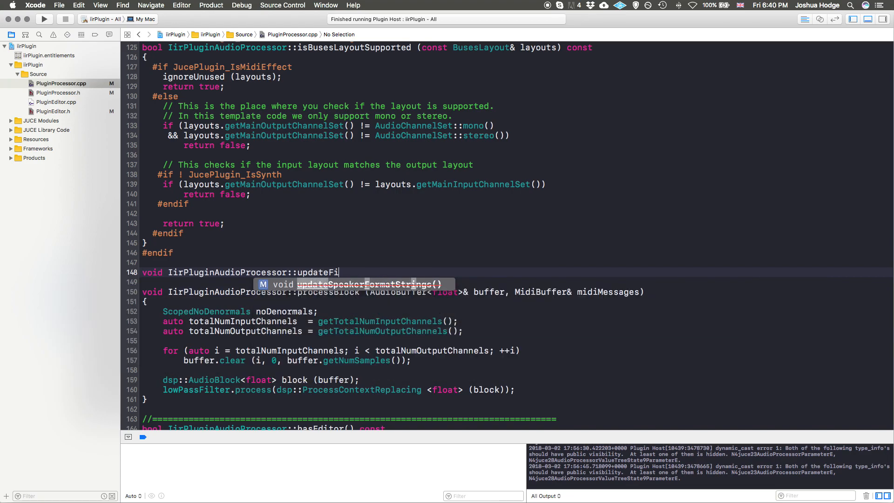
pyautogui.press('Return')
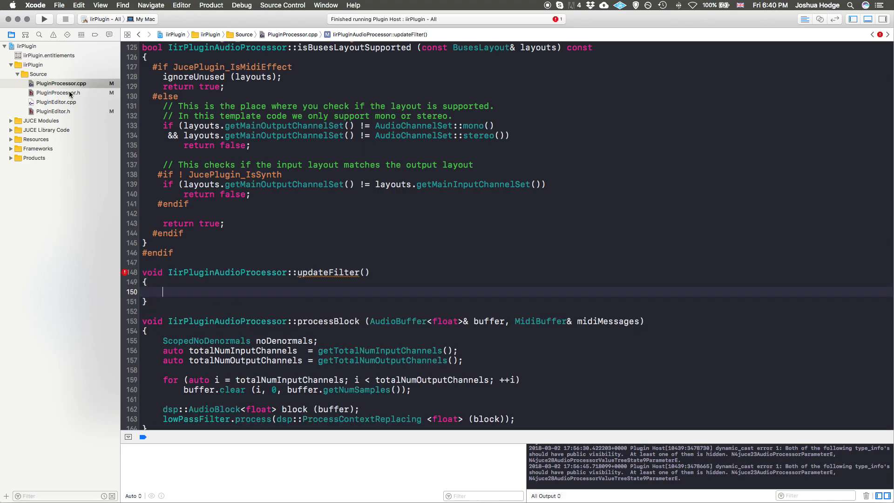
pyautogui.click(58, 92)
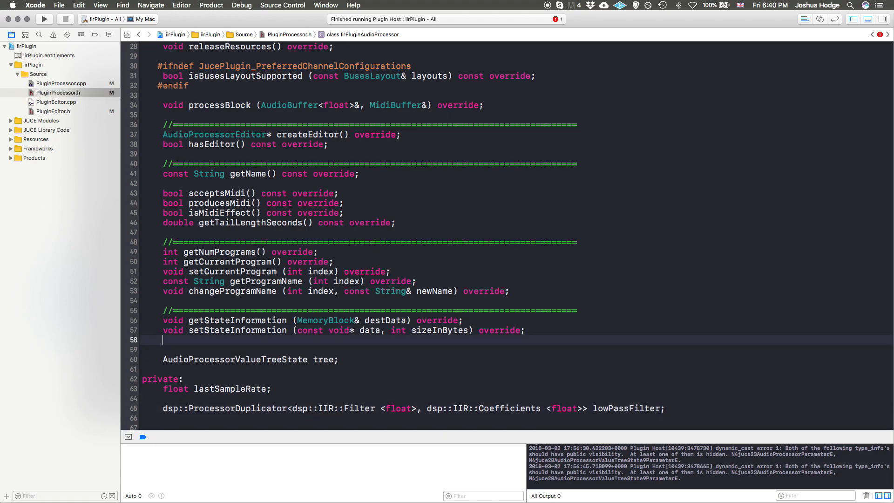
# Declare void updateFilter(); in PluginProcessor.h
pyautogui.write('voi')
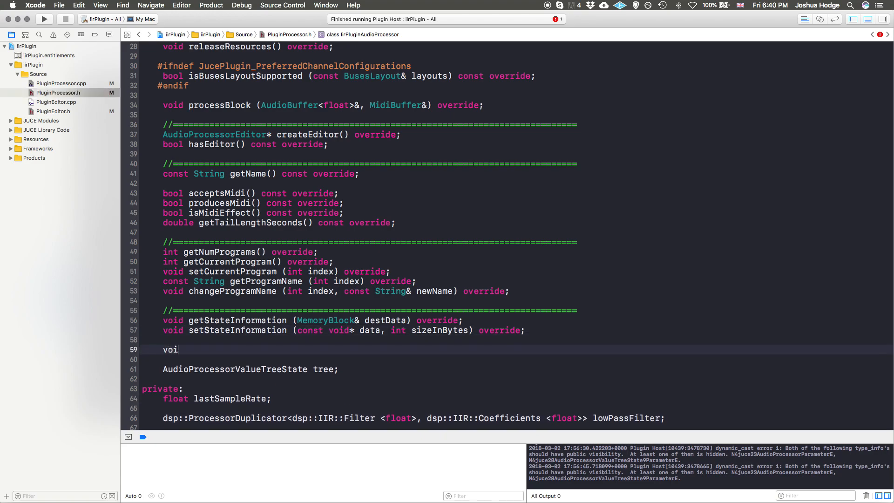
pyautogui.write('d update')
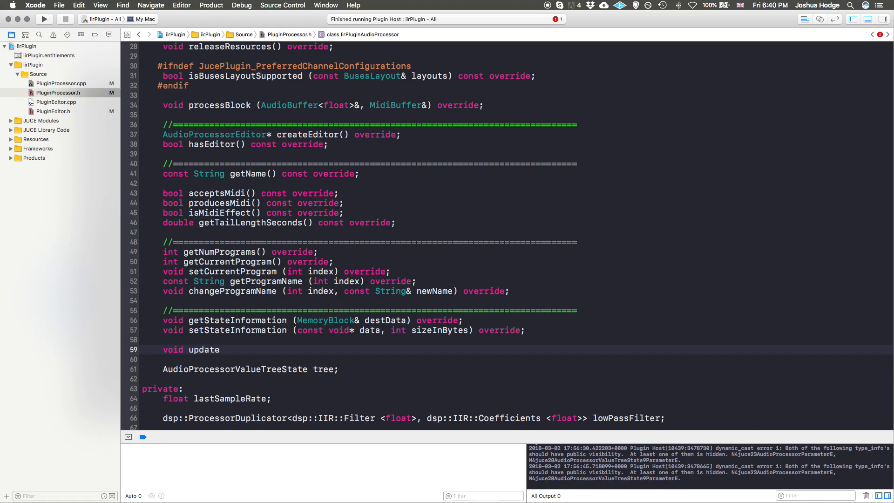
pyautogui.write('Filter();')
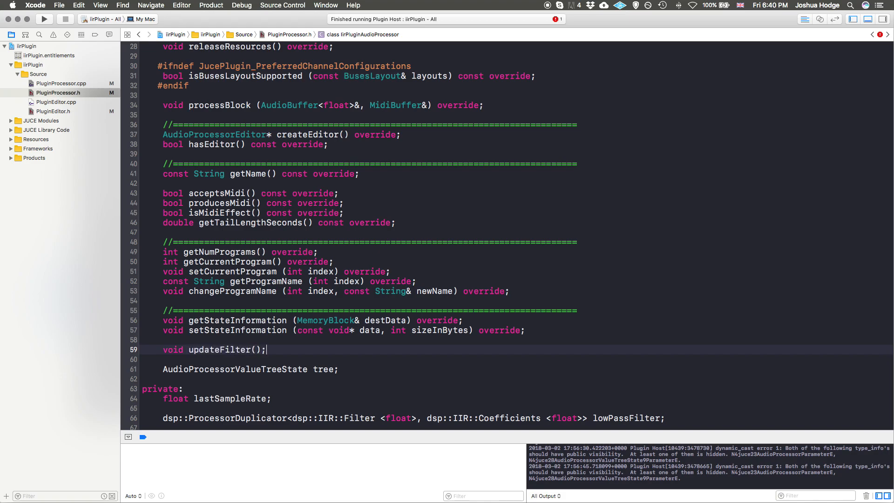
# Return to PluginProcessor.cpp and bring the empty updateFilter body into view
pyautogui.click(62, 83)
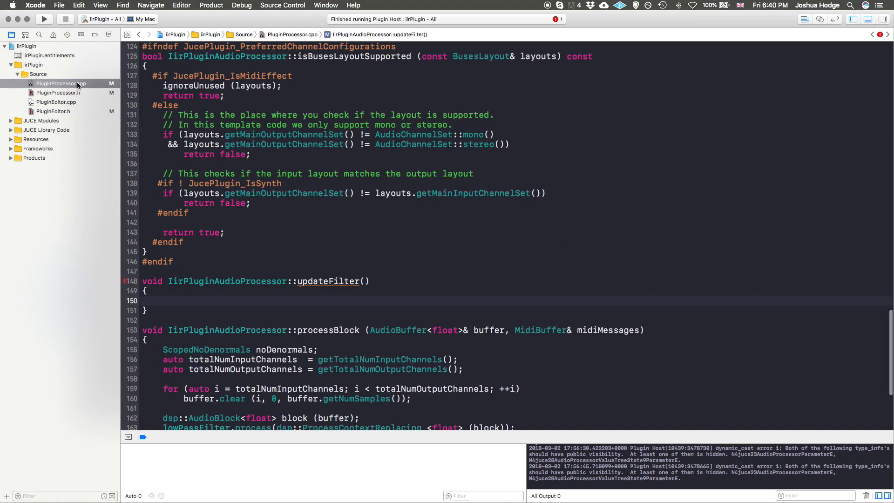
pyautogui.scroll(-3)
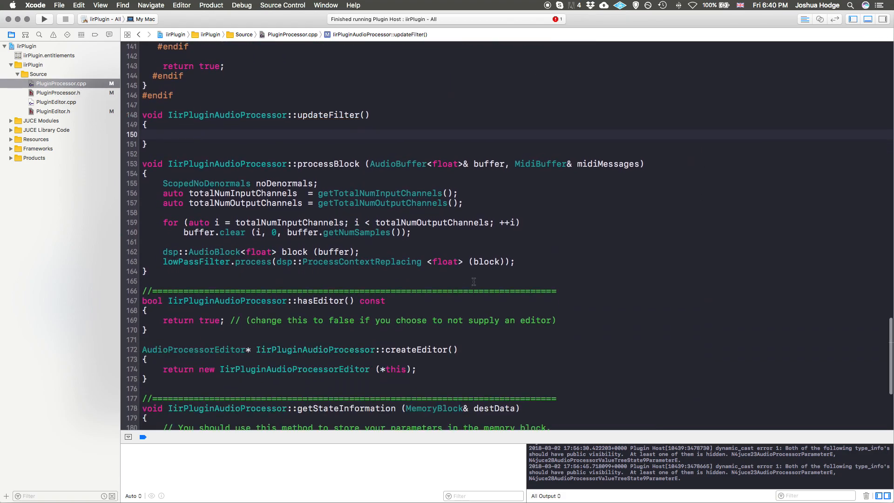
pyautogui.scroll(-3)
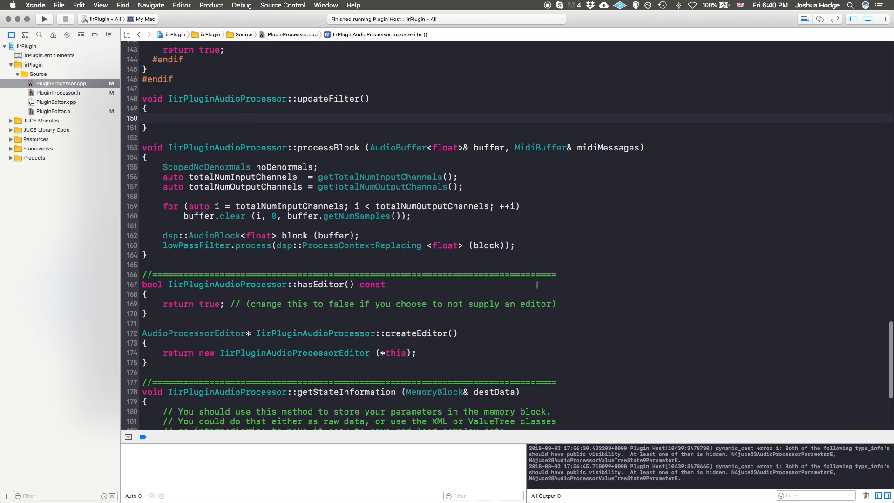
pyautogui.scroll(3)
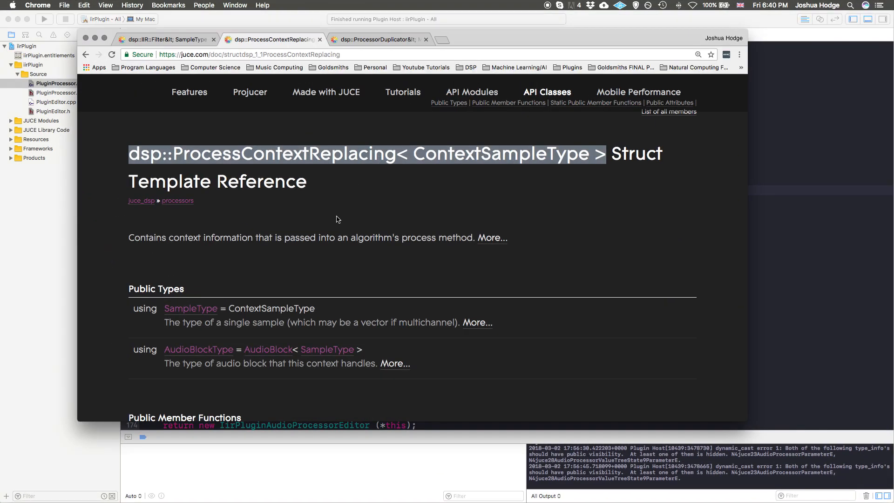
# Read the dsp::ProcessorDuplicator reference, then go to the JUCE class index to search for coefficients
pyautogui.scroll(3)
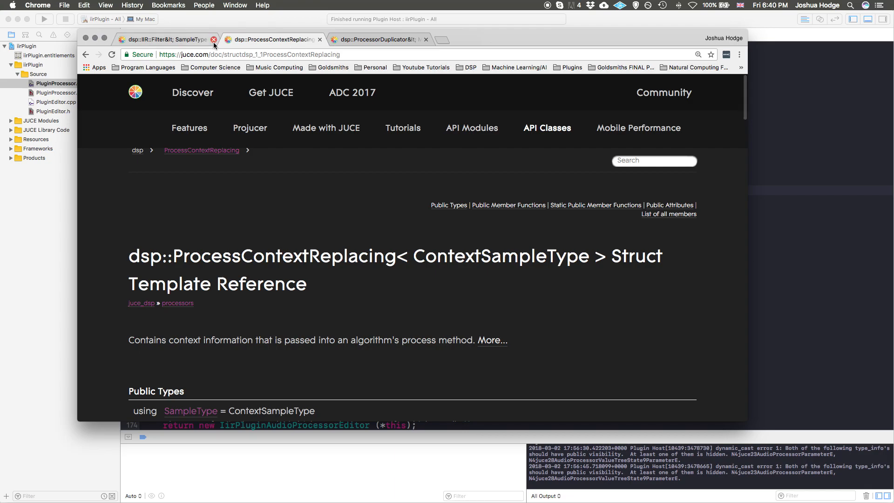
pyautogui.click(376, 39)
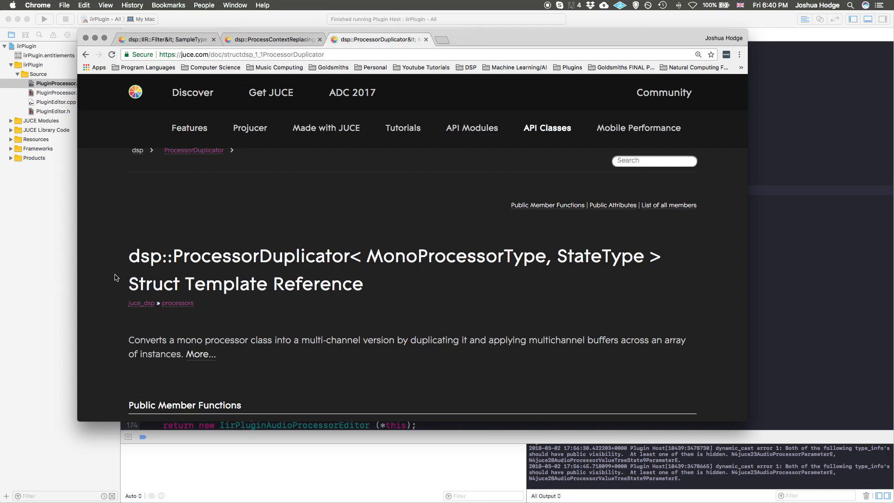
pyautogui.scroll(-3)
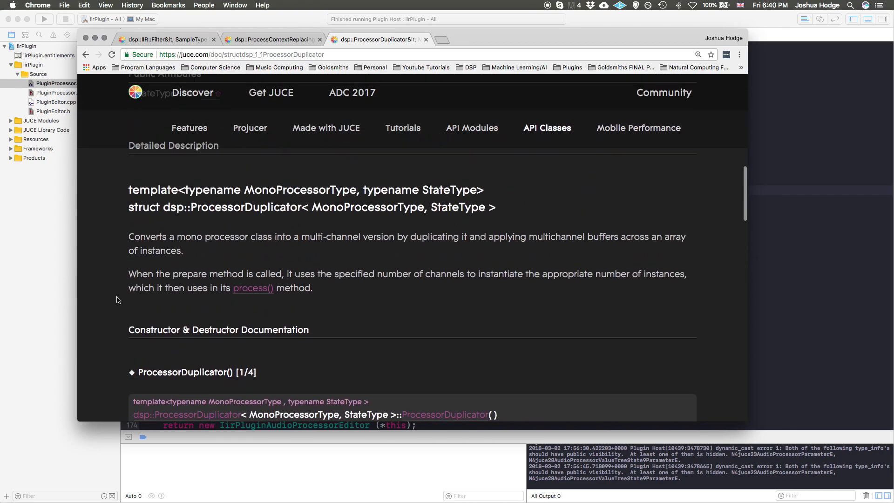
pyautogui.click(166, 40)
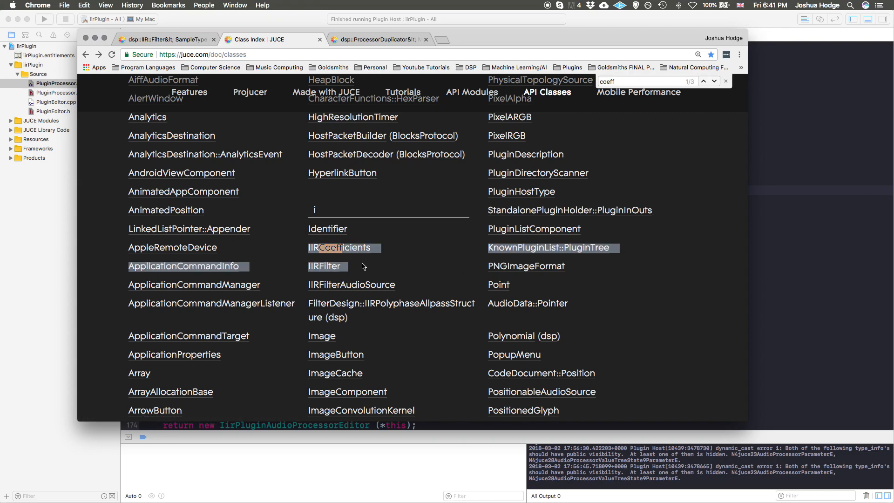
pyautogui.moveTo(325, 250)
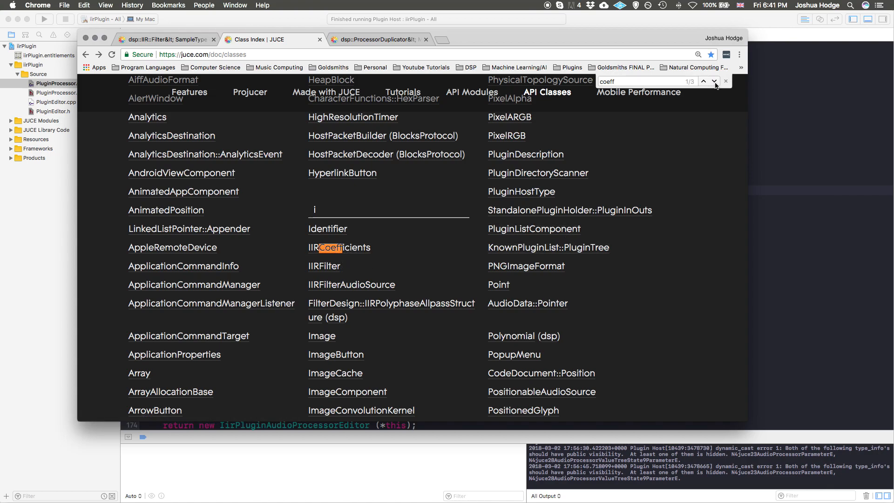
# Find 'coeff' in the Class Index and review the dsp::IIR::Coefficients reference page
pyautogui.click(713, 81)
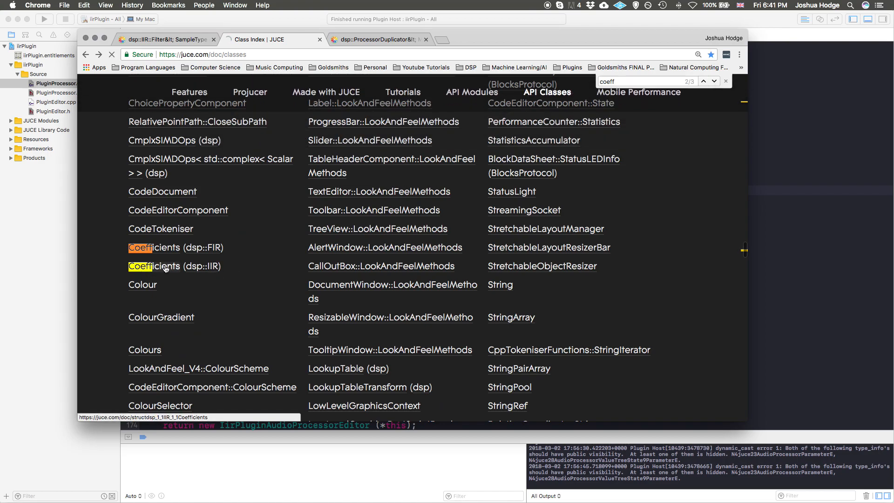
pyautogui.click(154, 267)
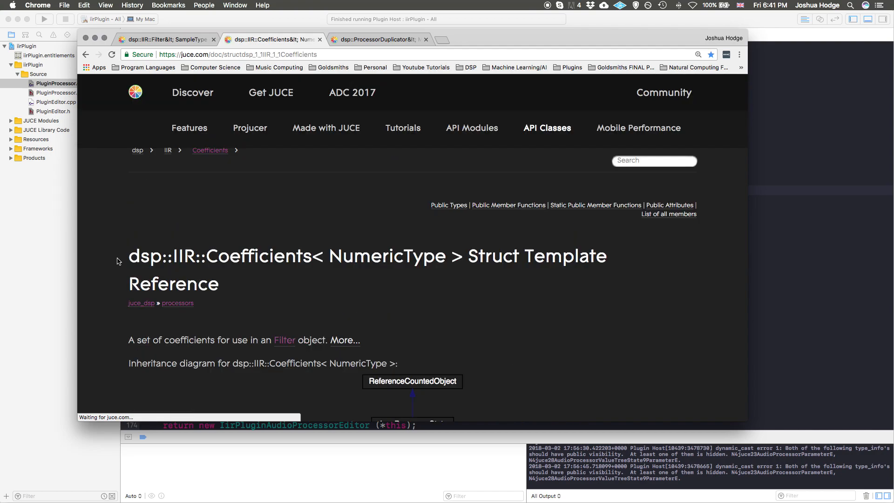
pyautogui.scroll(-3)
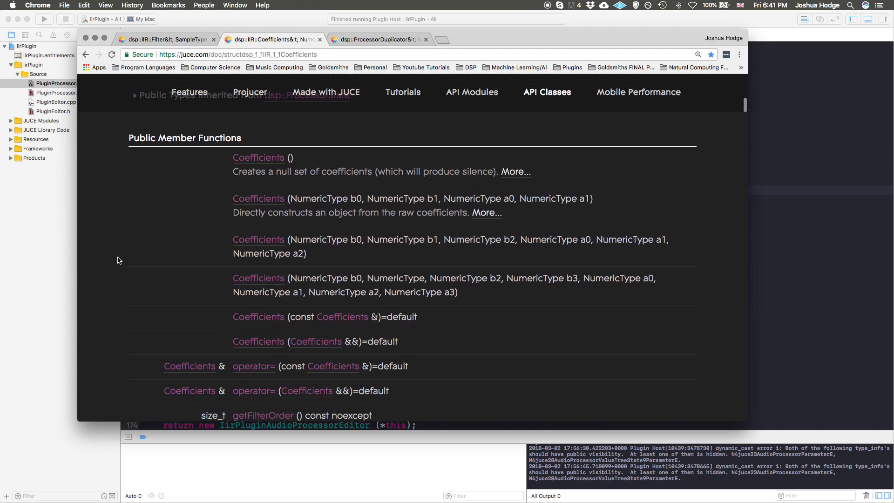
pyautogui.scroll(-3)
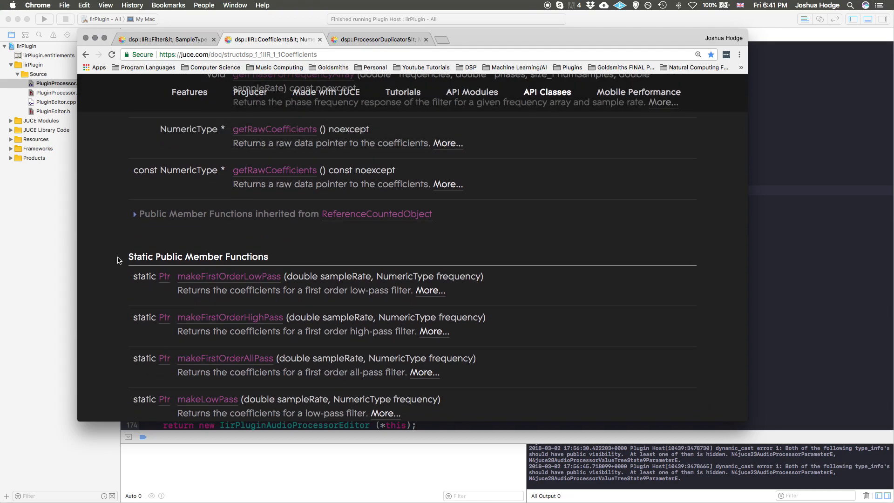
pyautogui.scroll(3)
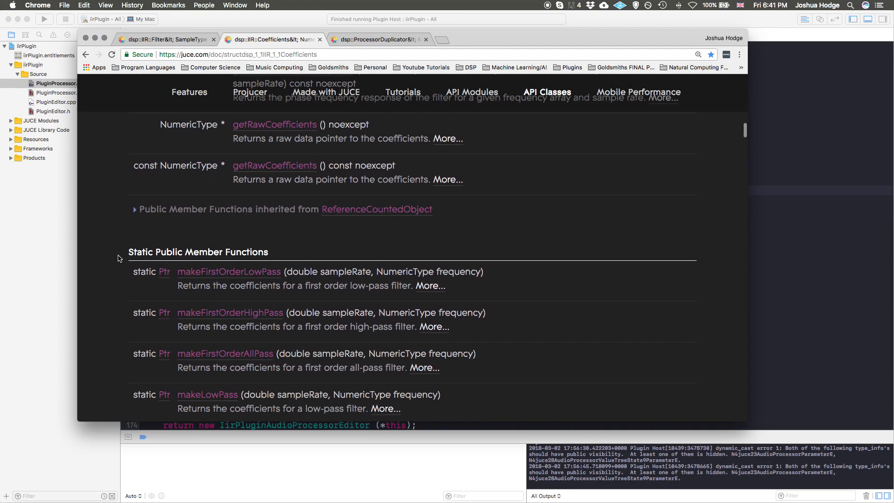
pyautogui.scroll(-3)
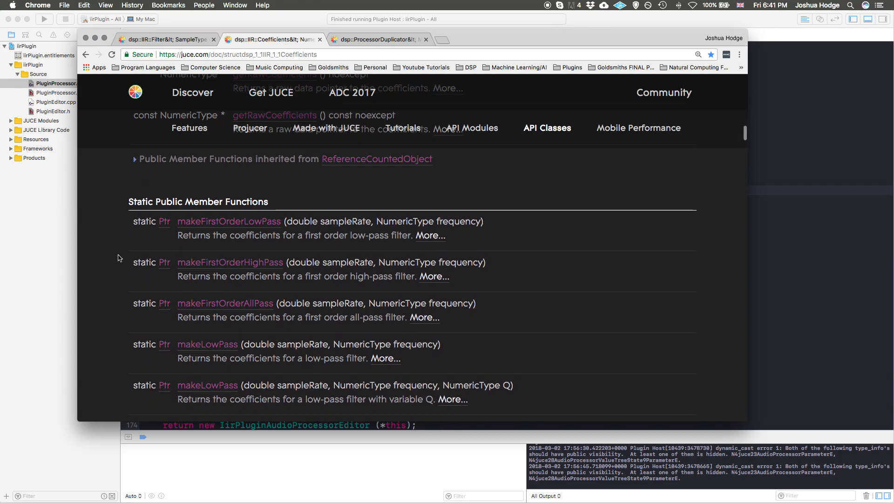
pyautogui.scroll(-3)
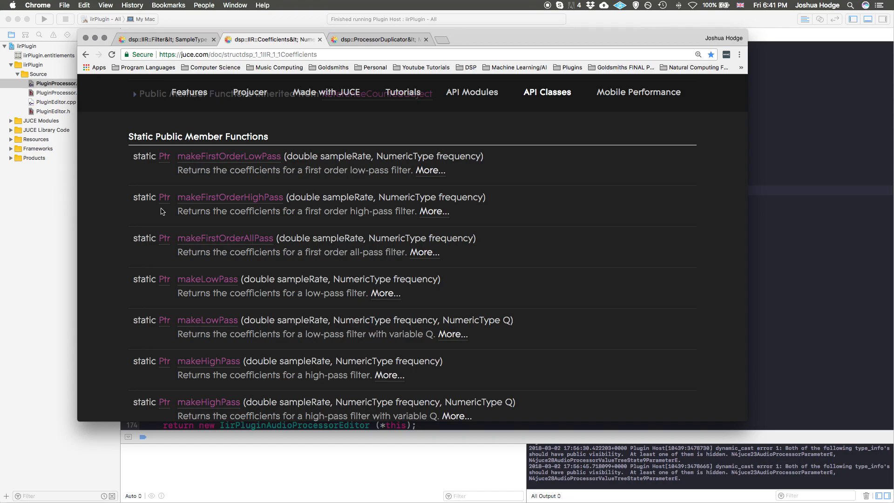
pyautogui.moveTo(159, 213)
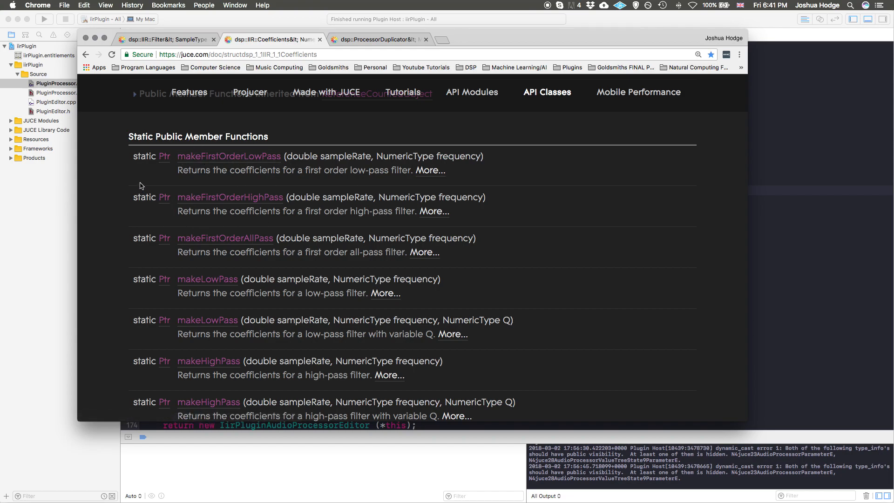
pyautogui.moveTo(127, 157)
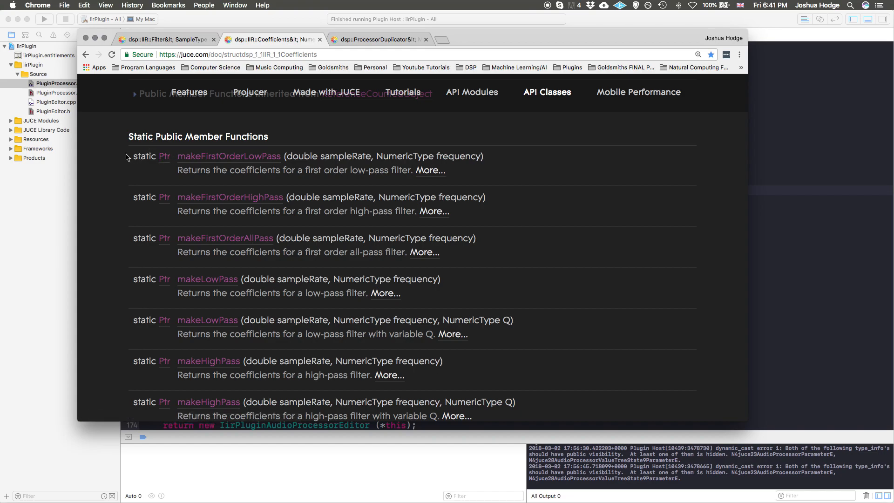
pyautogui.moveTo(135, 157)
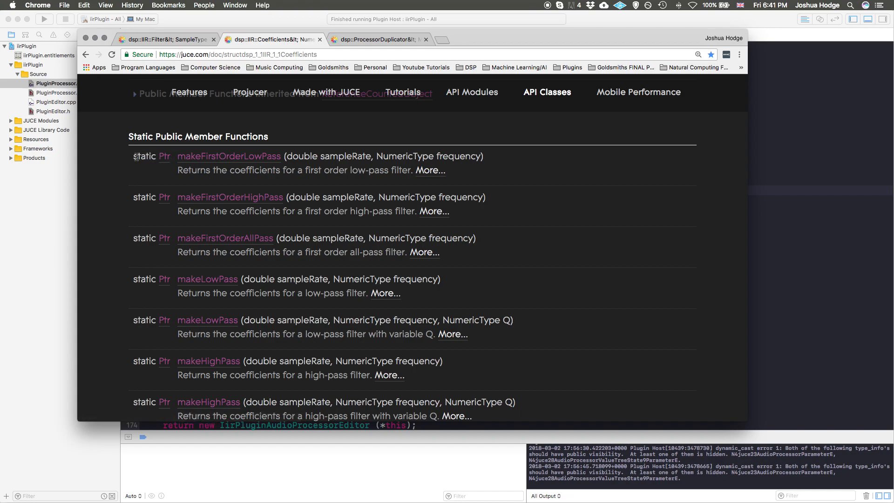
# Locate makeFirstOrderLowPass under Static Public Member Functions
pyautogui.doubleClick(143, 157)
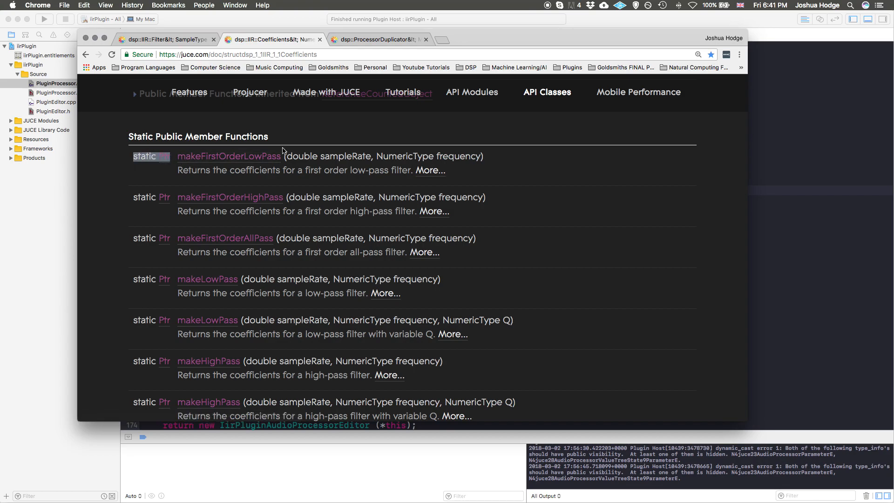
pyautogui.click(377, 39)
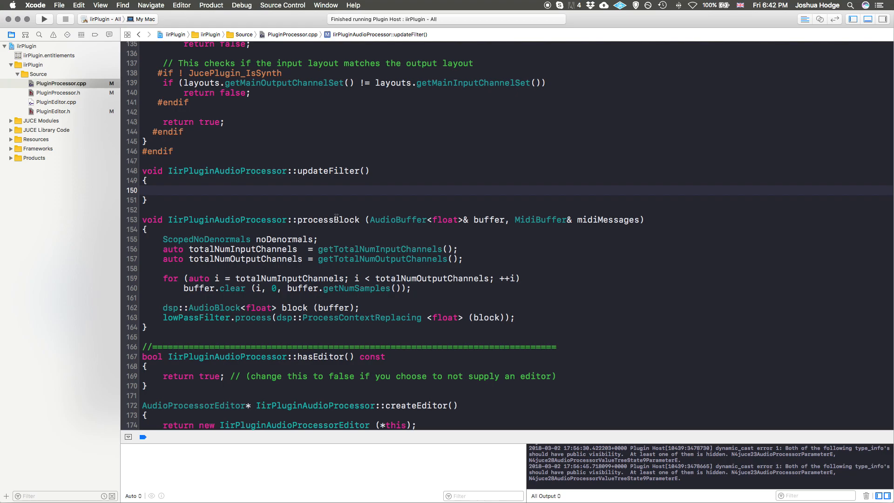
# Begin updateFilter's body with the partial statement *lowPassFilter.state
pyautogui.write('*l')
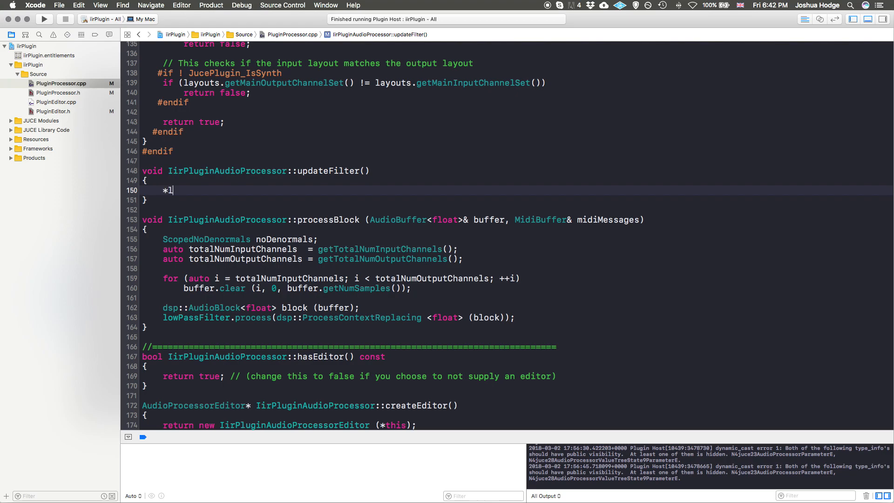
pyautogui.write('owPassFilter.')
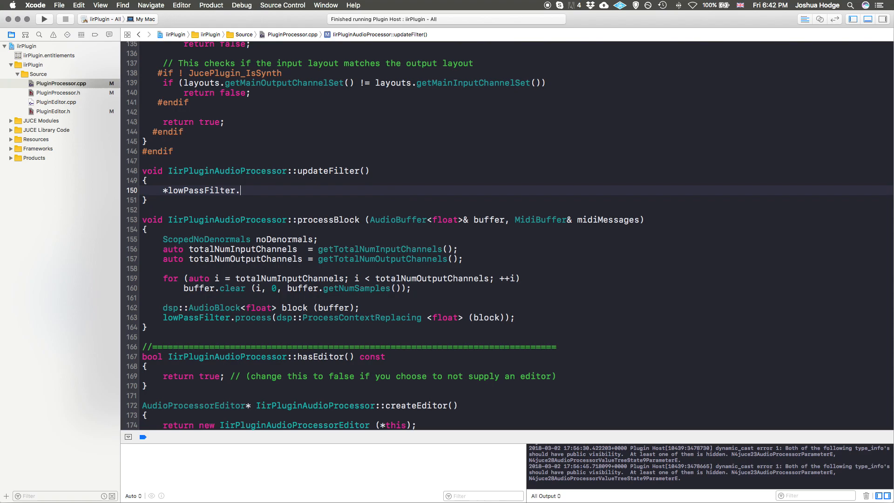
pyautogui.write('state')
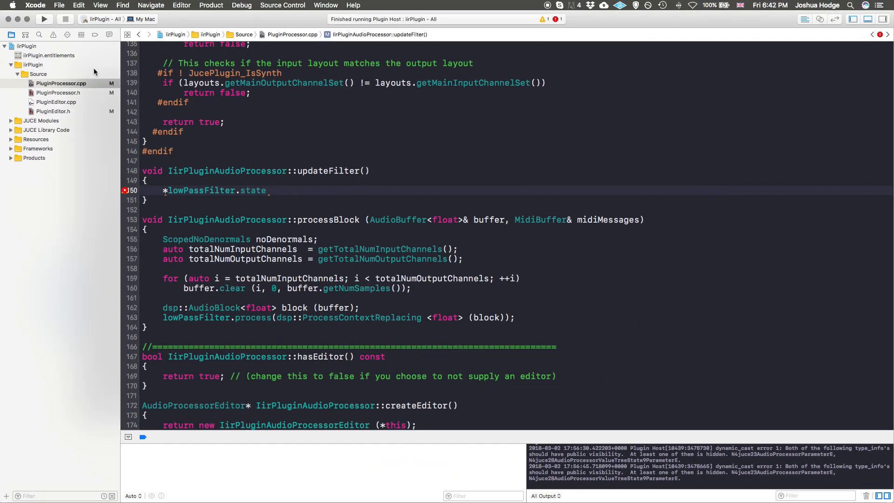
# Check the lowPassFilter declaration in PluginProcessor.h and its dsp::IIR::Coefficients<float> type
pyautogui.click(58, 92)
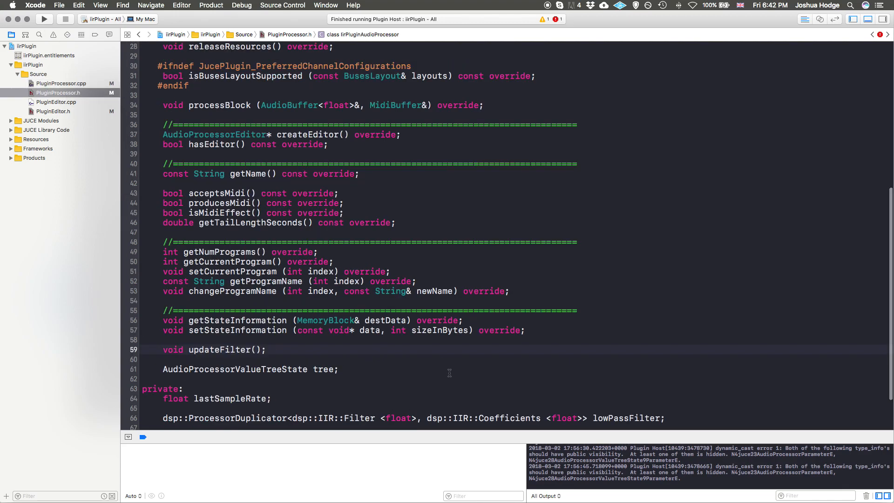
pyautogui.scroll(-3)
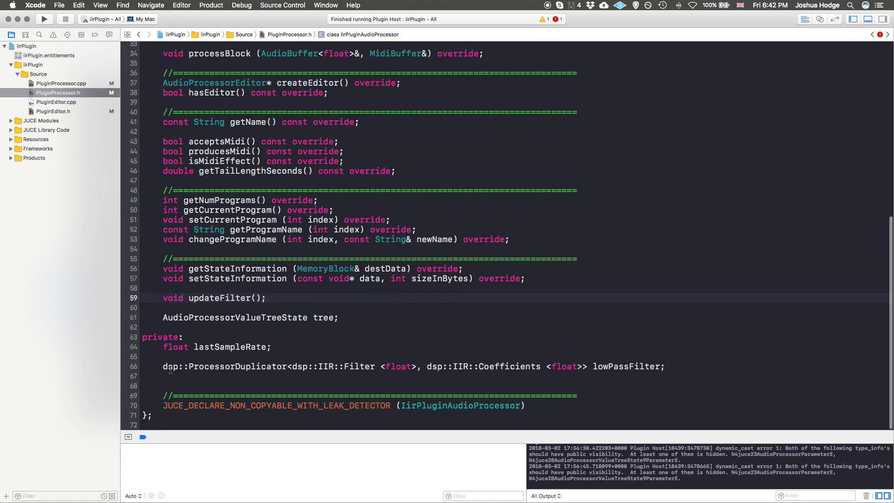
pyautogui.moveTo(587, 349)
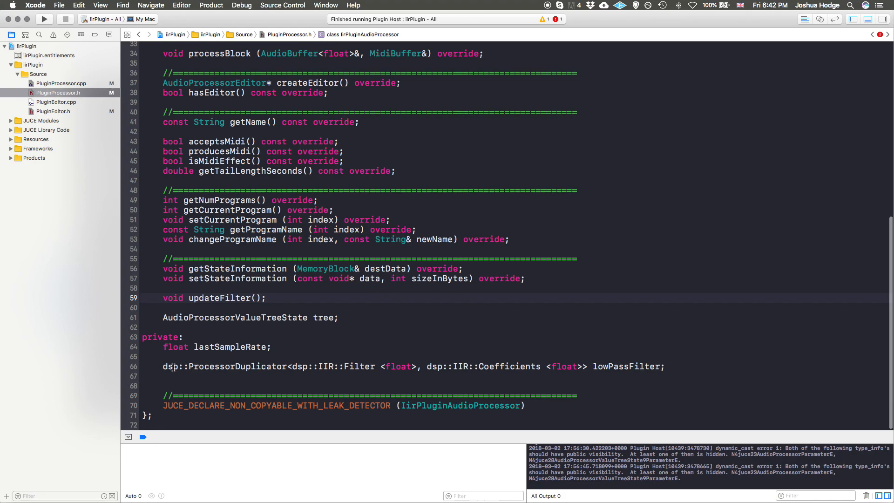
pyautogui.click(164, 367)
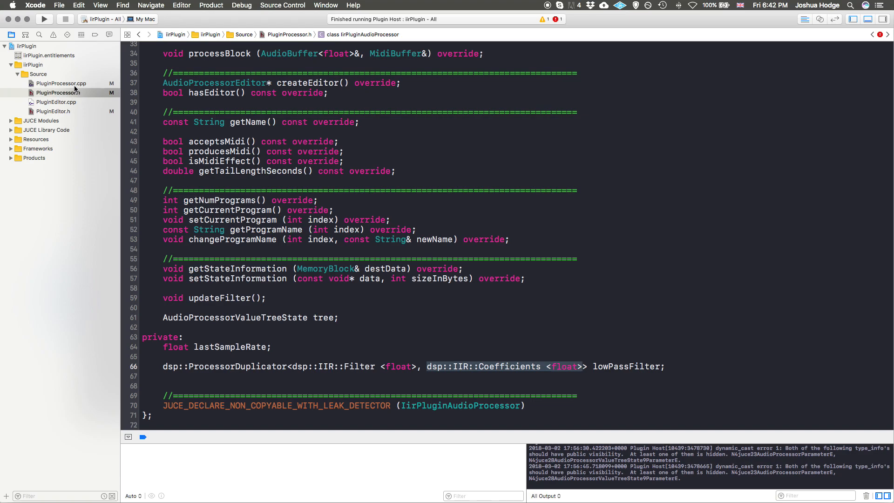
pyautogui.click(61, 83)
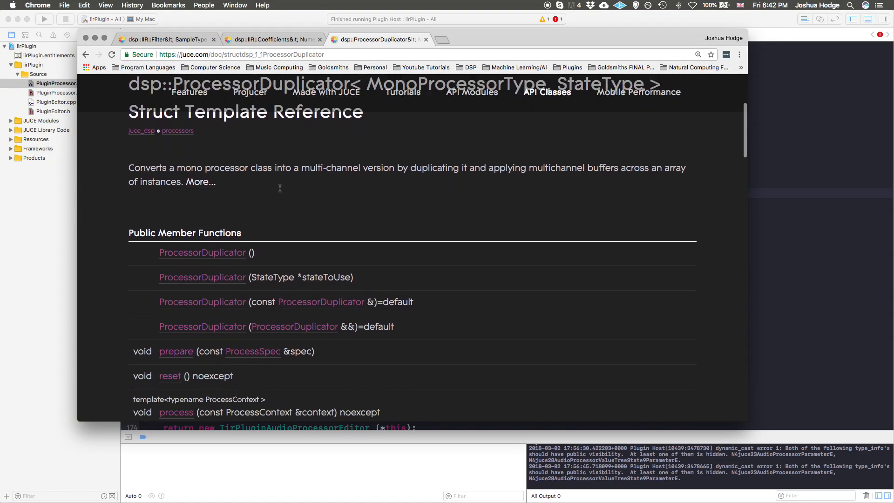
# Review the dsp::ProcessorDuplicator page's Public Member Functions
pyautogui.scroll(-3)
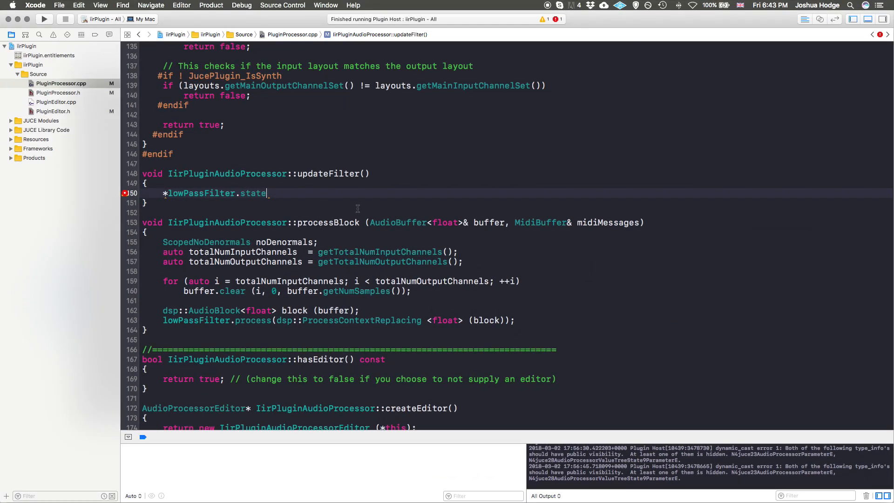
# Extend the updateFilter line to *lowPassFilter.state = *
pyautogui.write('=')
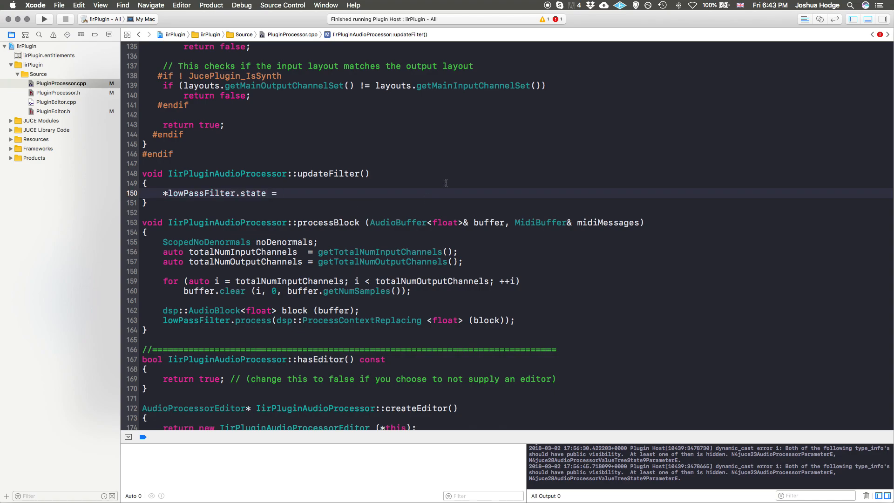
pyautogui.write('*')
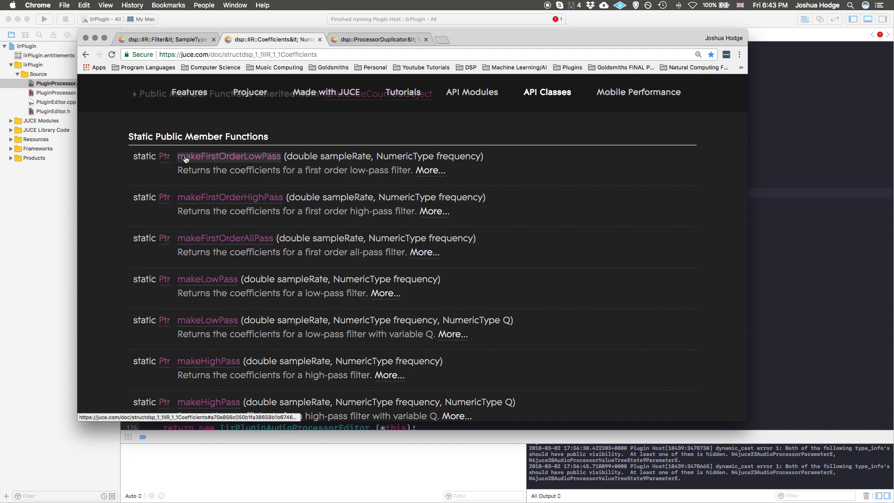
pyautogui.moveTo(176, 190)
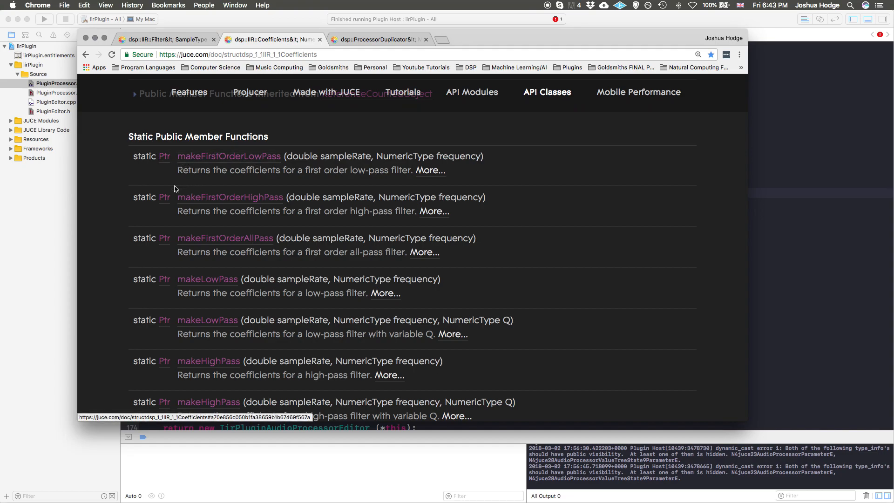
# Review makeLowPass, makeHighPass and the other IIR Coefficients factory functions
pyautogui.scroll(-3)
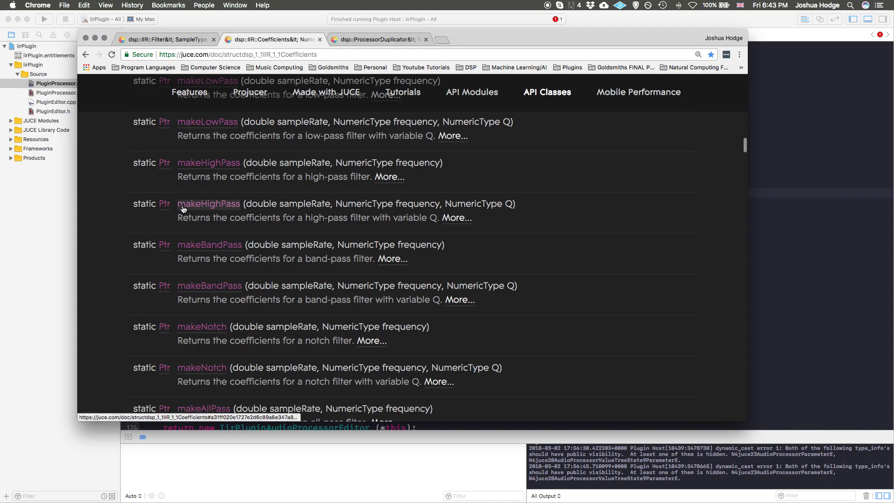
pyautogui.scroll(-3)
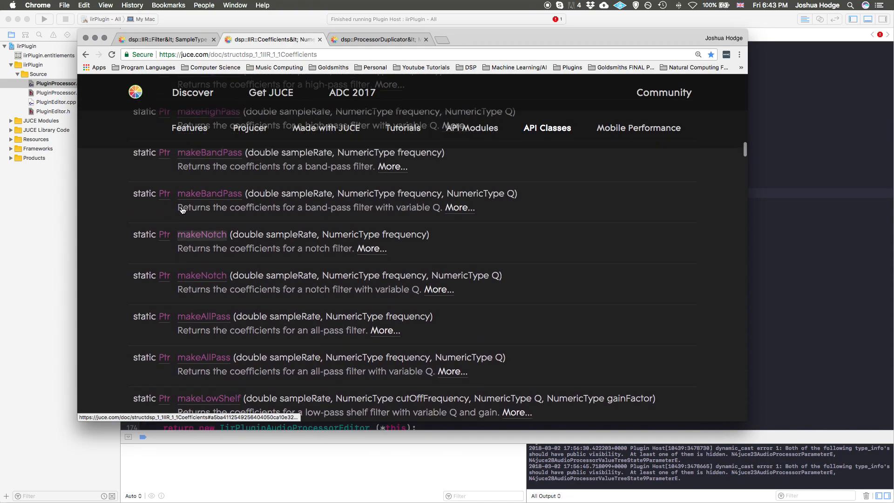
pyautogui.scroll(3)
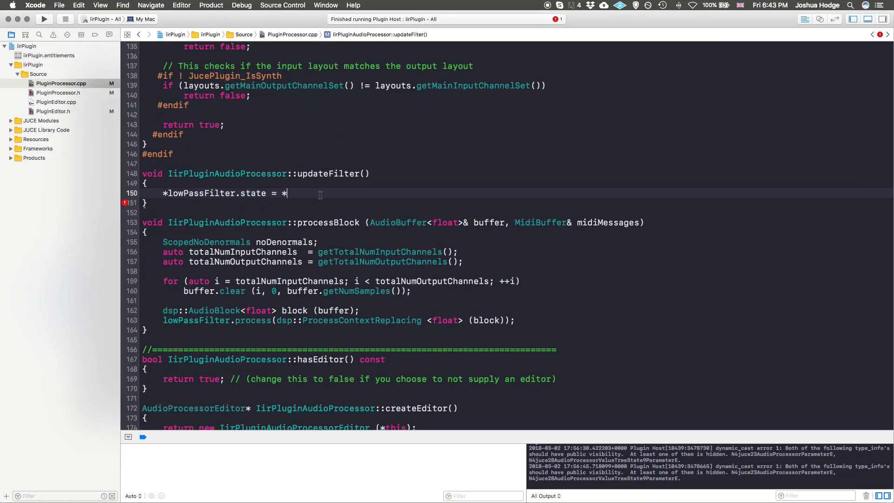
# Assign dsp::IIR::Coefficients<float>::makeLowPass(sampleRate, frequency, Q) to the filter state
pyautogui.write('makeLowP')
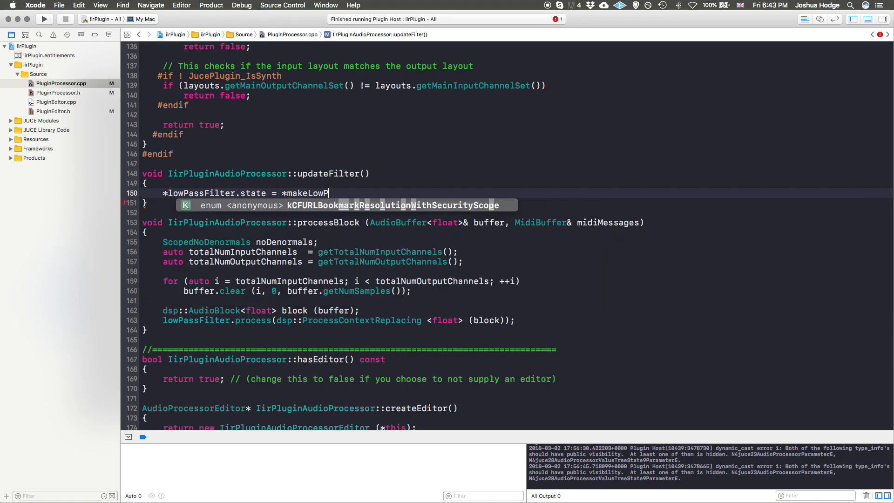
pyautogui.press('backspace')
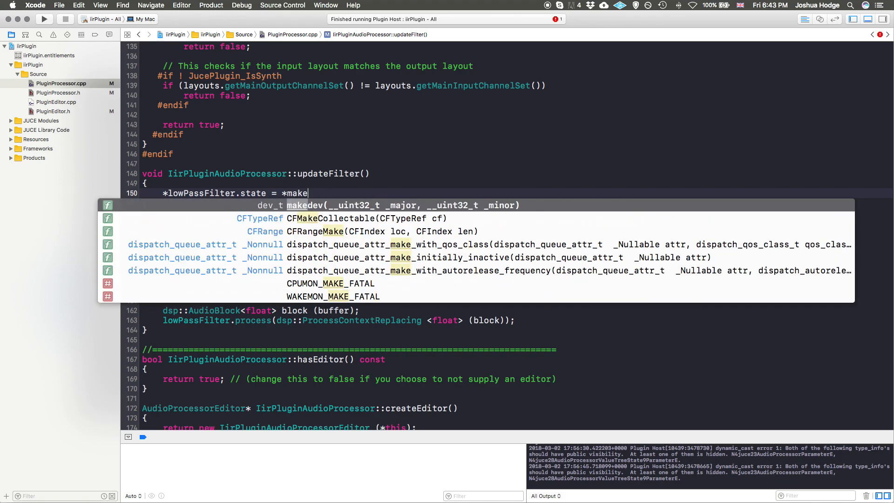
pyautogui.write('dsp')
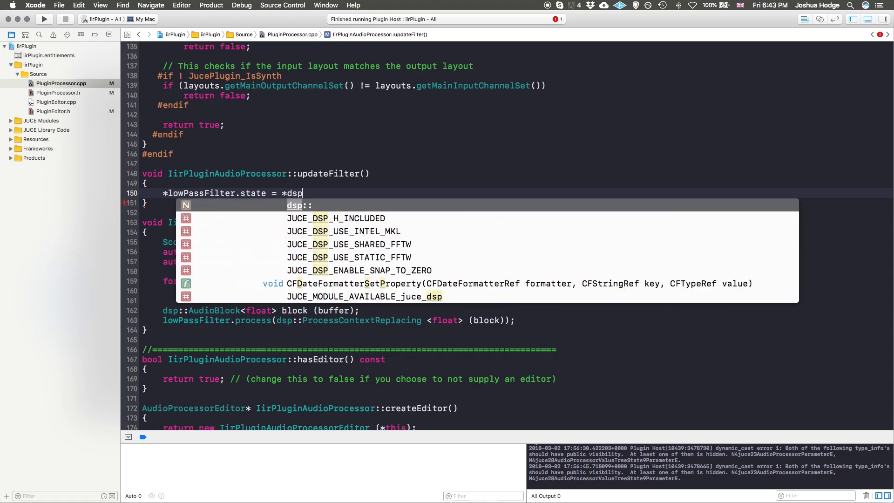
pyautogui.write('::II')
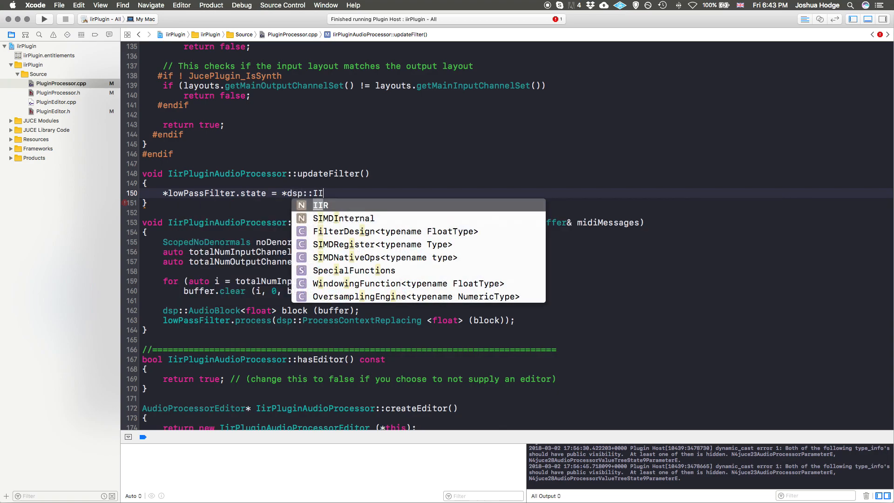
pyautogui.write('R::Coefficients<float>')
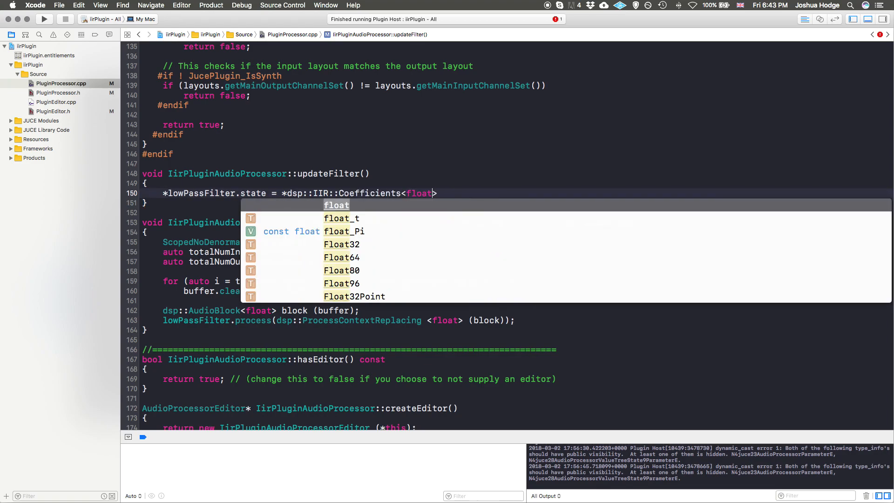
pyautogui.write('::')
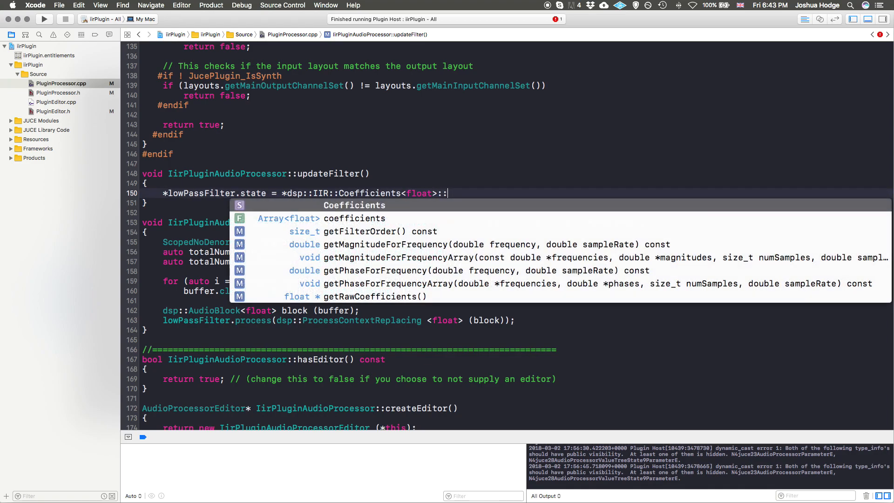
pyautogui.write('g')
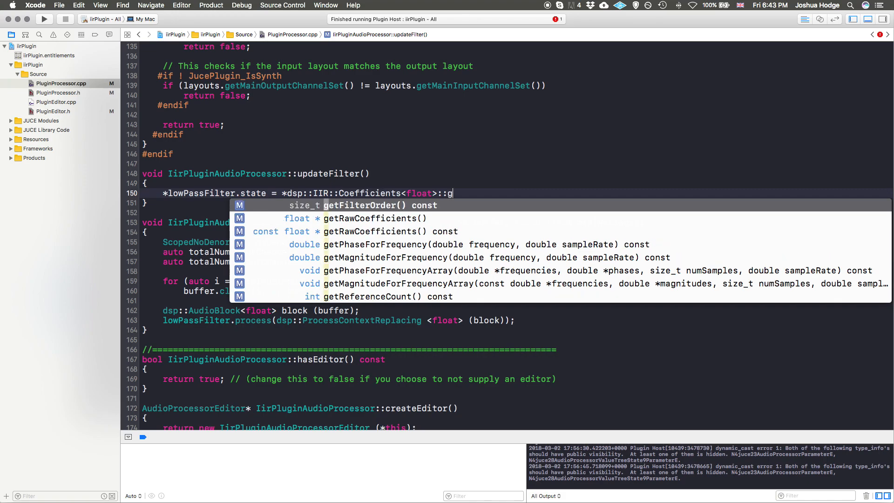
pyautogui.write('make')
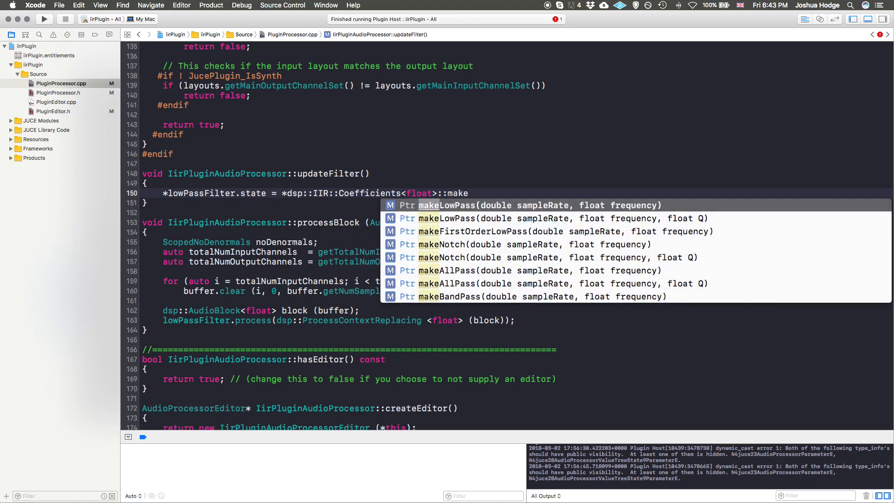
pyautogui.click(496, 205)
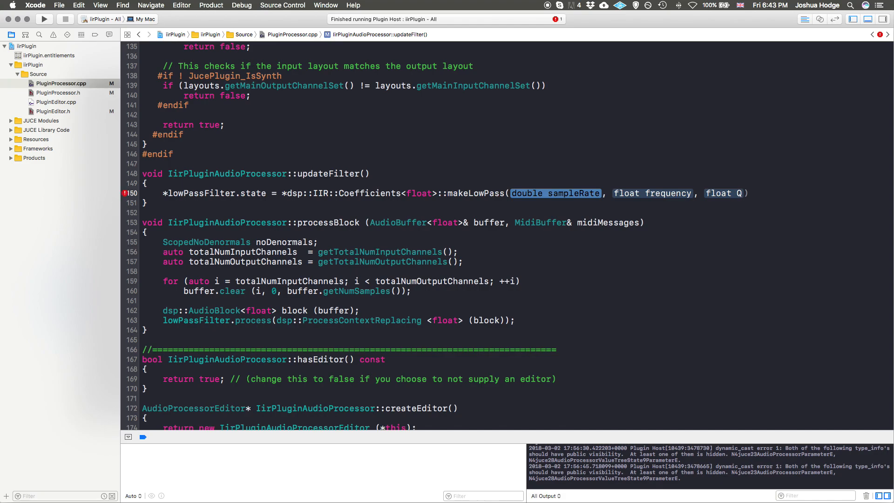
# Pass lastSampleRate as makeLowPass's sample-rate argument
pyautogui.write('lastSample')
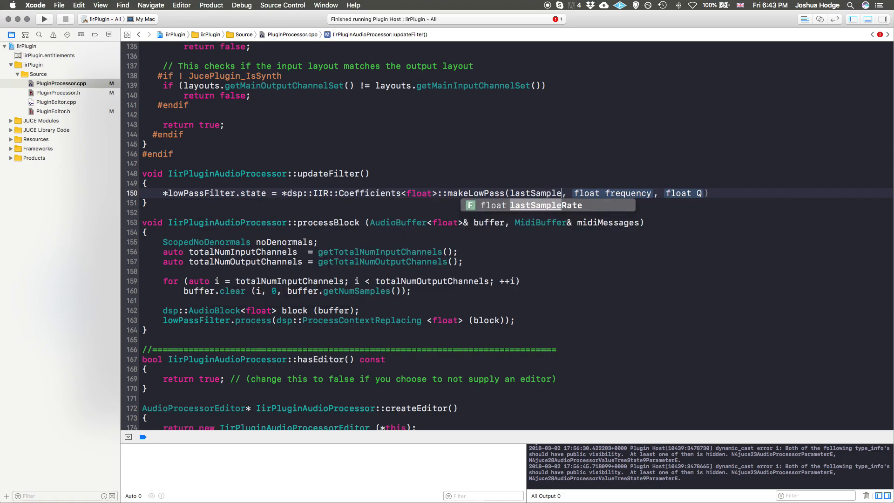
pyautogui.press('Return')
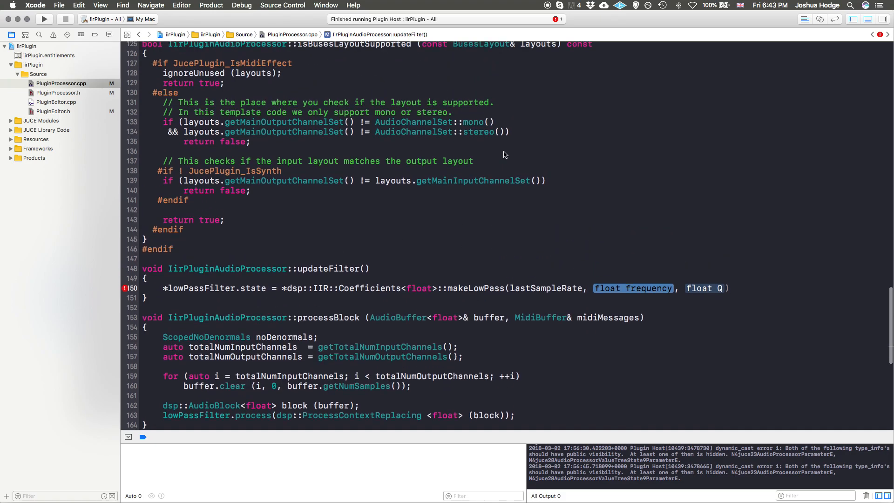
# Review the constructor and prepareToPlay, then return to updateFilter
pyautogui.scroll(3)
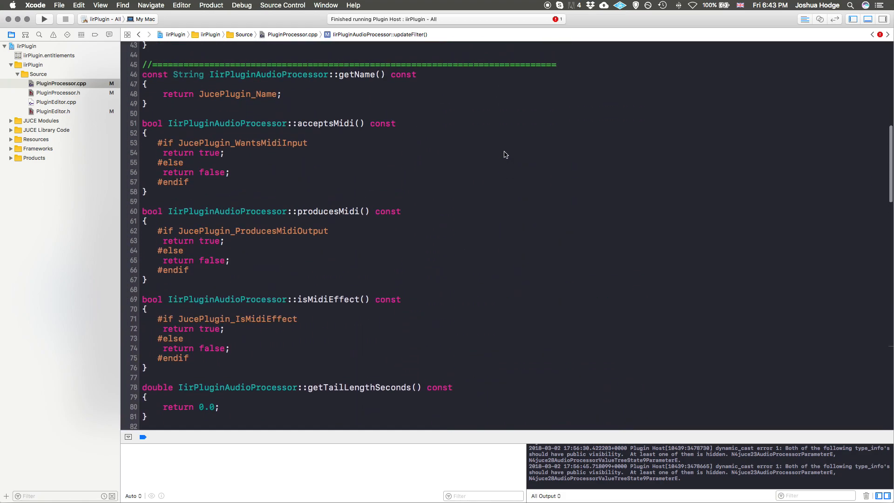
pyautogui.scroll(3)
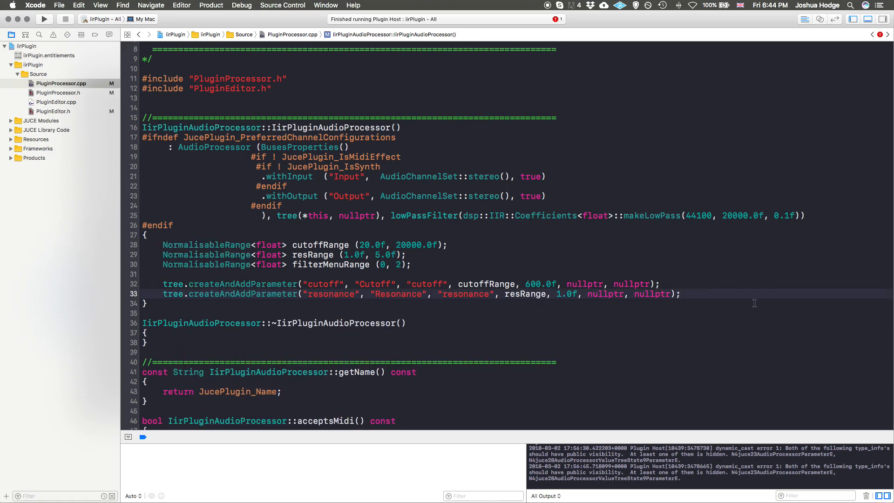
pyautogui.scroll(-3)
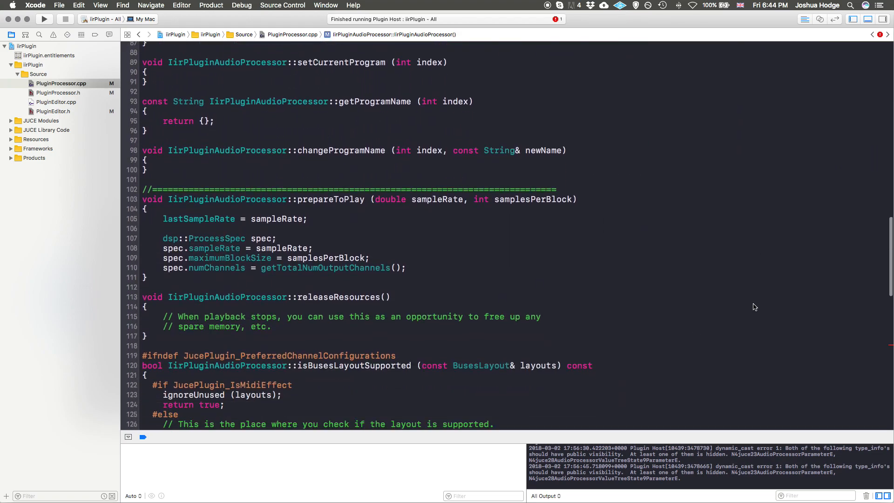
pyautogui.scroll(-3)
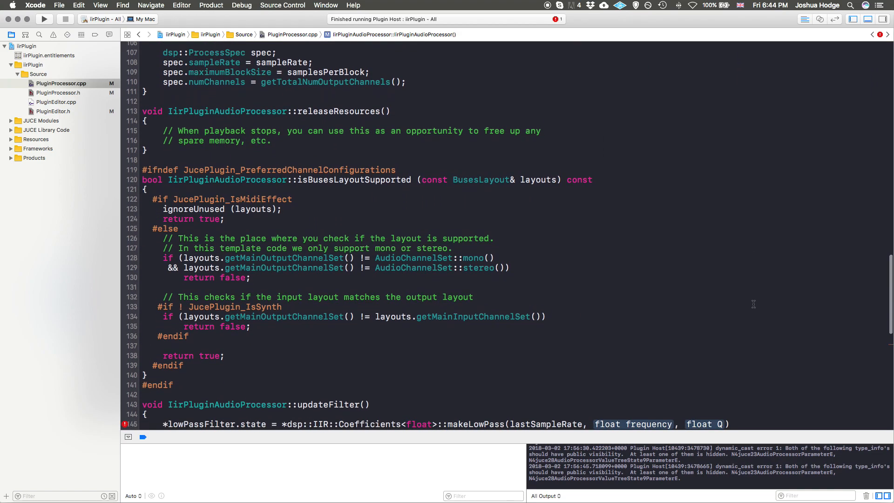
pyautogui.scroll(-3)
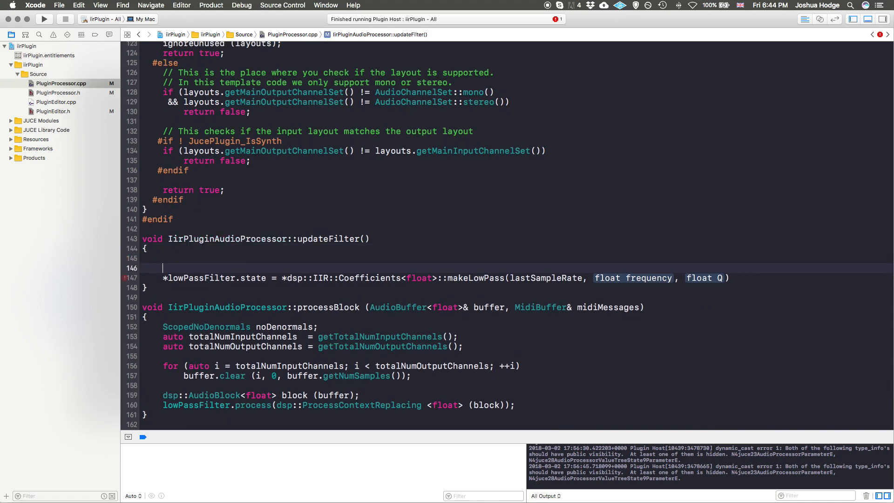
# Add float freq = *tree.getRawParameterValue("cutoff"); in updateFilter
pyautogui.write('float')
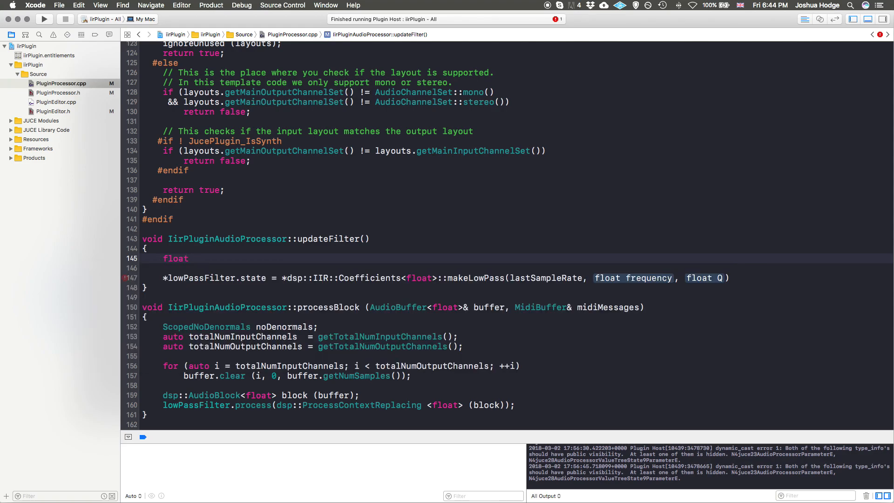
pyautogui.write('fr')
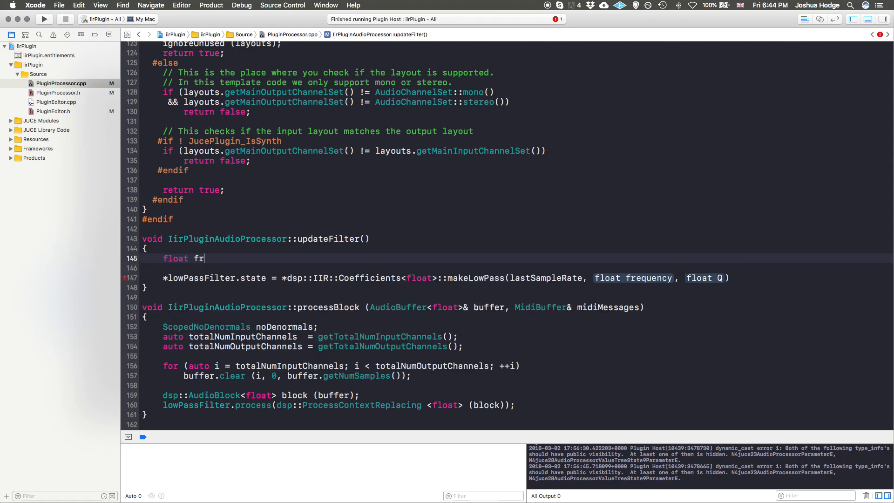
pyautogui.write('eq =')
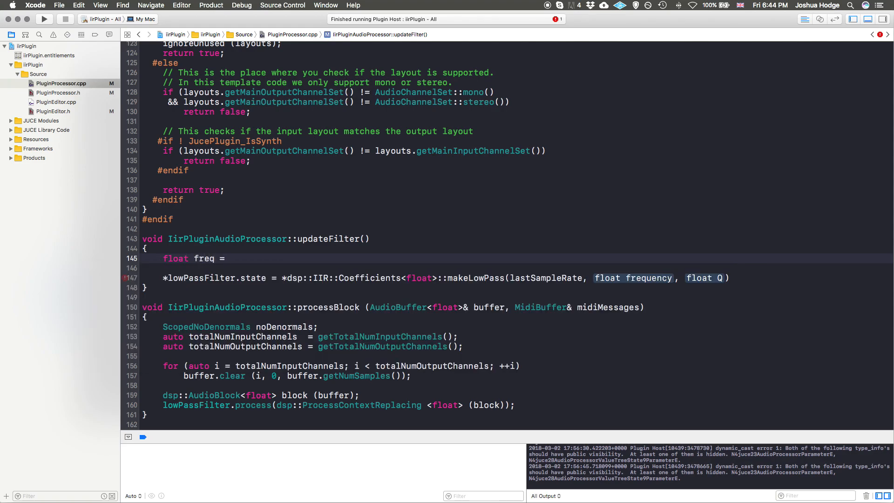
pyautogui.write('*tree')
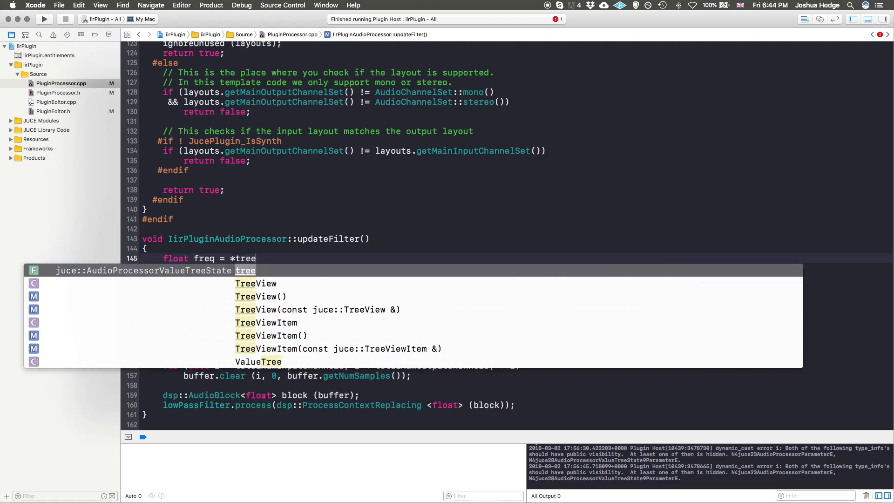
pyautogui.write('.get')
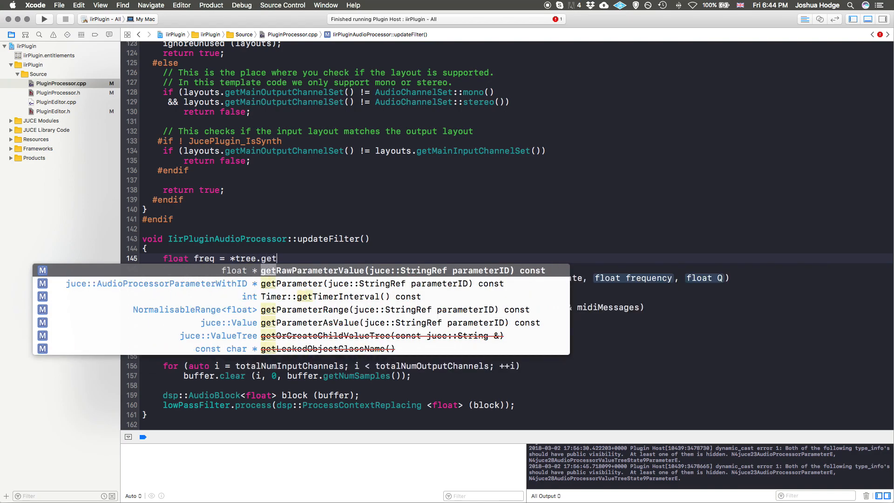
pyautogui.press('Down')
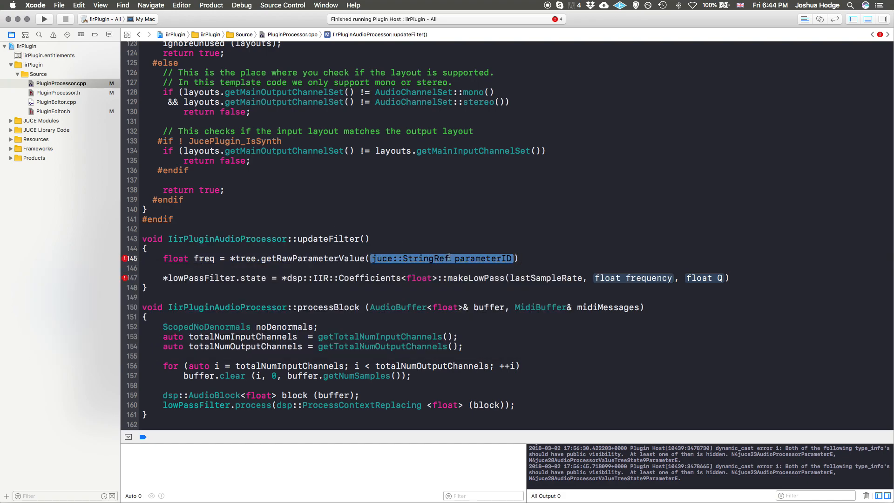
pyautogui.write('""')
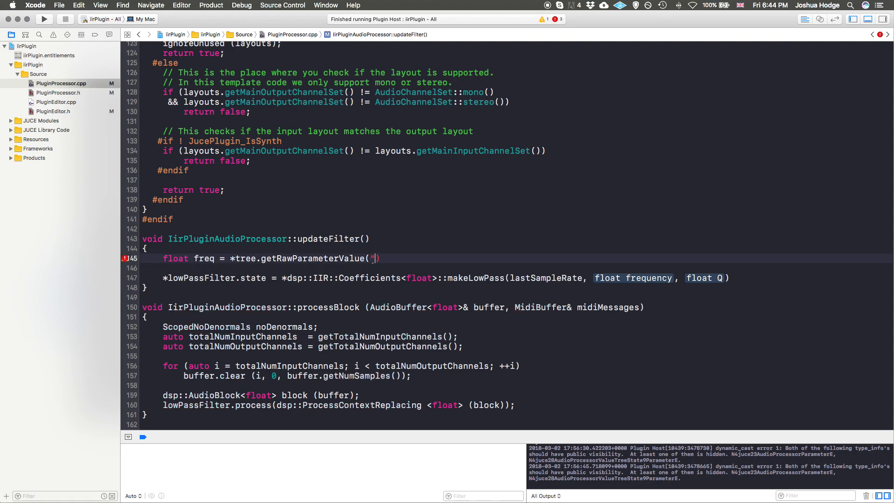
pyautogui.write('cutoff')
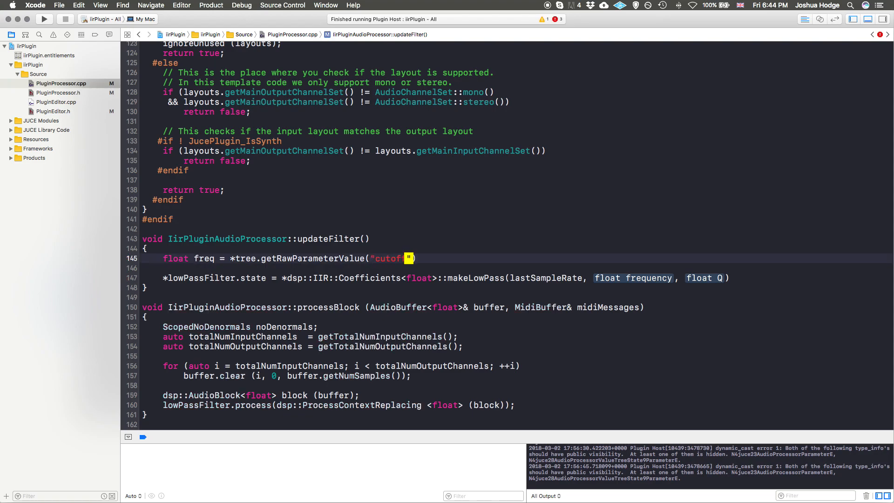
pyautogui.press('Return')
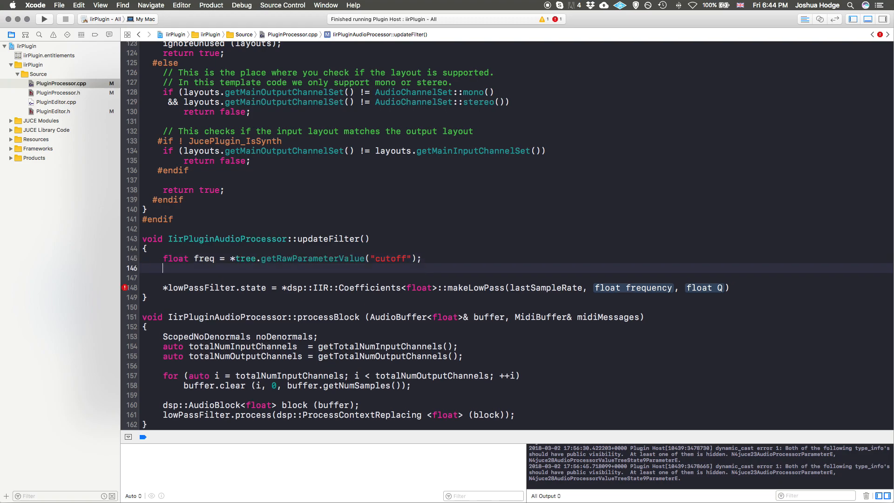
# Add float res from the "resonance" parameter and pass freq and res to makeLowPass
pyautogui.write('float res =')
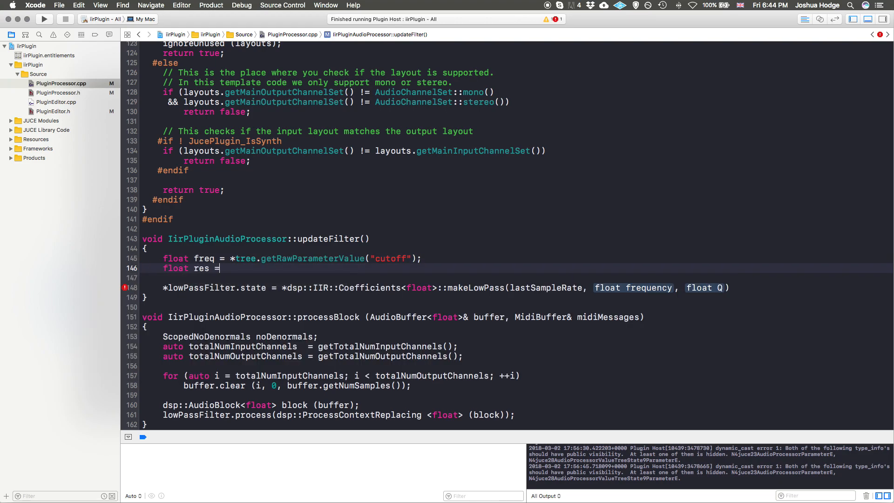
pyautogui.write('*t')
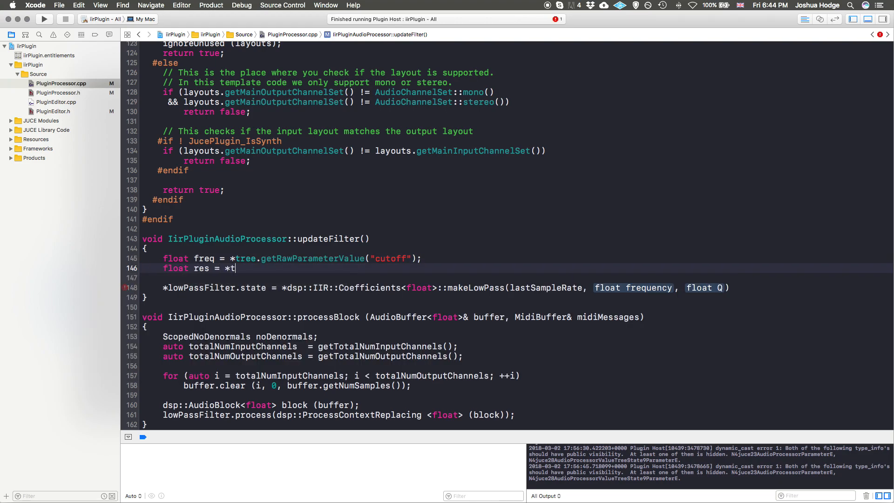
pyautogui.write('ree')
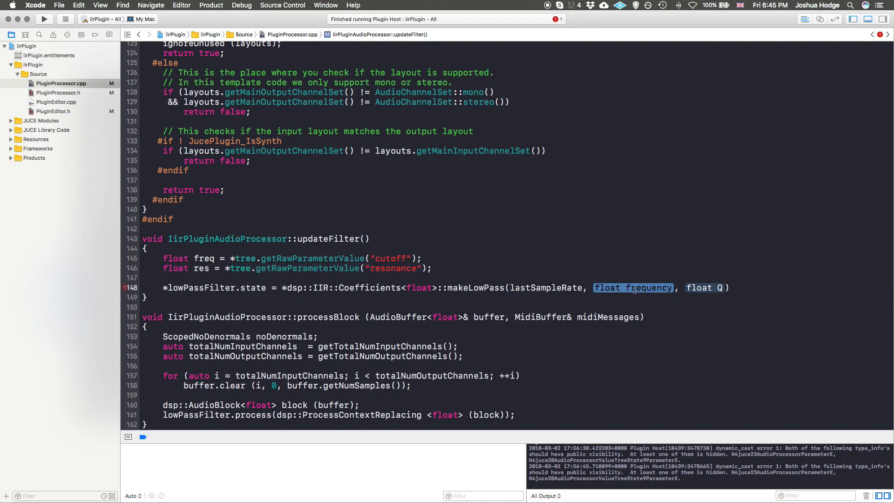
pyautogui.write('cu')
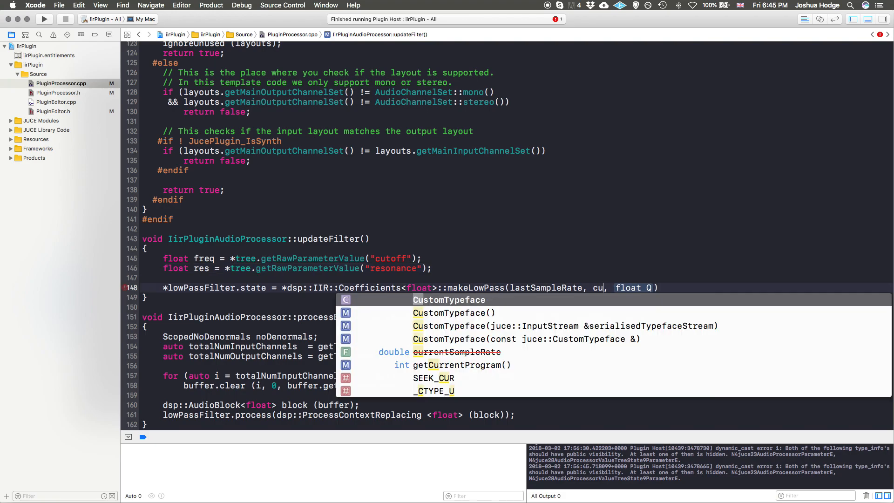
pyautogui.write('freq')
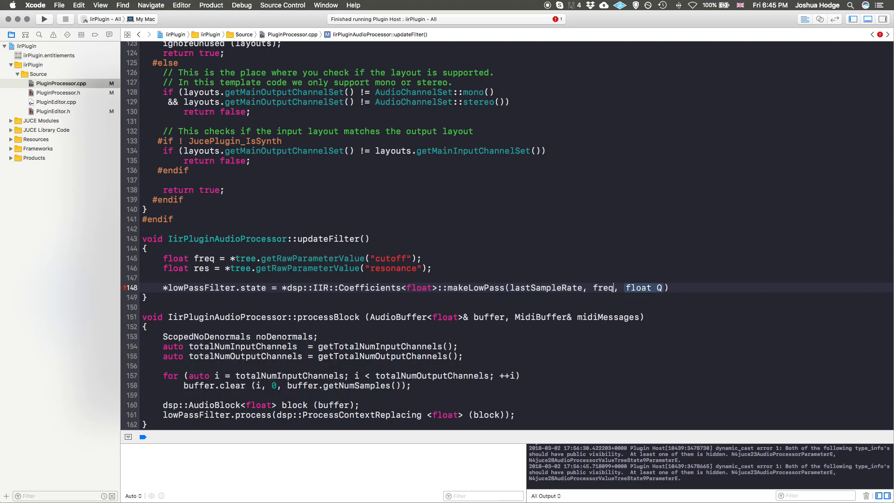
pyautogui.write('res')
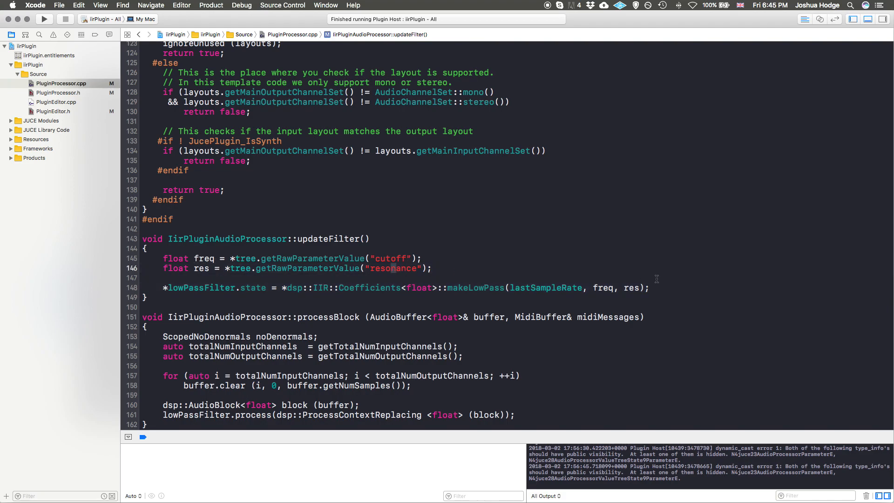
# Call updateFilter() in processBlock before lowPassFilter.process
pyautogui.scroll(-3)
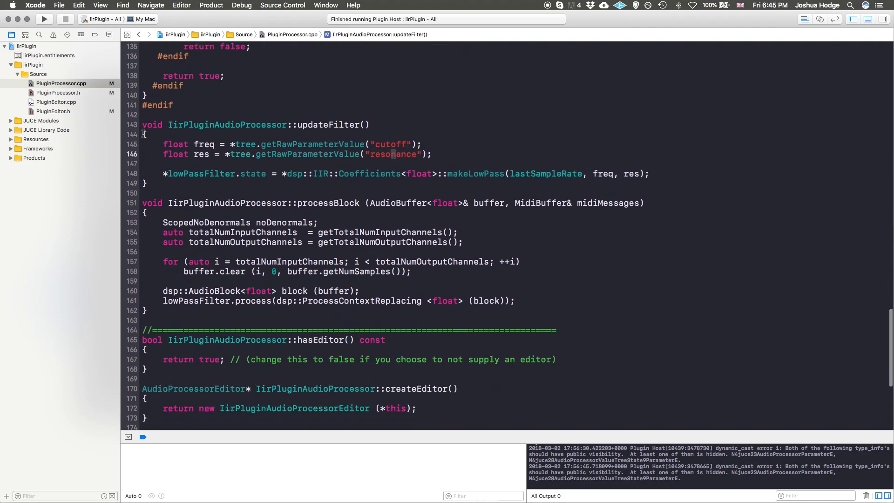
pyautogui.moveTo(388, 217)
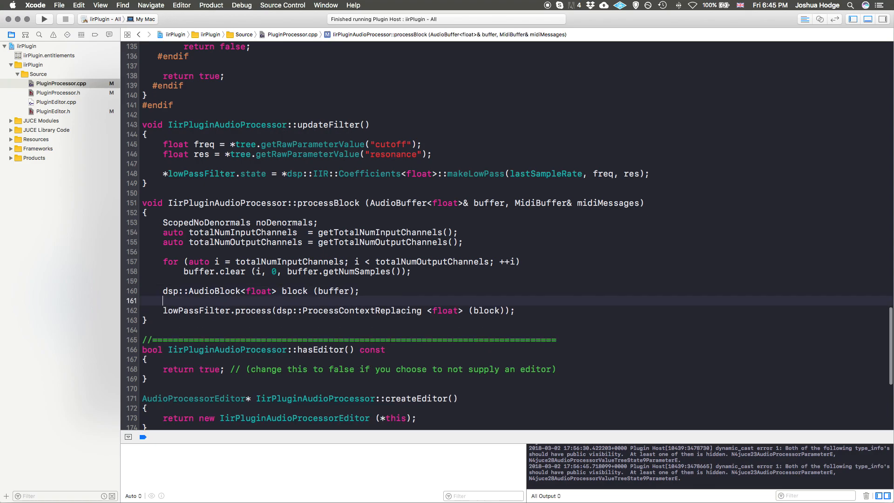
pyautogui.write('updat')
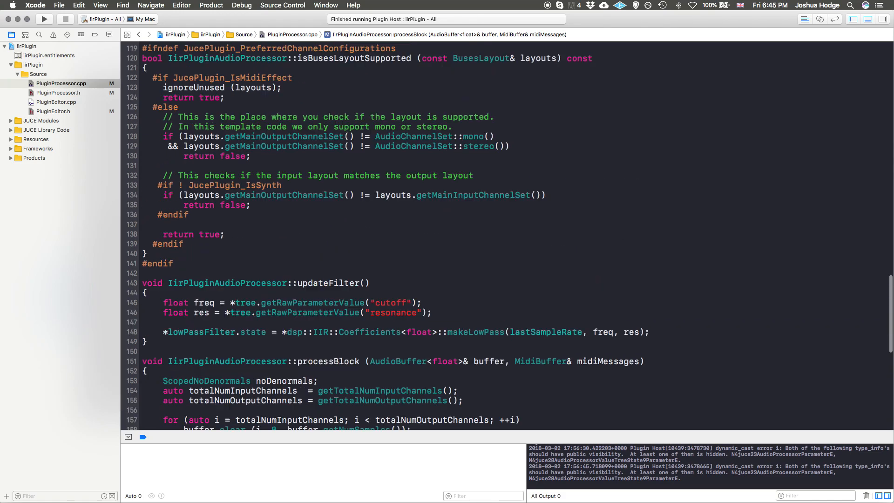
# Add lowPassFilter.reset(); inside prepareToPlay
pyautogui.scroll(3)
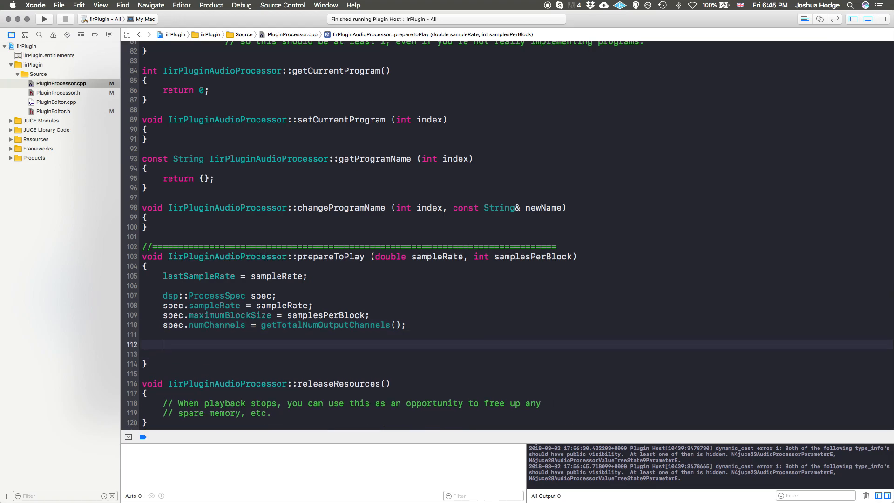
pyautogui.write('lowPassFilter.reset(')
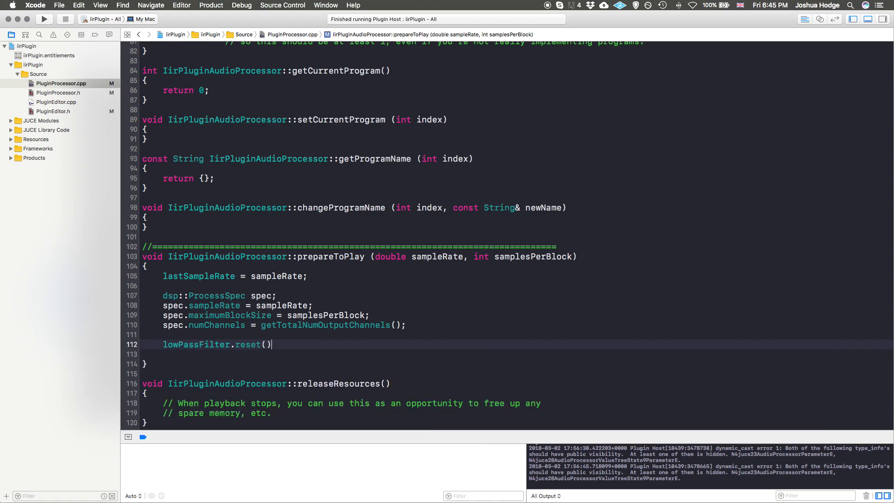
pyautogui.write(';')
pyautogui.press('Return')
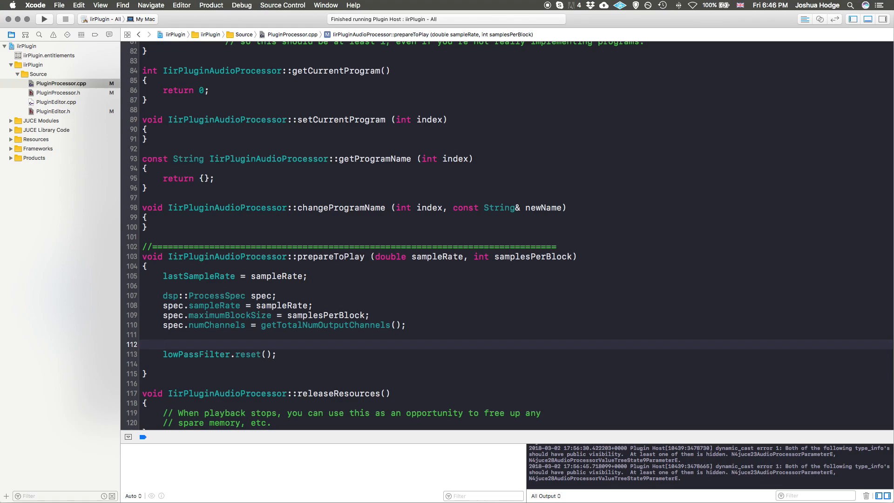
# Insert lowPassFilter.prepare(spec); above the reset call, then return to processBlock
pyautogui.click(164, 344)
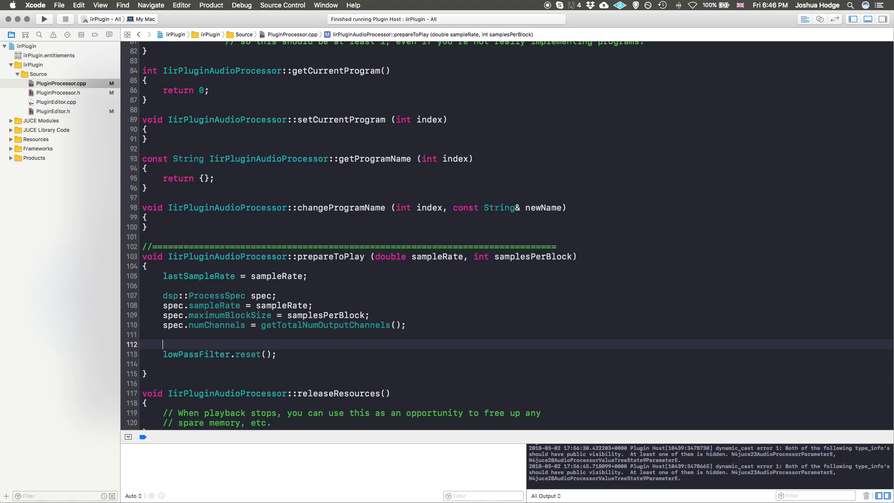
pyautogui.write('lowp')
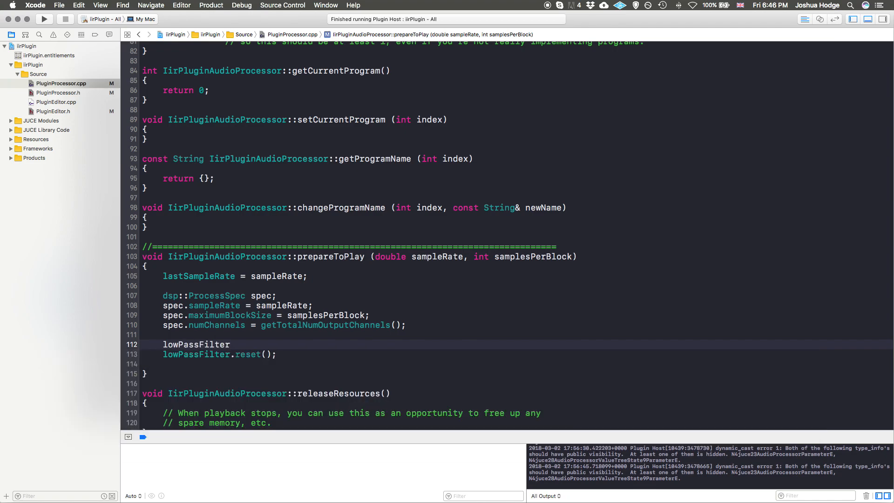
pyautogui.write('.sp')
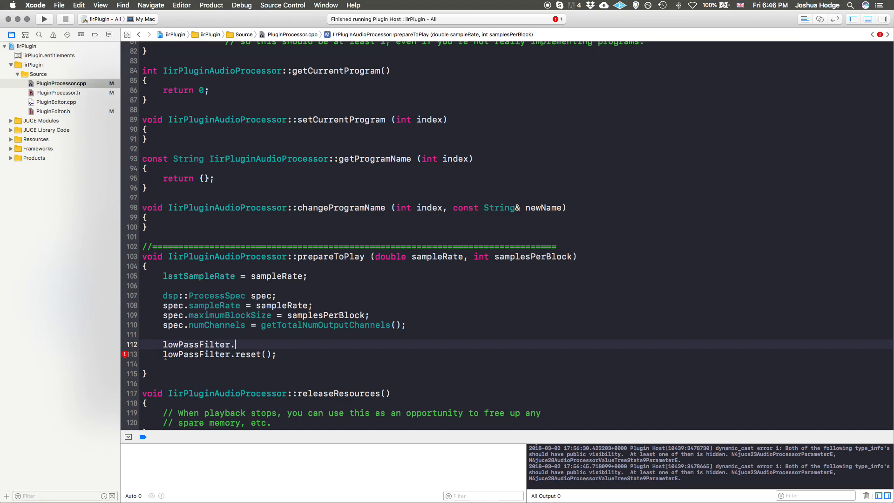
pyautogui.write('pre')
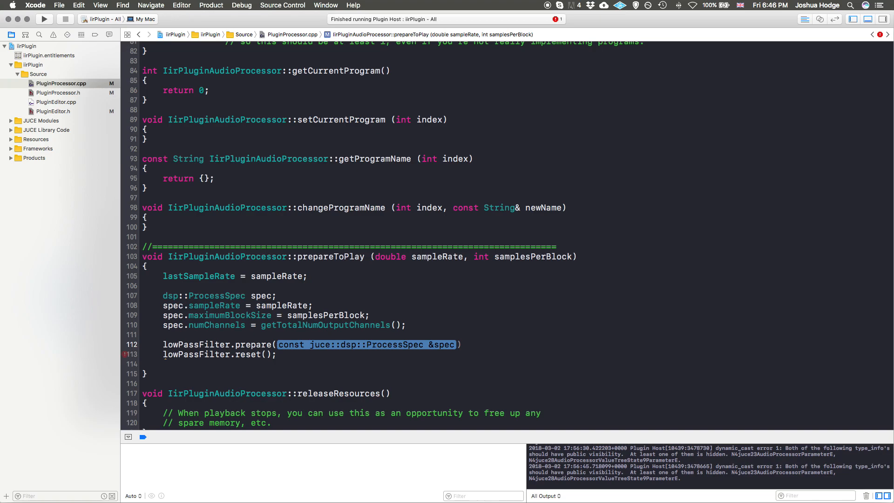
pyautogui.write('s')
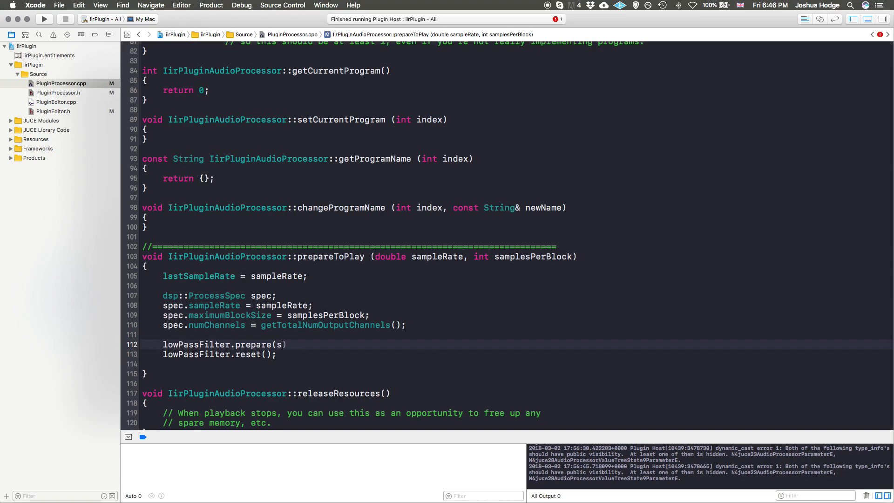
pyautogui.write('pec);')
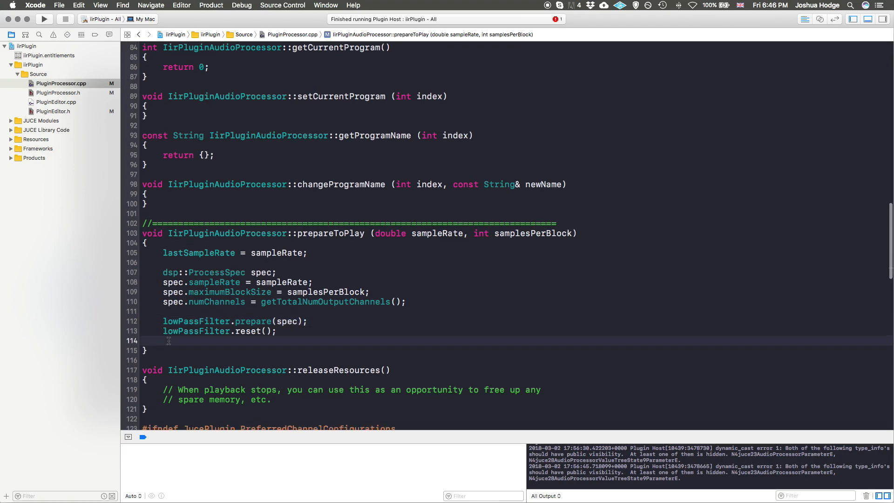
pyautogui.scroll(-3)
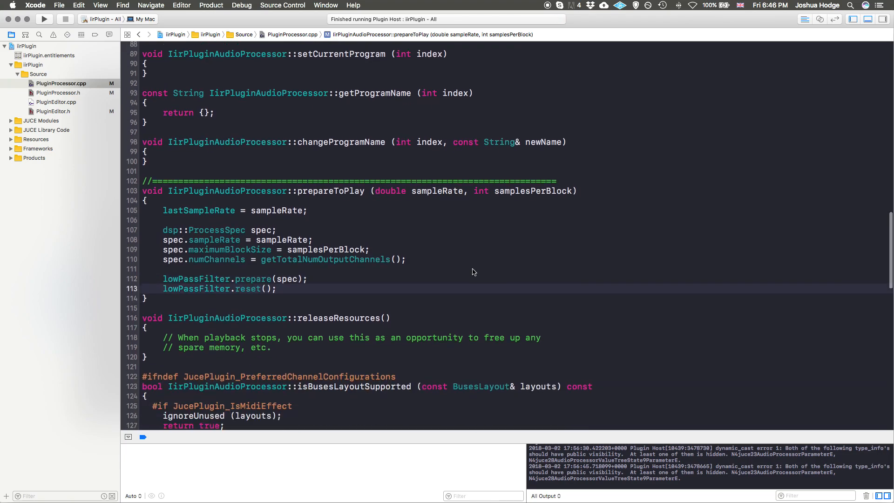
pyautogui.scroll(-3)
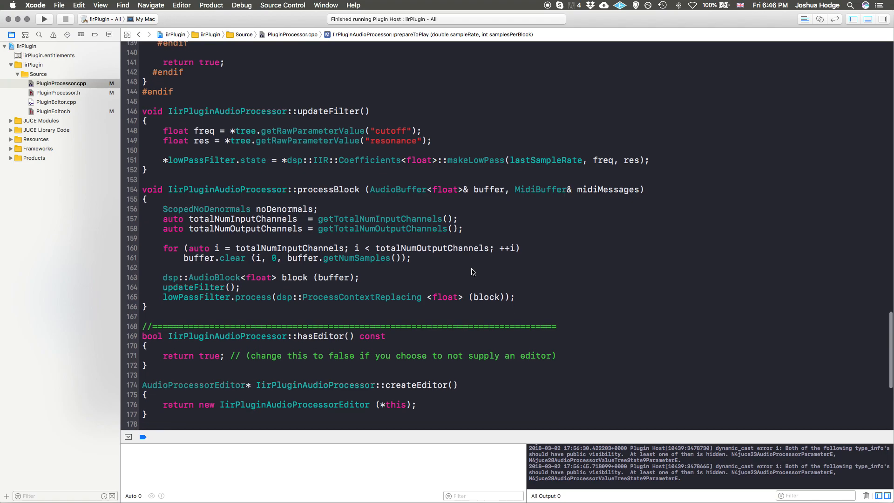
pyautogui.scroll(-3)
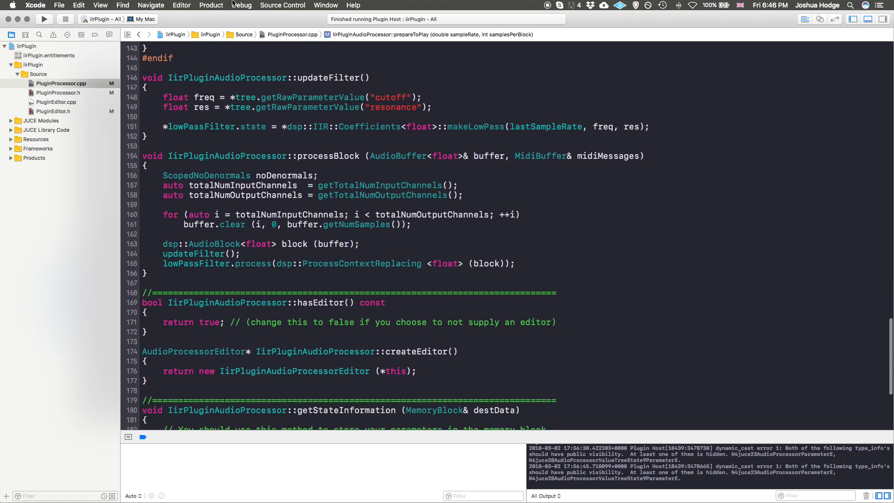
# Build the plugin and launch the JUCE Plugin Host scheme via Run
pyautogui.click(44, 19)
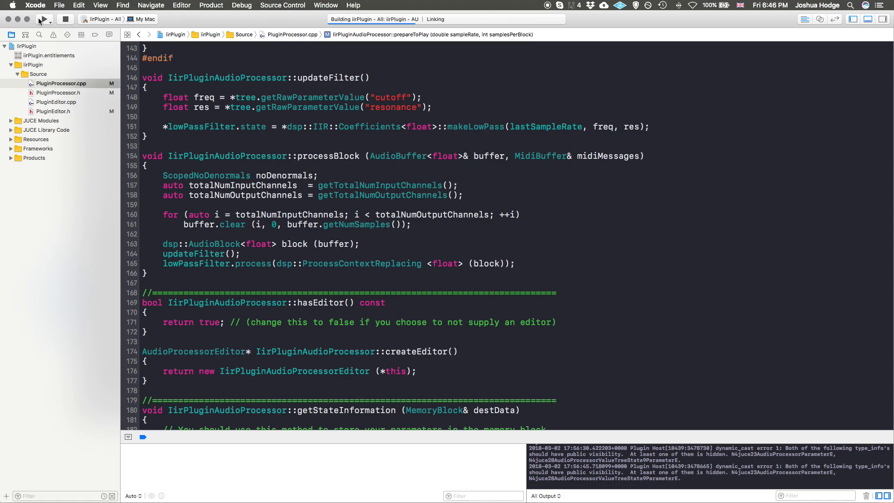
pyautogui.click(44, 18)
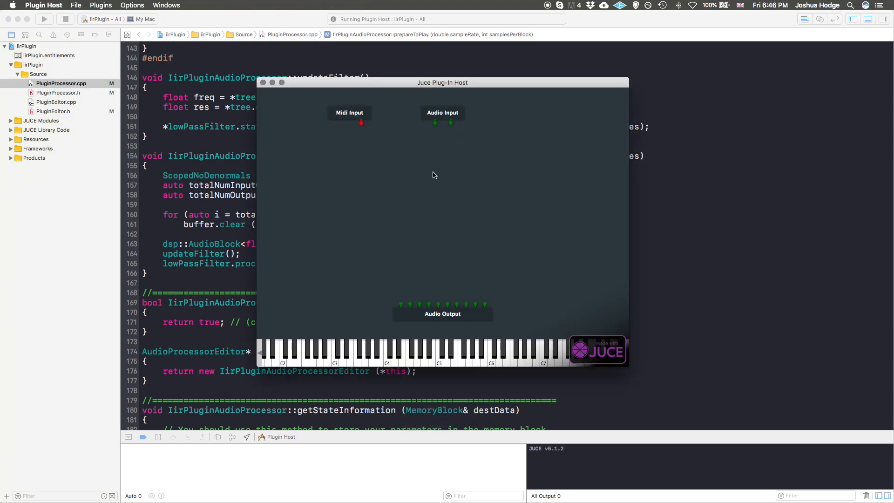
# Add the iirPlugin from the yourCompany plugin list to the processing graph
pyautogui.rightClick(434, 175)
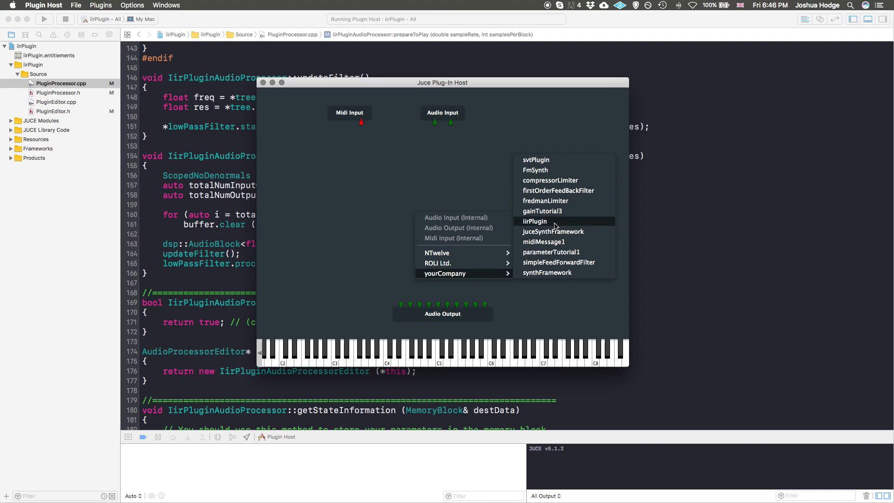
pyautogui.click(535, 222)
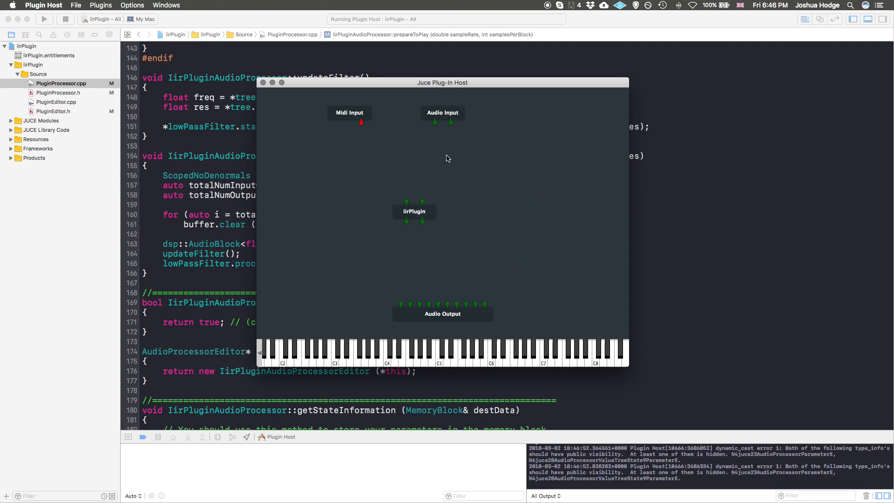
pyautogui.moveTo(472, 201)
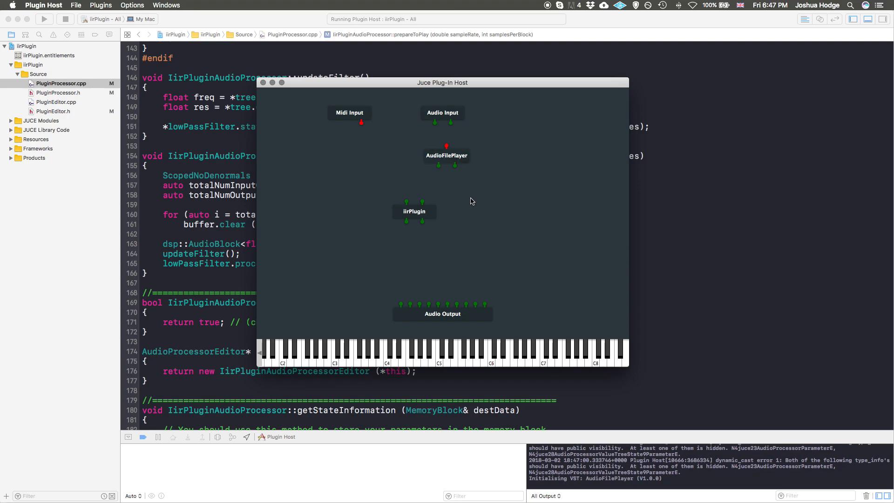
pyautogui.moveTo(439, 166)
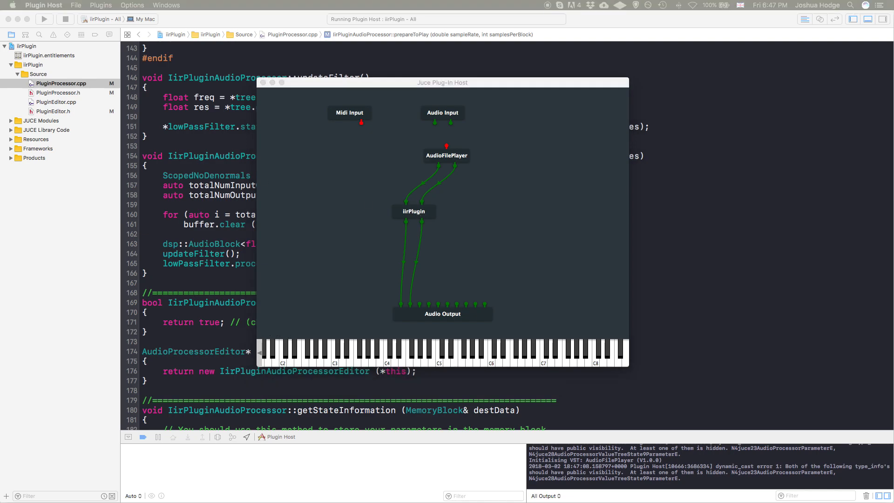
# Show the iirPlugin's Cutoff/Resonance editor and the AudioFilePlayer's playback window
pyautogui.doubleClick(413, 211)
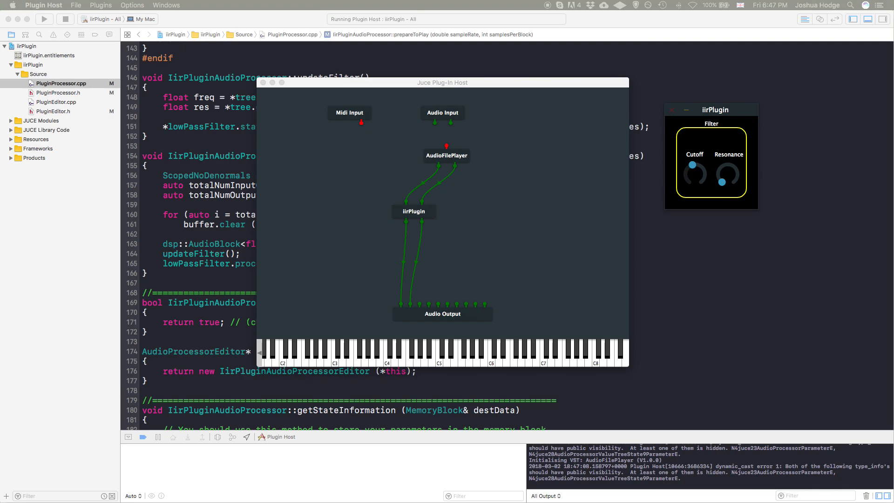
pyautogui.doubleClick(446, 156)
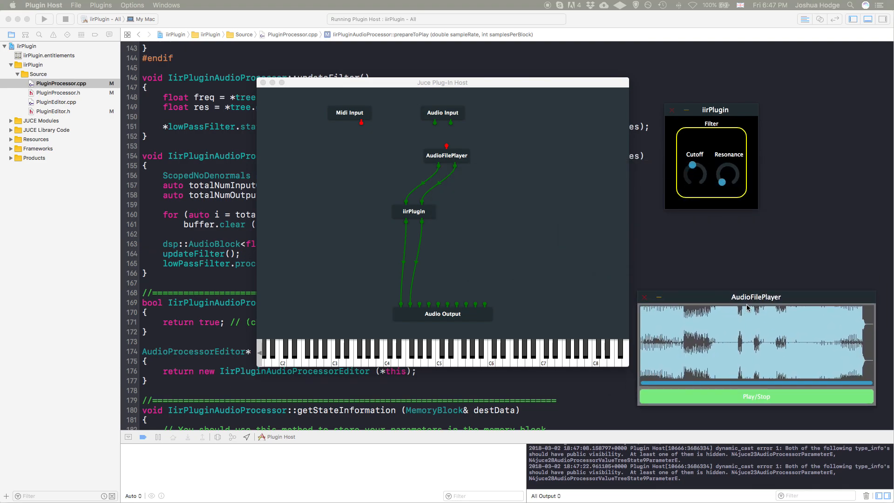